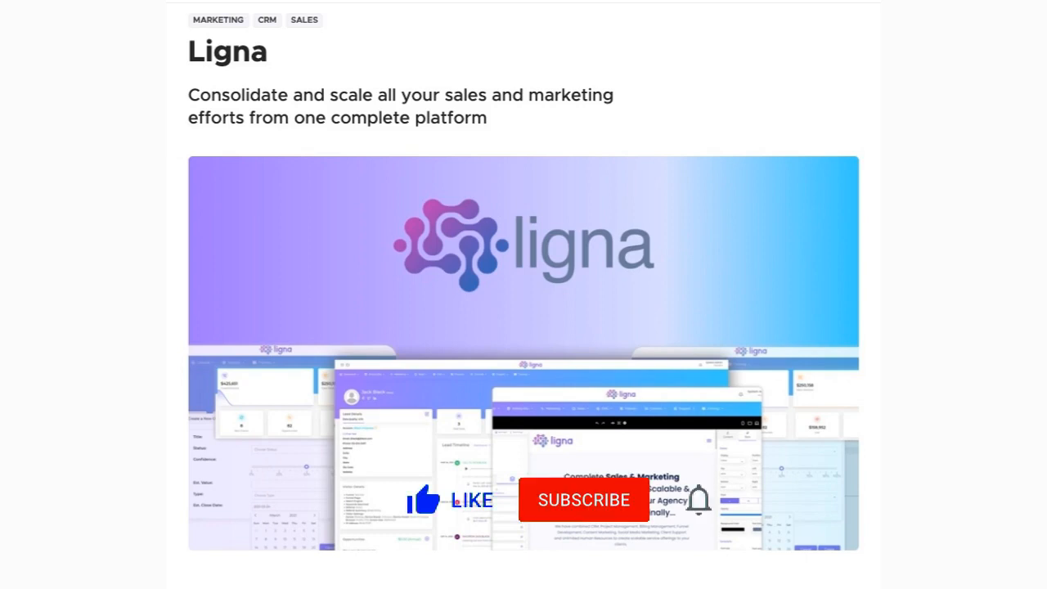
- Launch Ligna from its AppSumo listing to reach the CRM dashboard
left_click(584, 501)
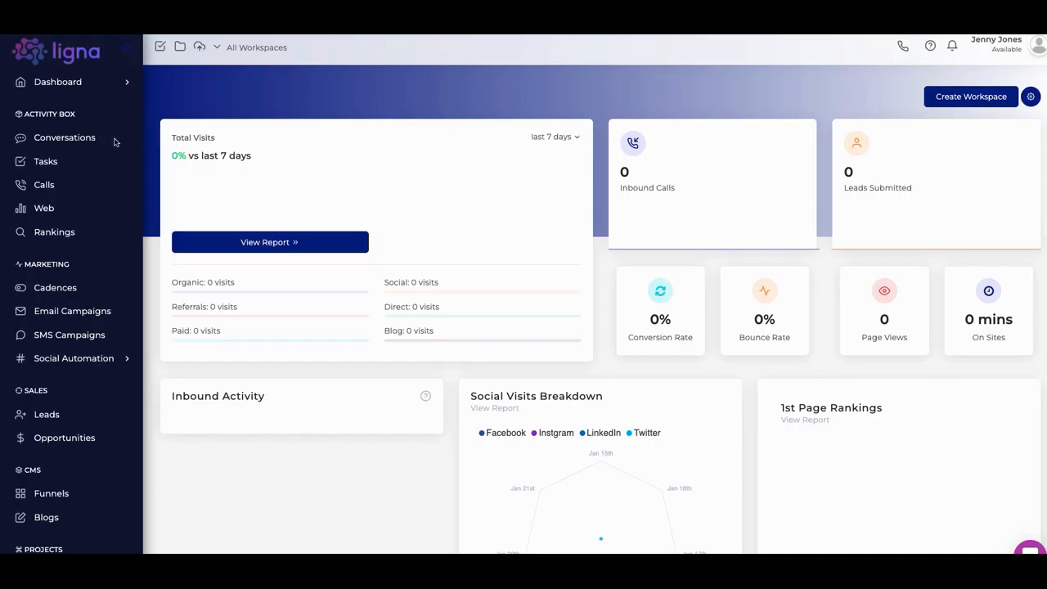
mouse_move(98, 142)
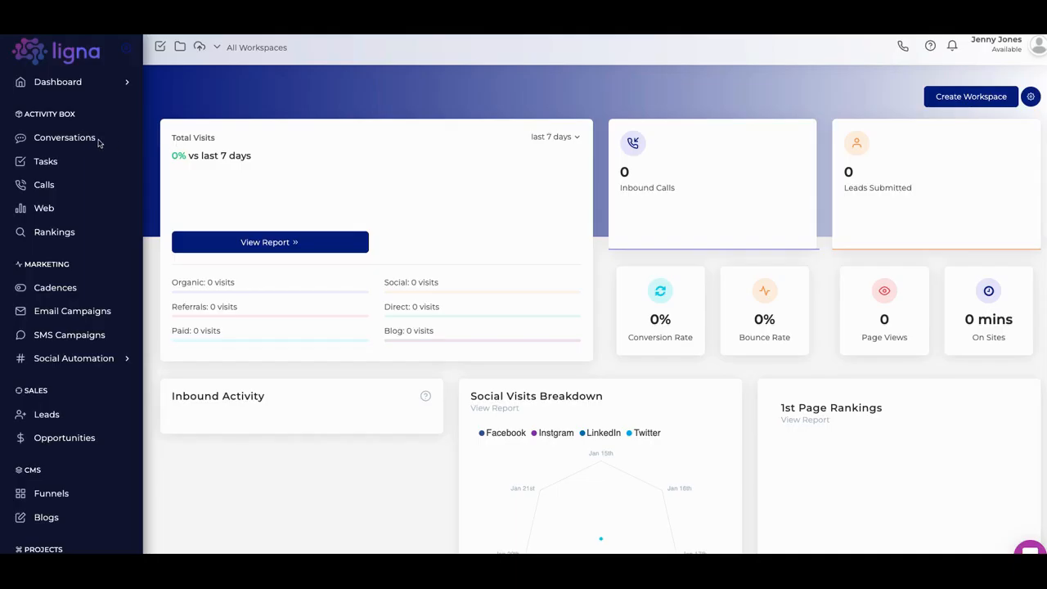
mouse_move(113, 173)
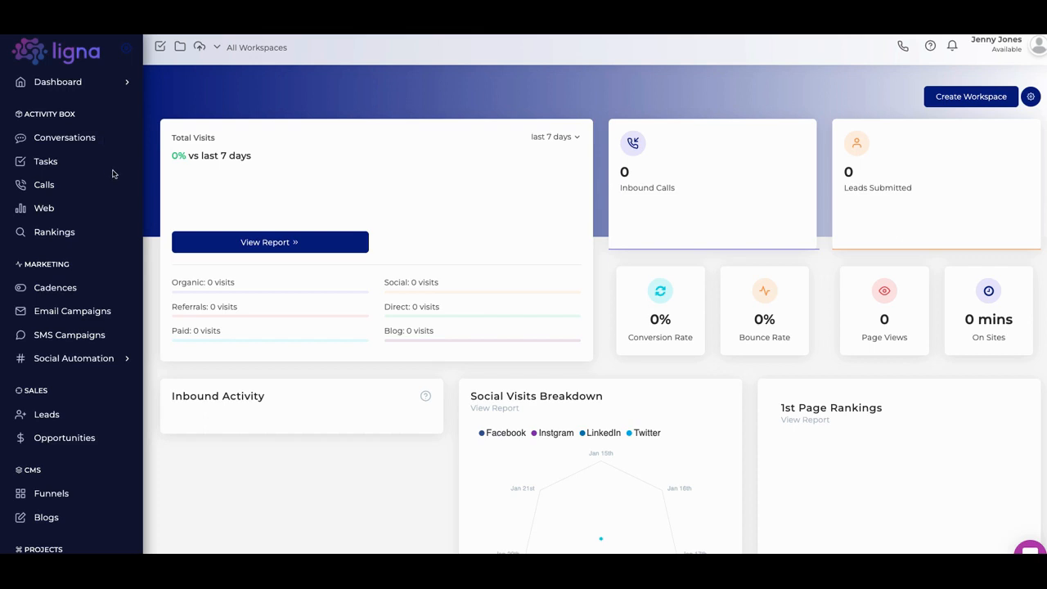
mouse_move(155, 184)
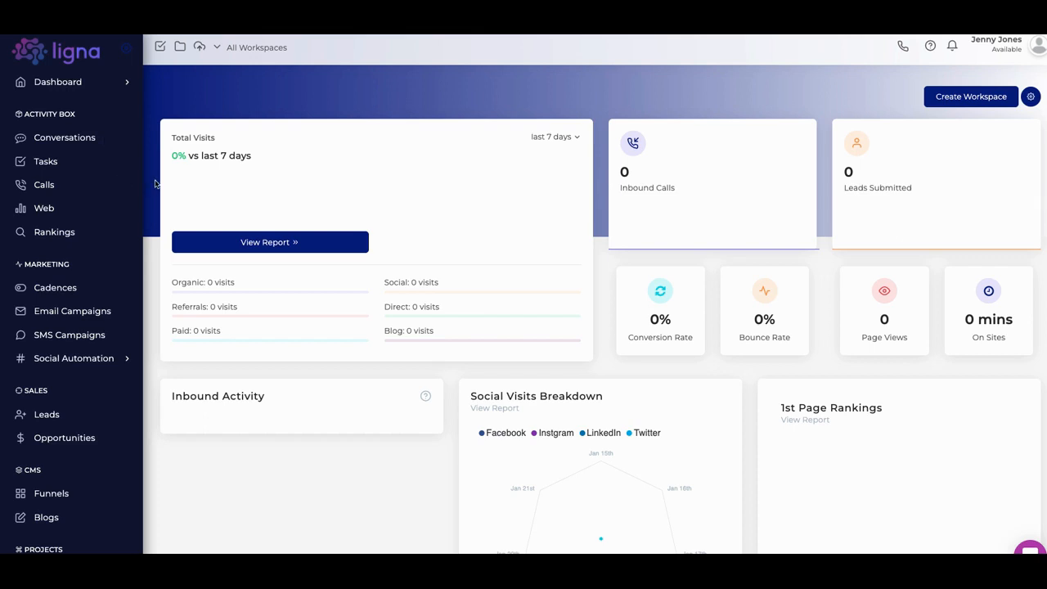
mouse_move(175, 193)
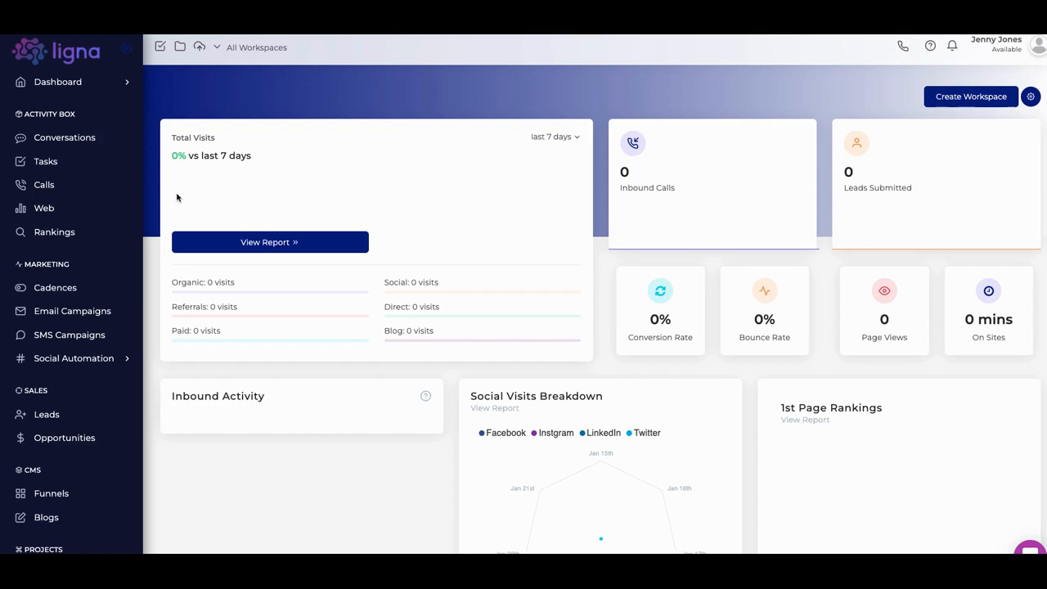
mouse_move(151, 210)
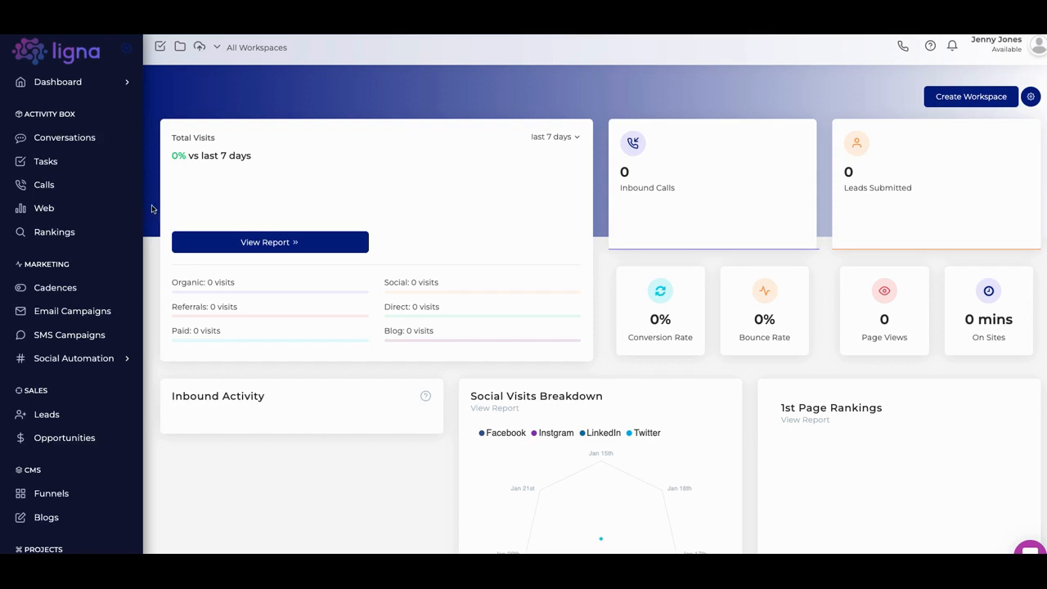
mouse_move(131, 186)
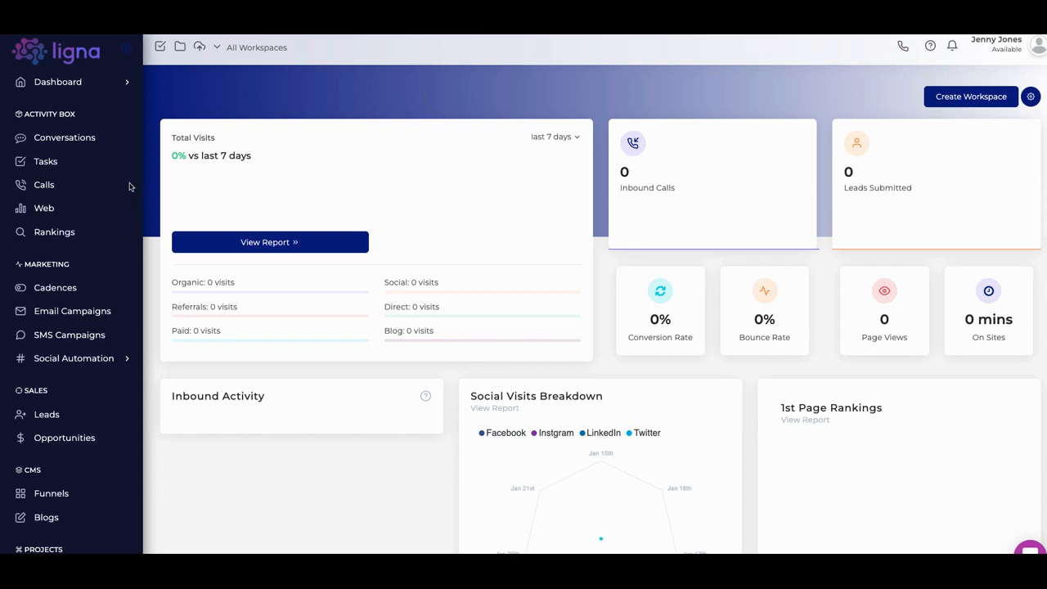
scroll("down", 3)
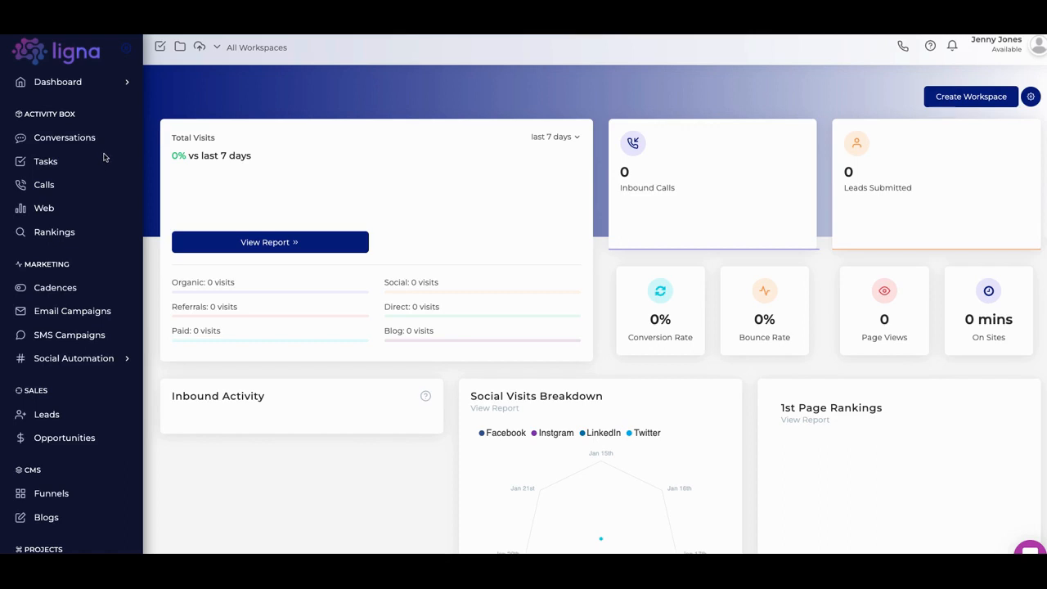
mouse_move(62, 131)
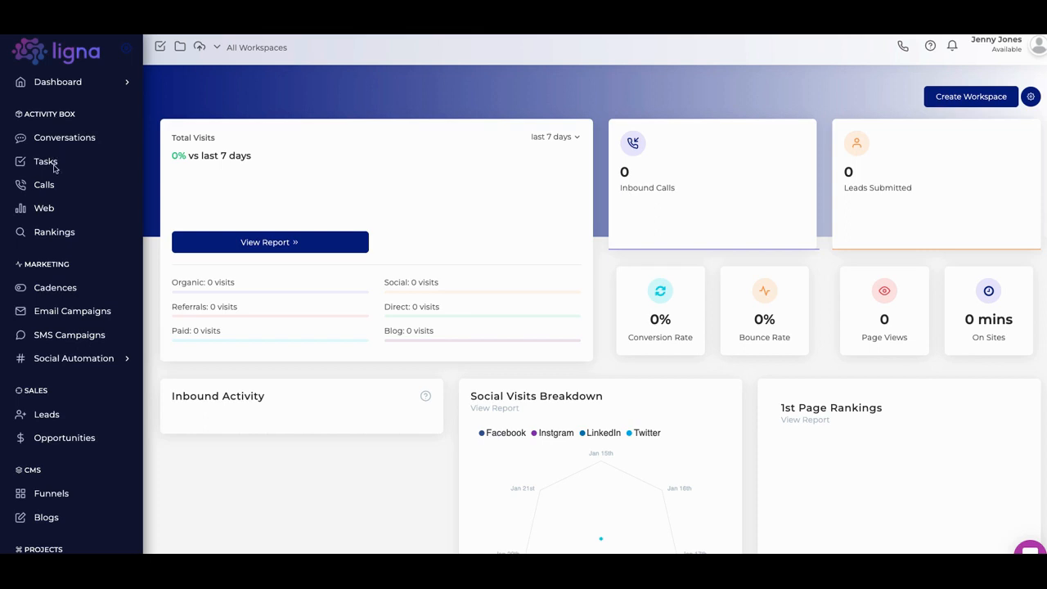
mouse_move(57, 114)
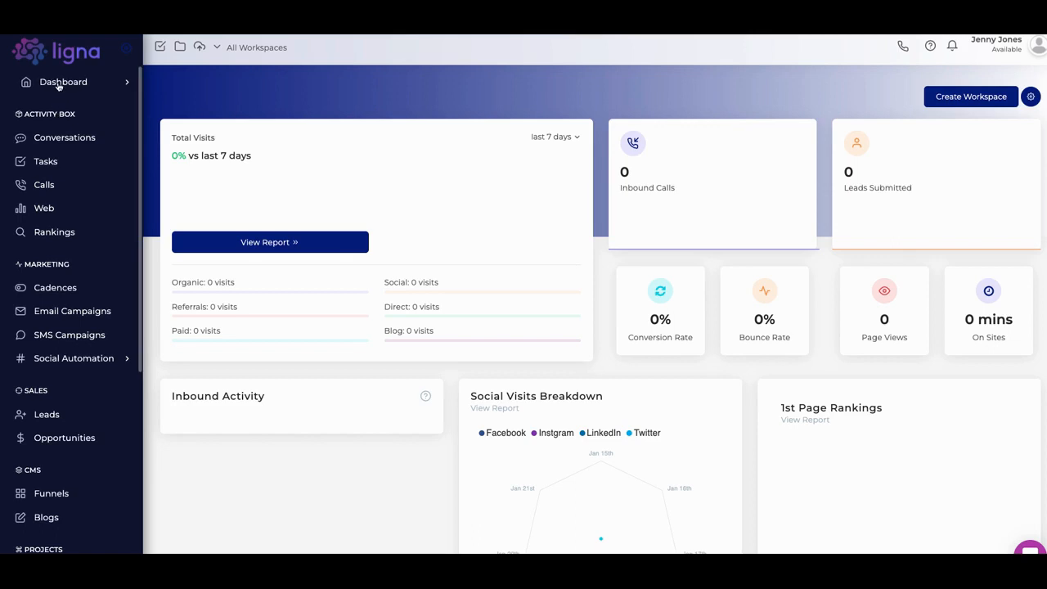
mouse_move(101, 121)
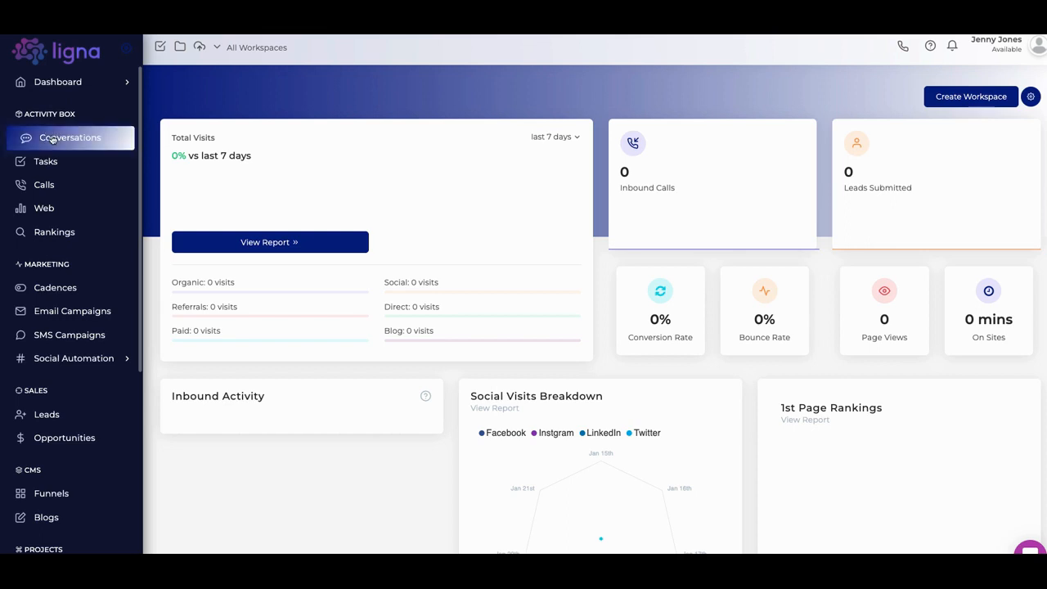
- Show the Marketing dashboard and scroll through its visits, calls, leads and rankings panels
left_click(69, 138)
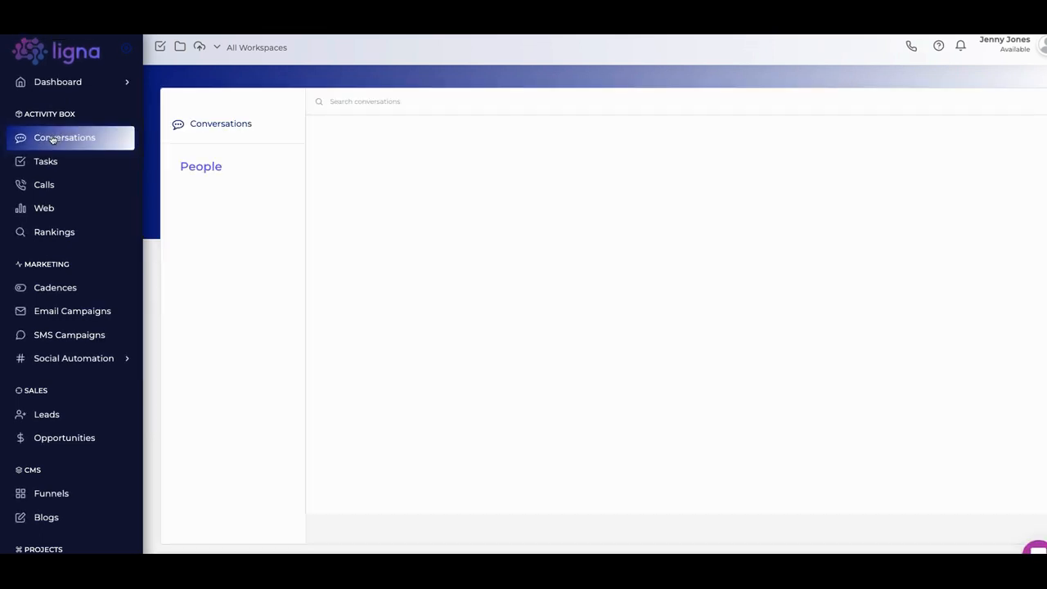
left_click(58, 82)
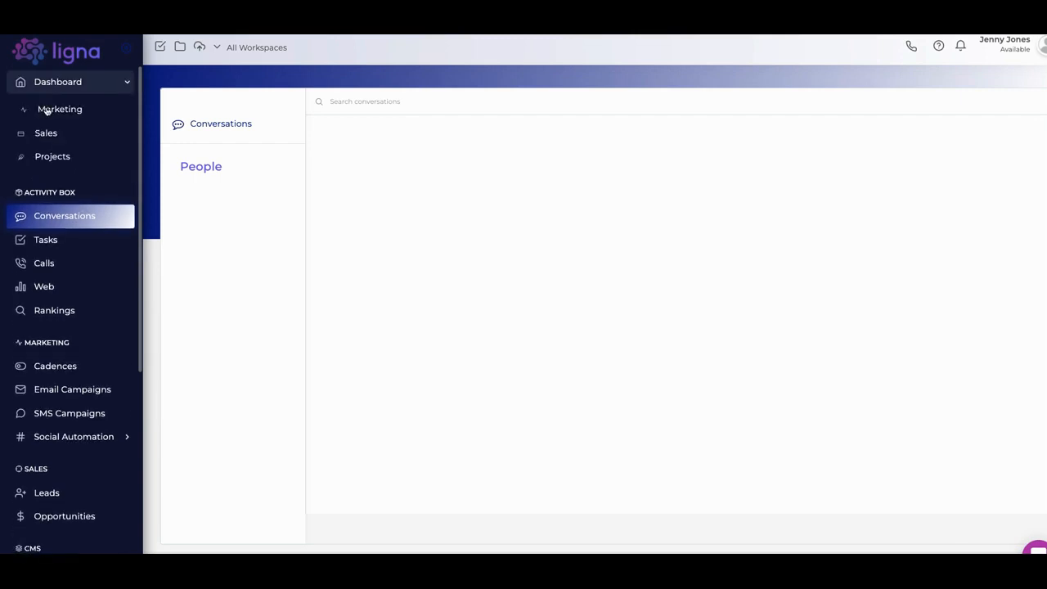
left_click(56, 108)
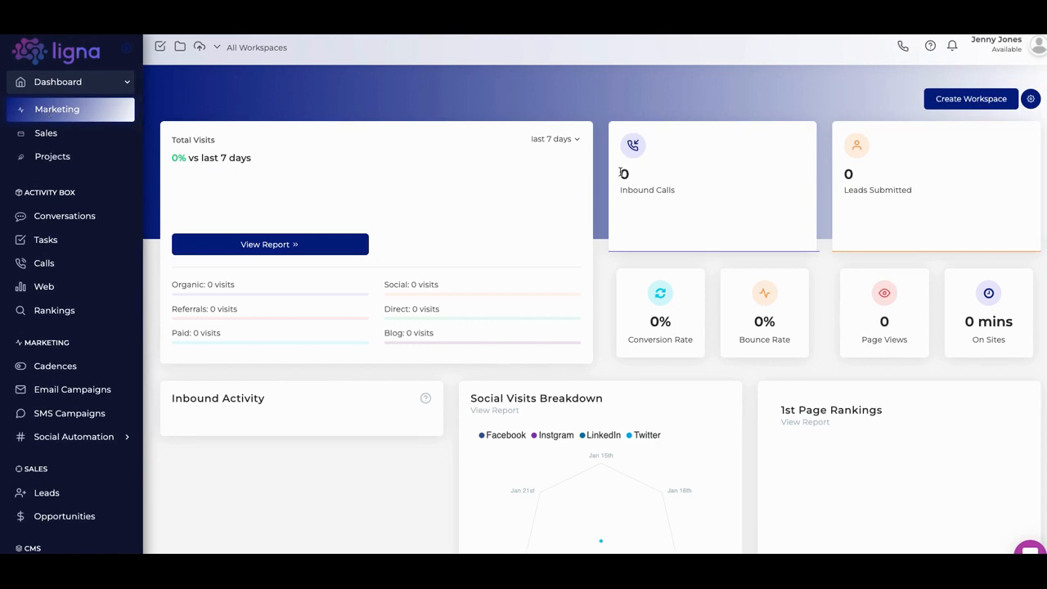
mouse_move(756, 190)
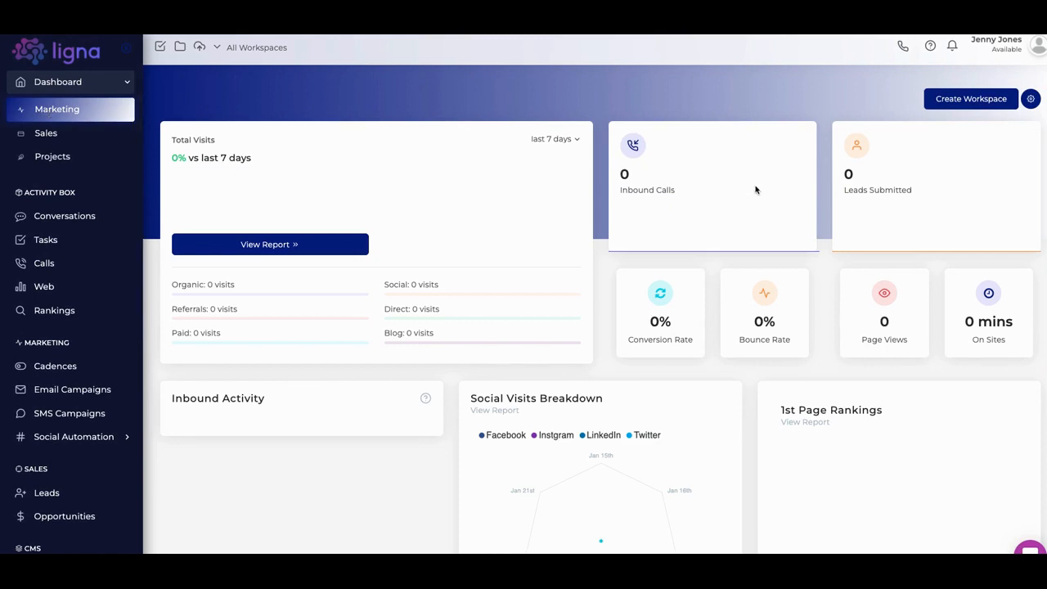
mouse_move(893, 200)
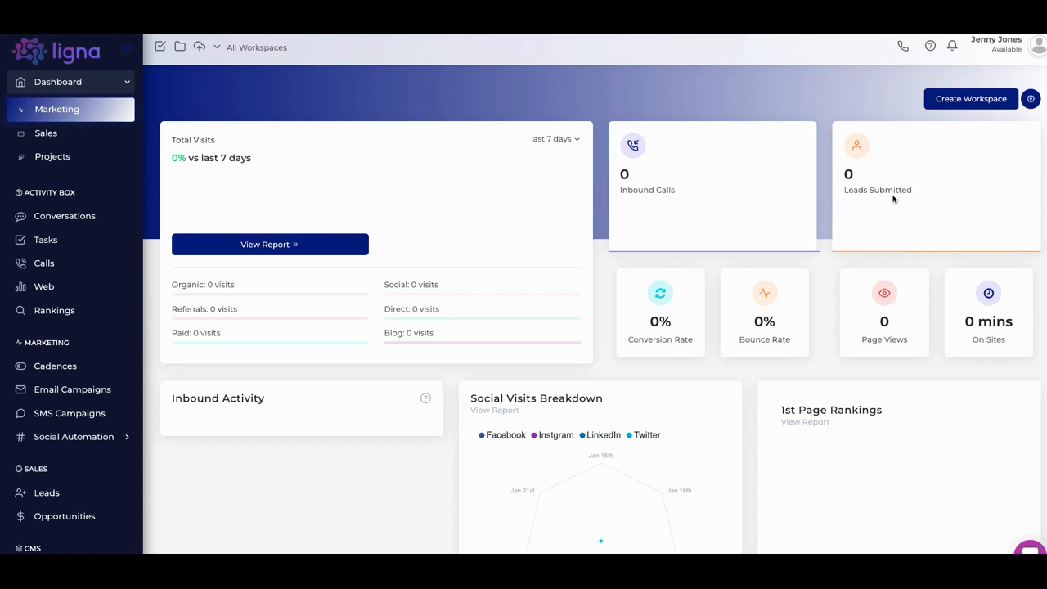
mouse_move(751, 317)
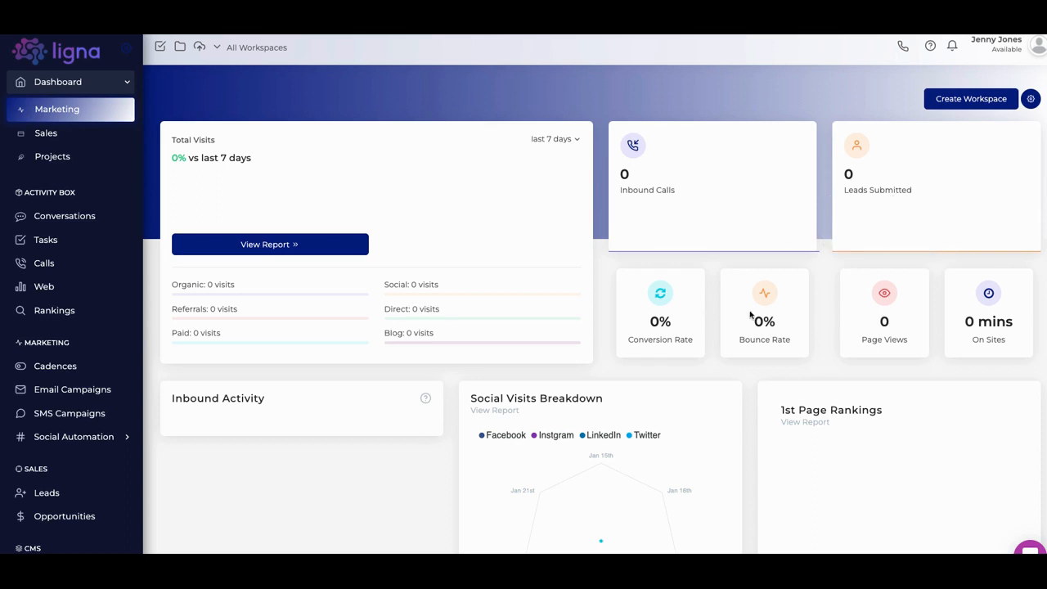
mouse_move(555, 276)
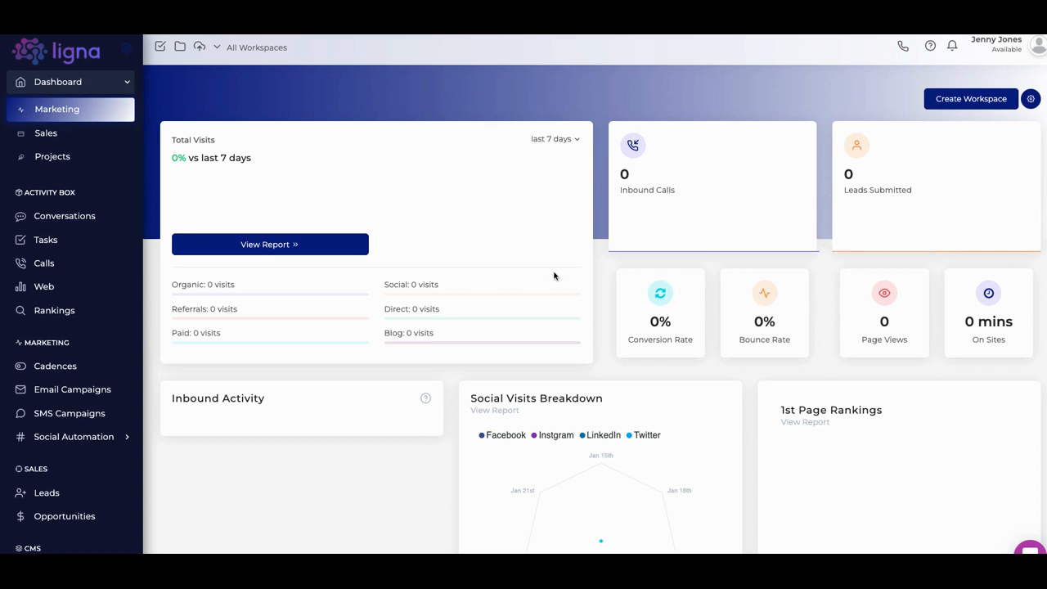
scroll("down", 3)
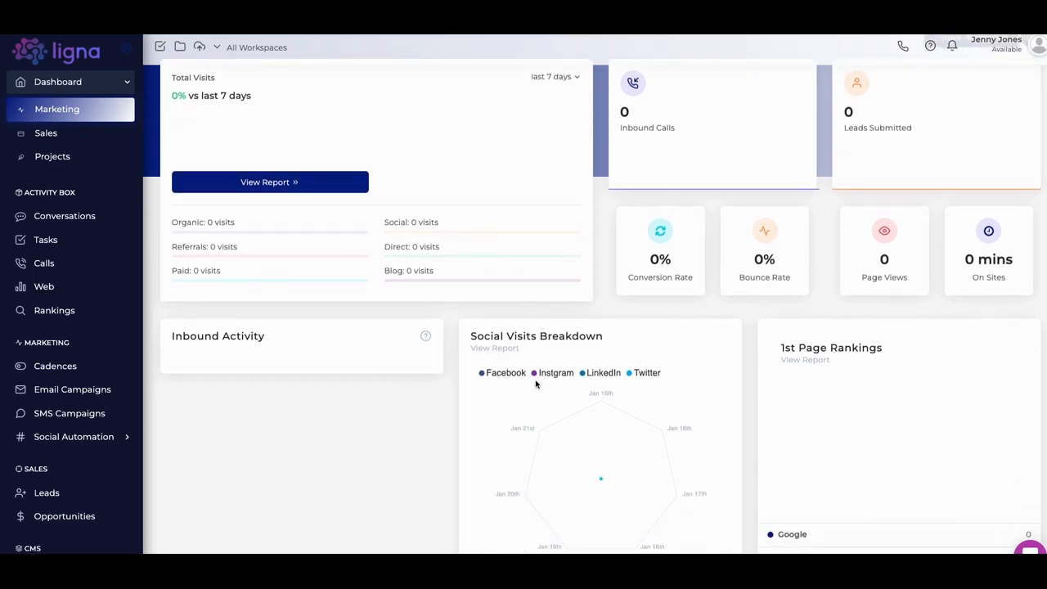
scroll("down", 3)
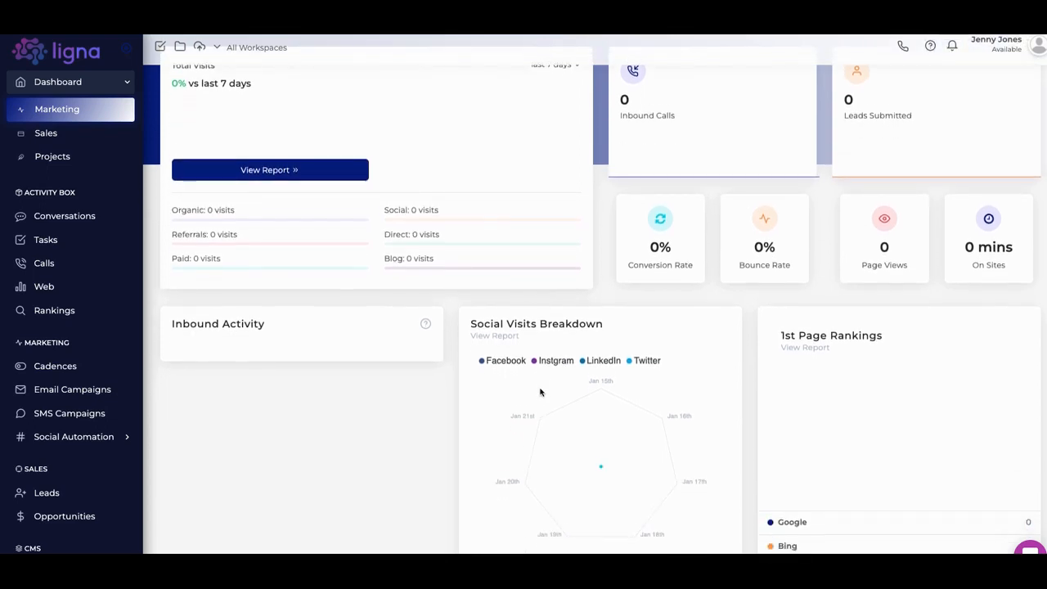
scroll("down", 3)
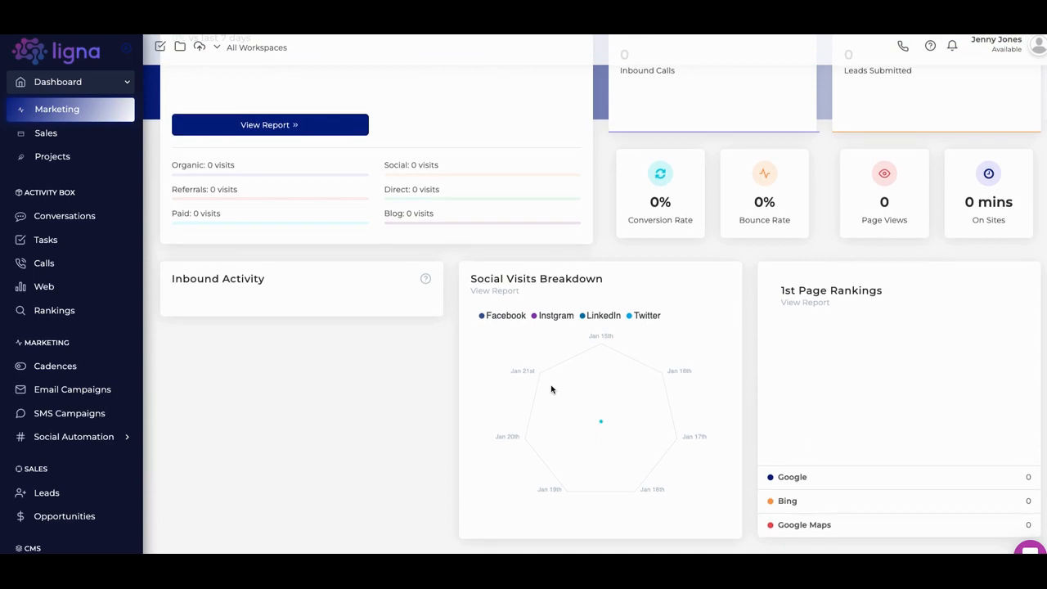
scroll("up", 3)
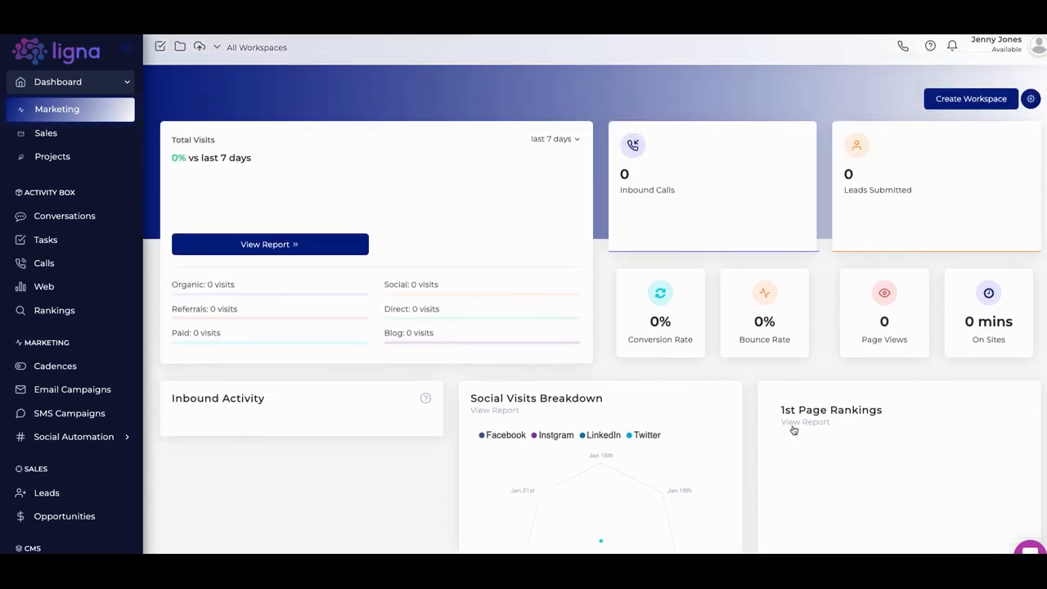
mouse_move(710, 319)
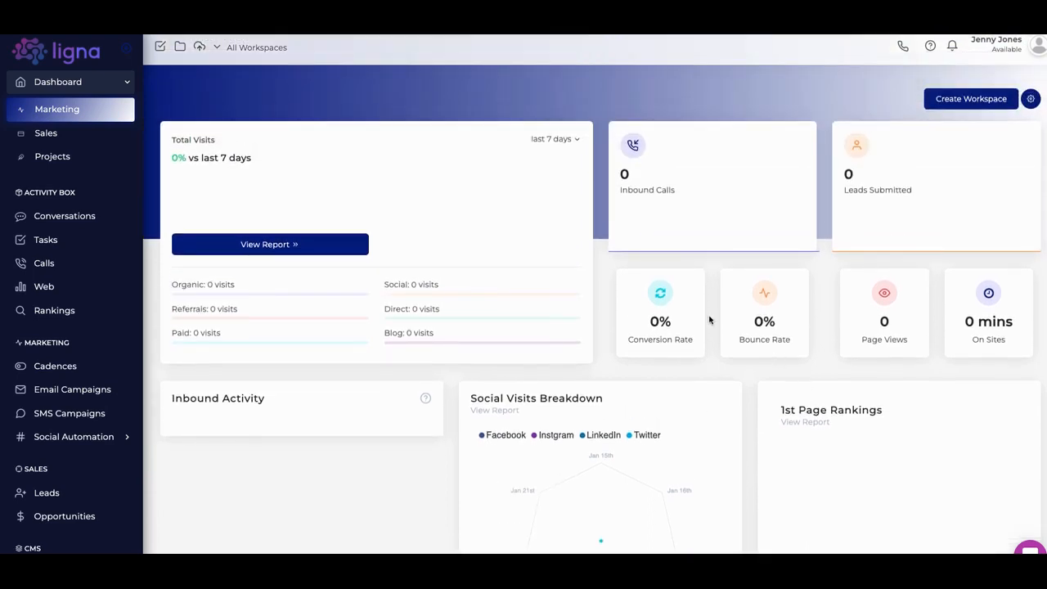
mouse_move(363, 229)
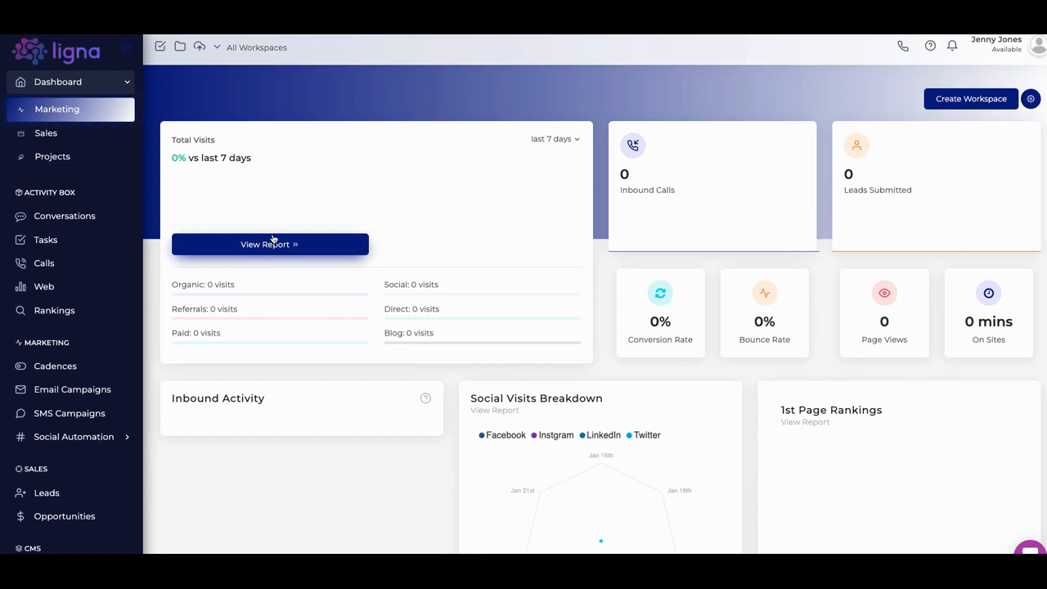
mouse_move(242, 213)
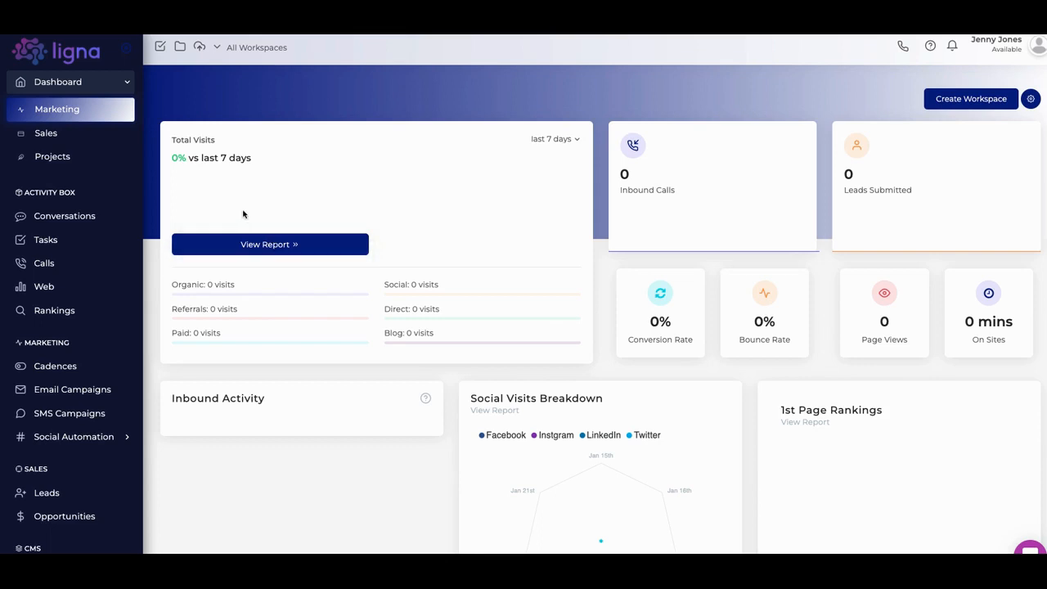
mouse_move(226, 203)
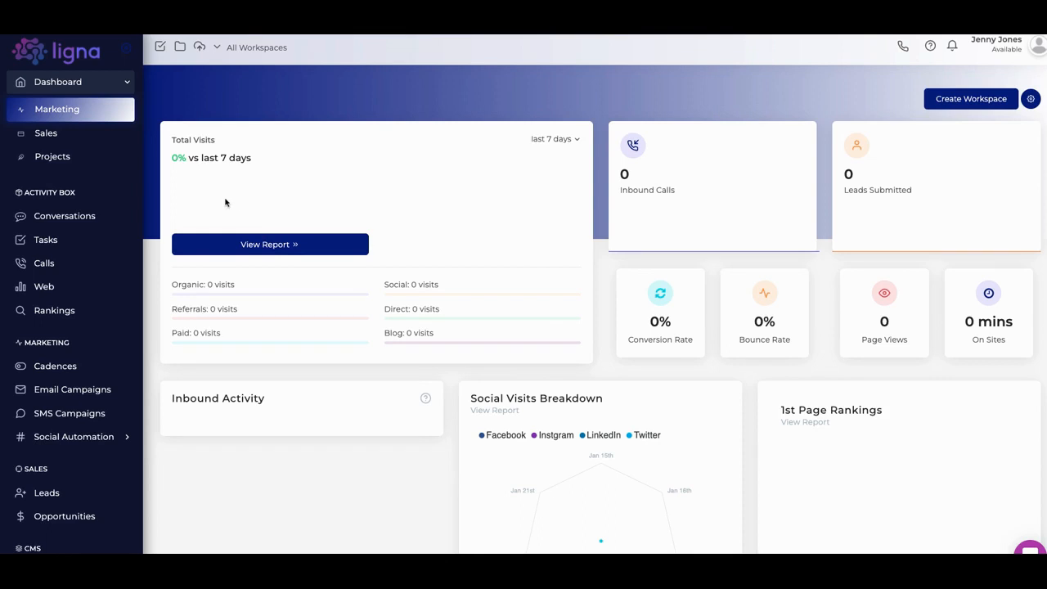
mouse_move(602, 137)
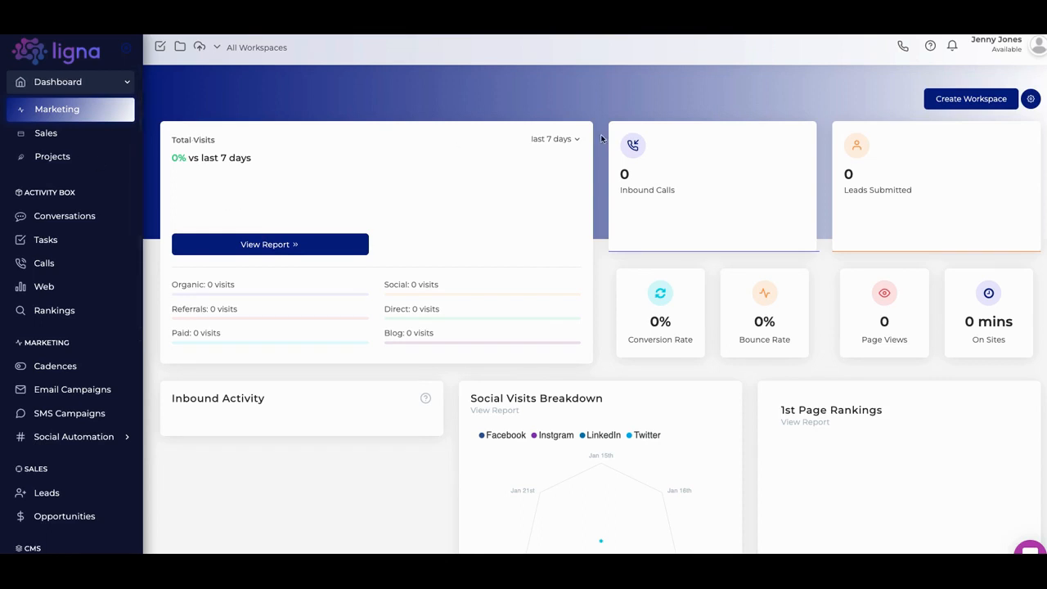
mouse_move(971, 98)
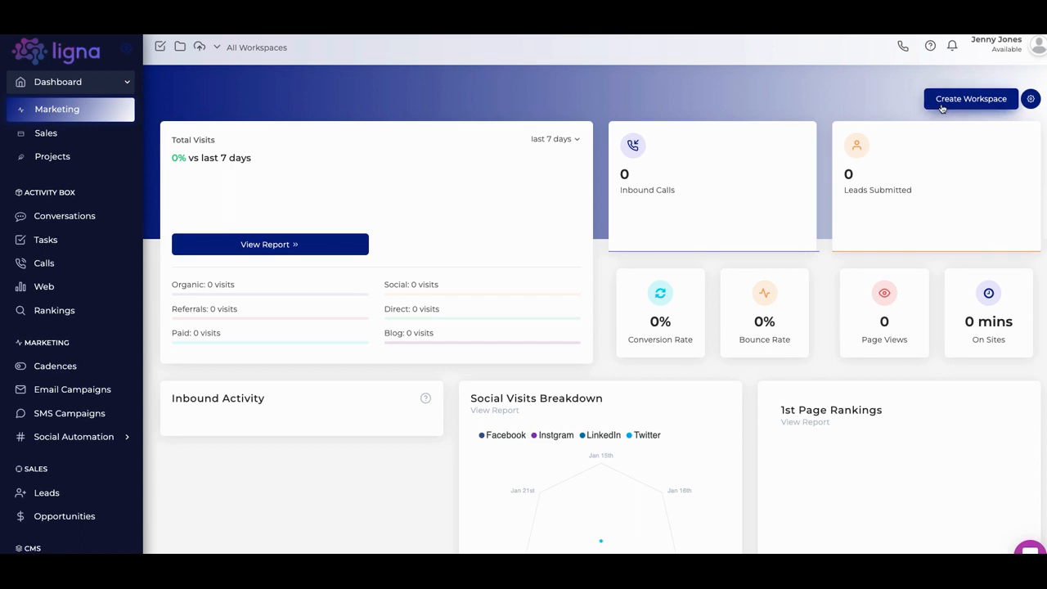
mouse_move(374, 148)
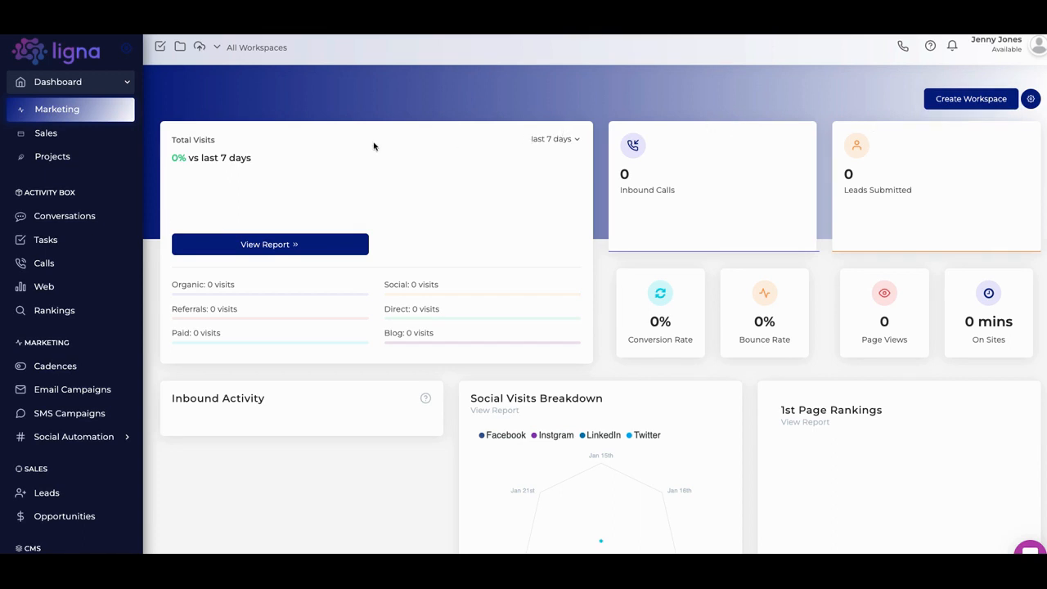
mouse_move(269, 144)
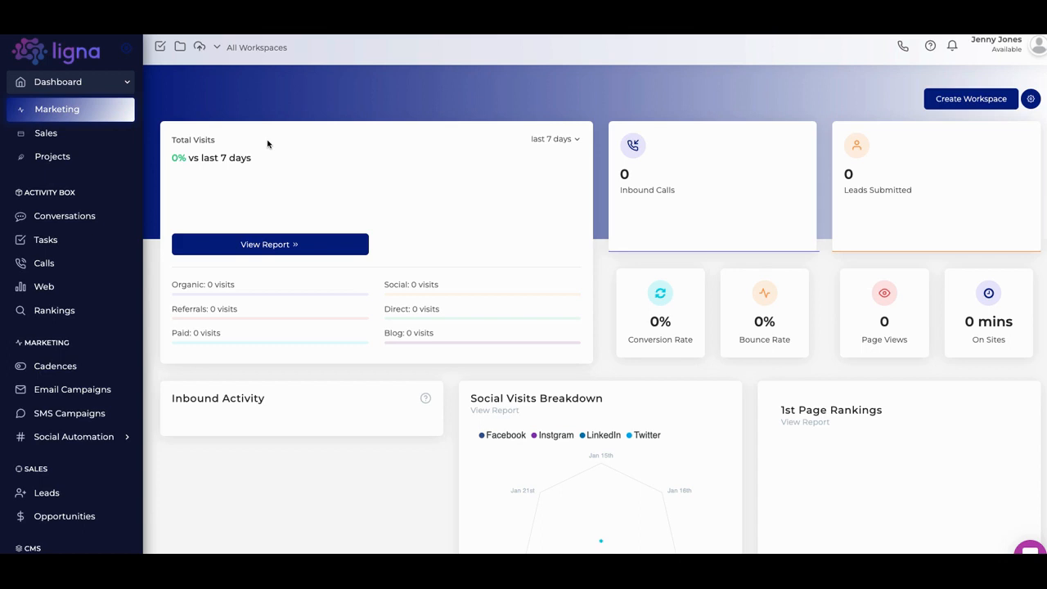
mouse_move(243, 131)
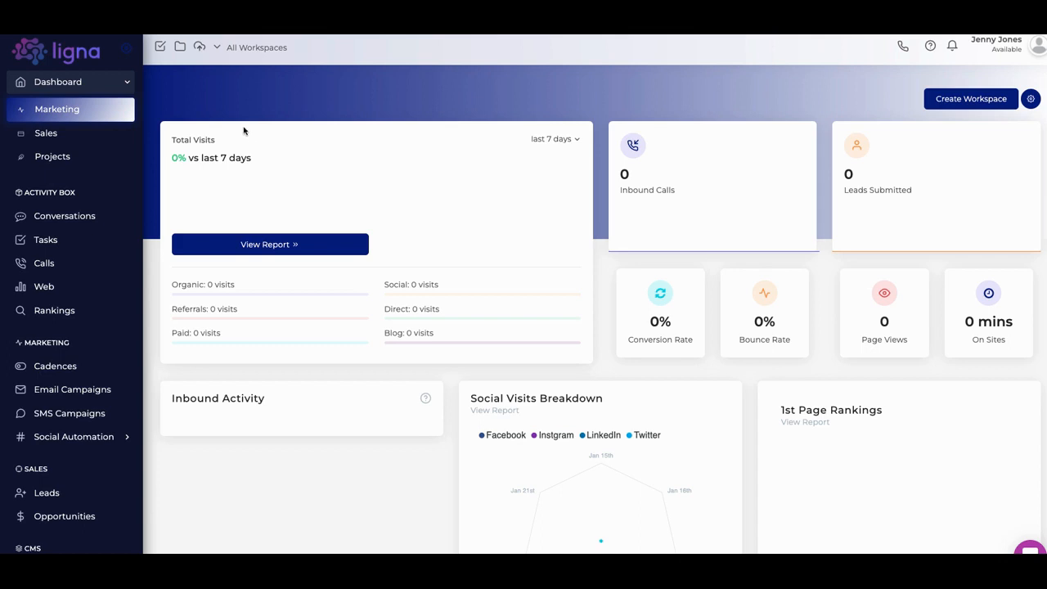
mouse_move(214, 117)
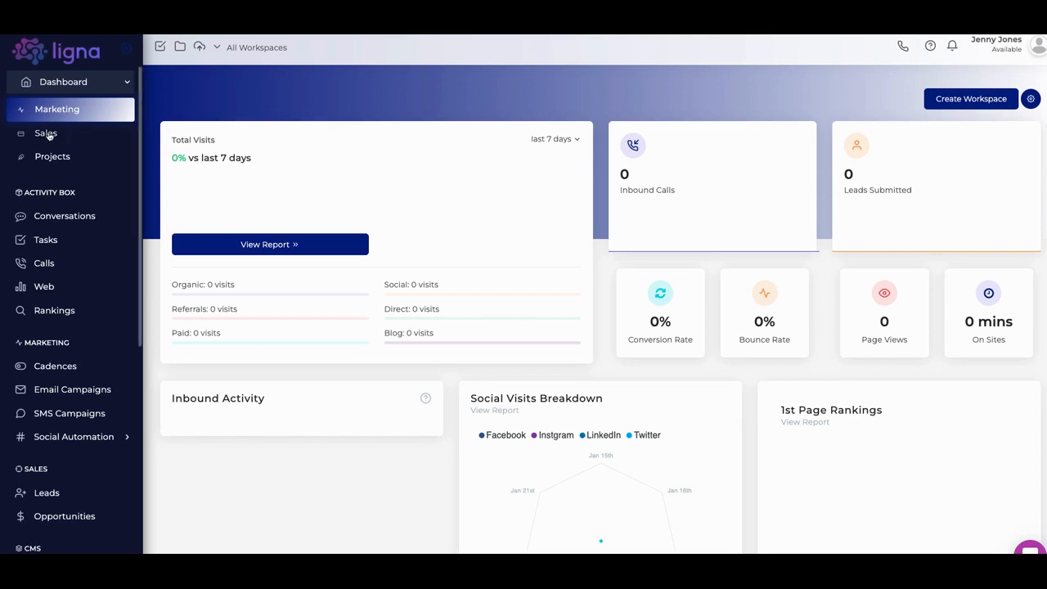
- View the Sales and Projects dashboards, then move on to the Conversations inbox
left_click(46, 133)
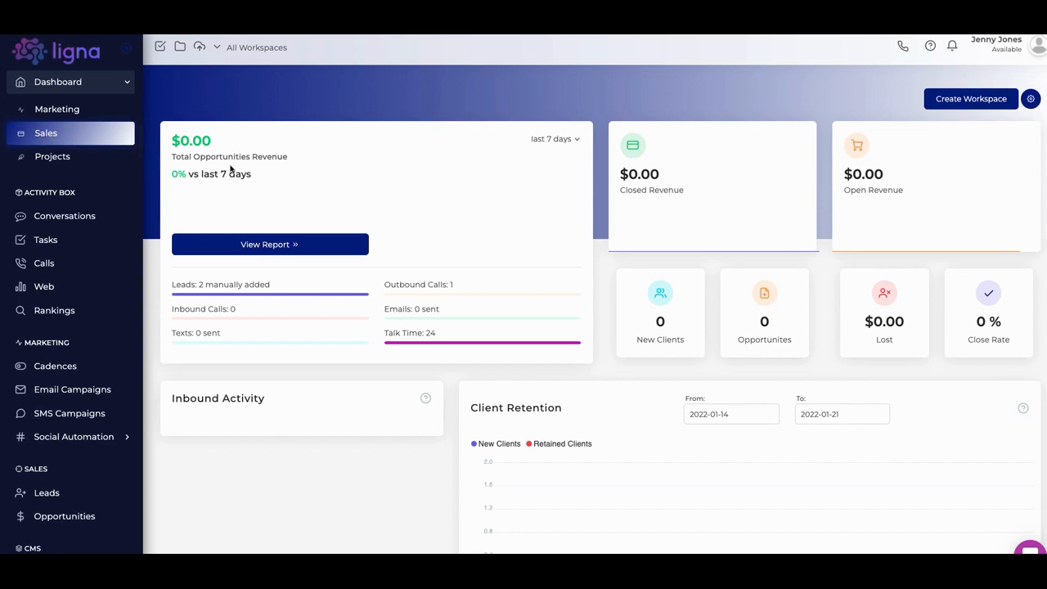
mouse_move(406, 172)
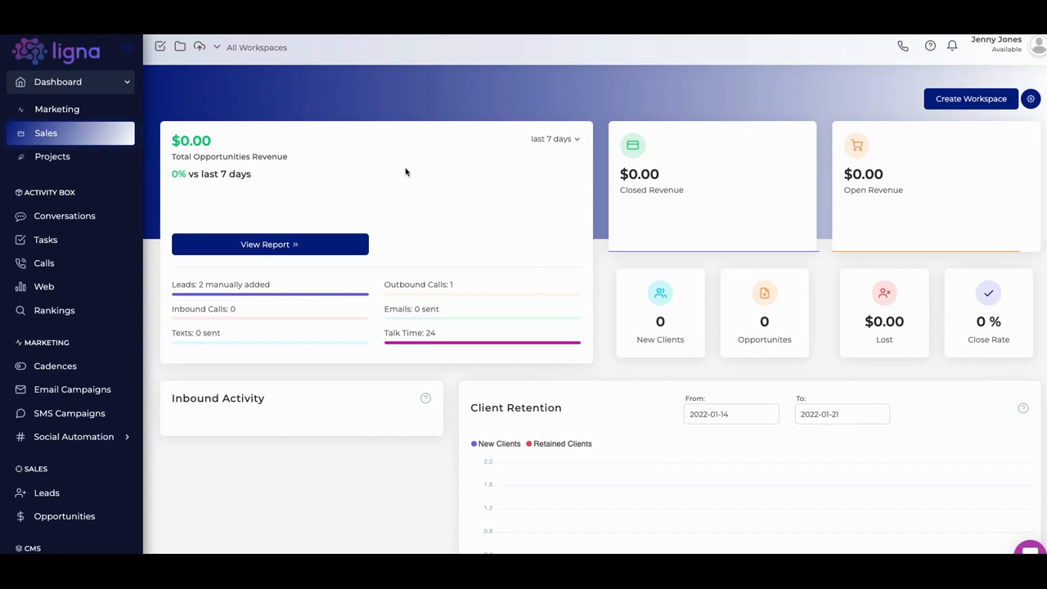
mouse_move(749, 246)
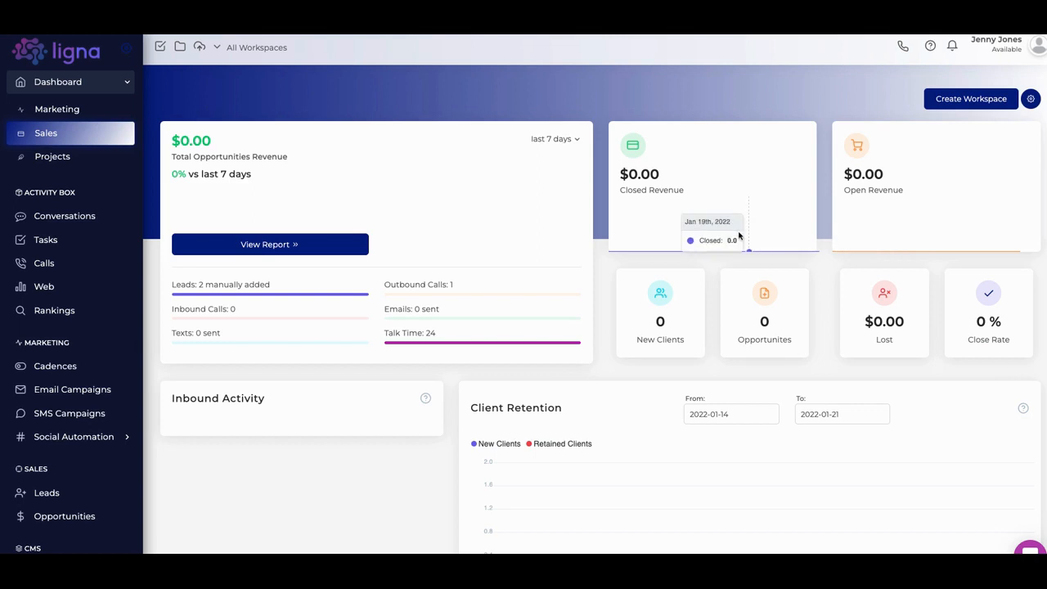
mouse_move(521, 263)
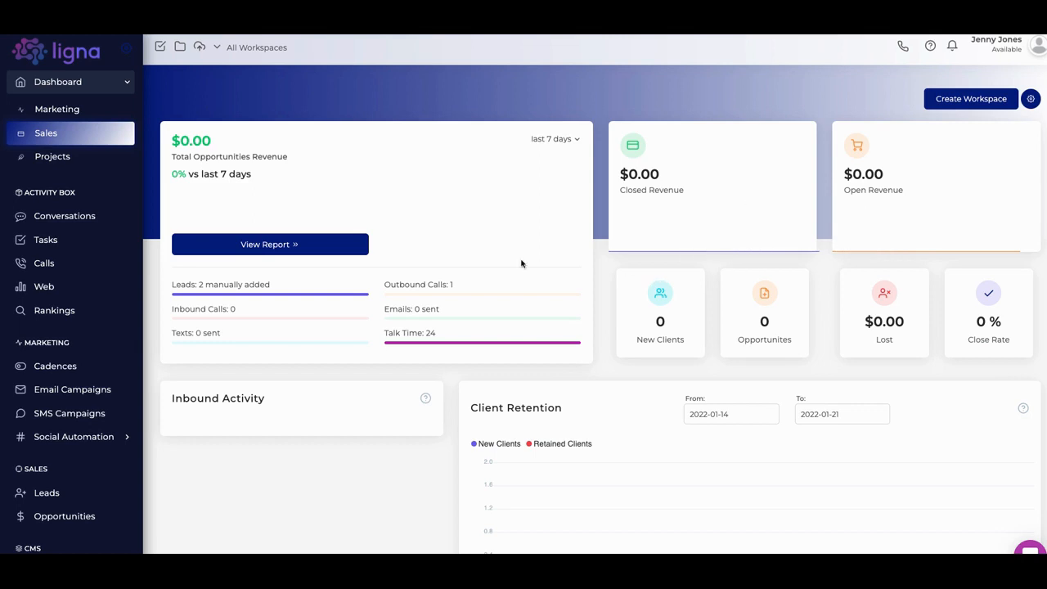
mouse_move(147, 157)
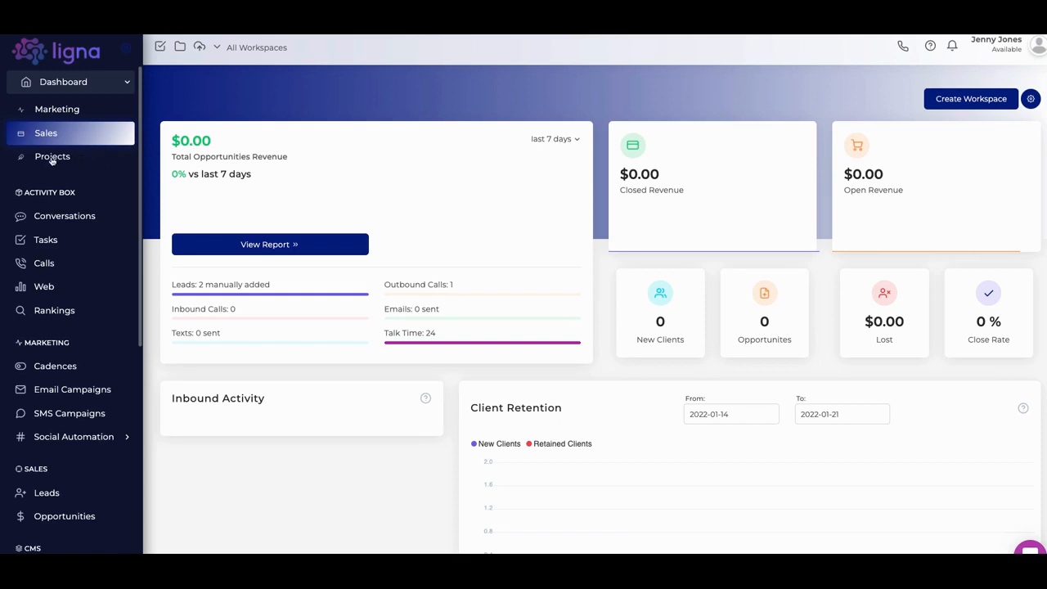
left_click(52, 157)
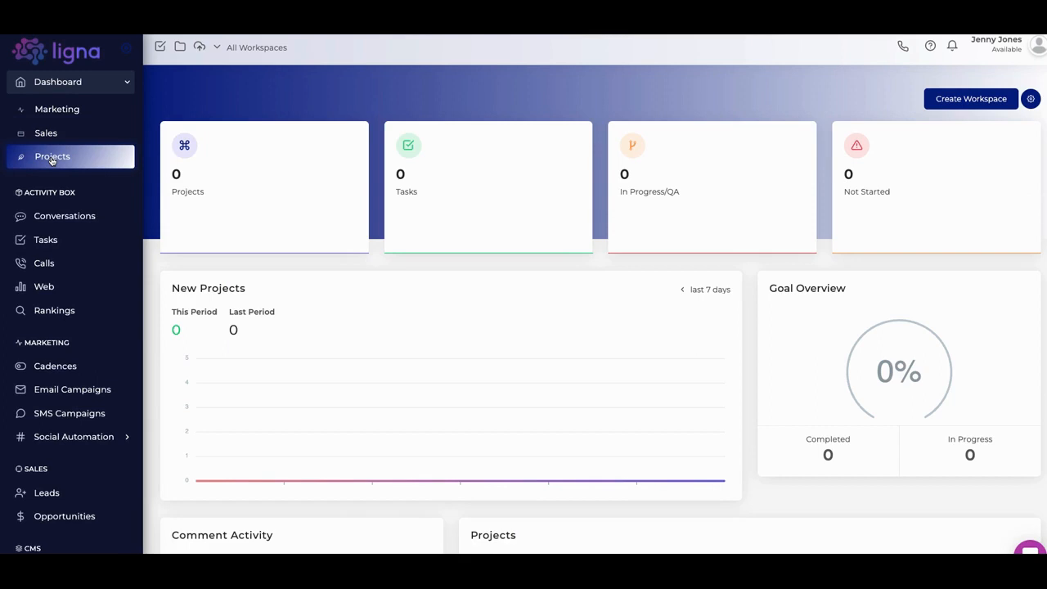
mouse_move(270, 190)
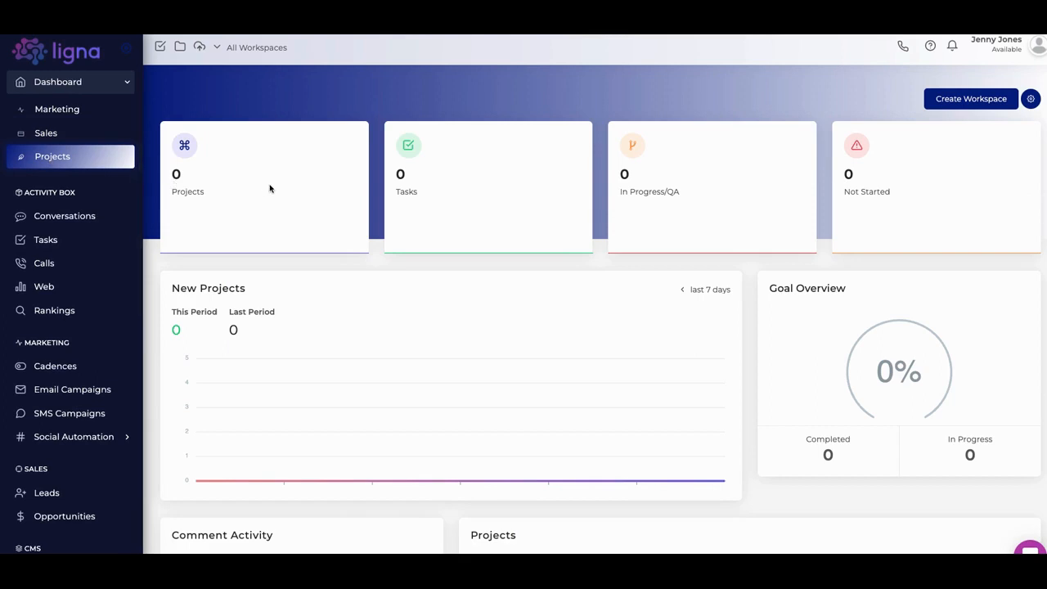
mouse_move(352, 235)
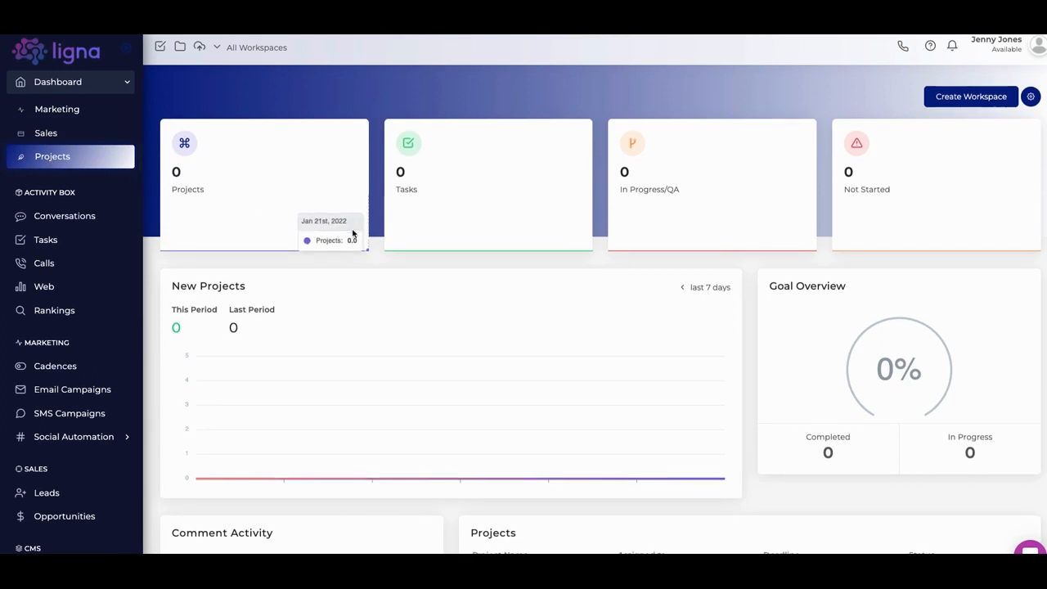
scroll("down", 3)
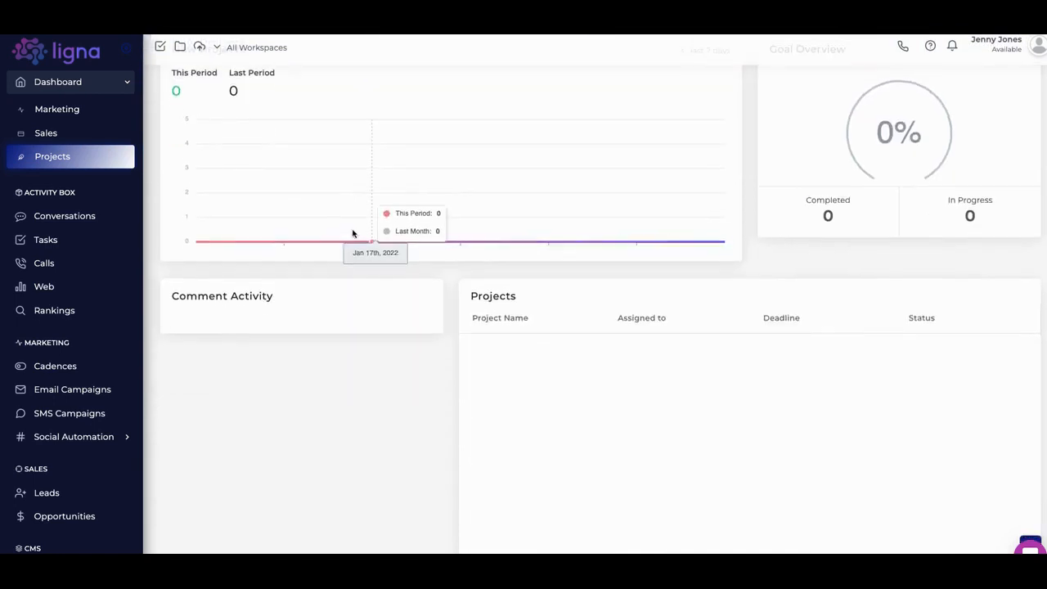
scroll("up", 3)
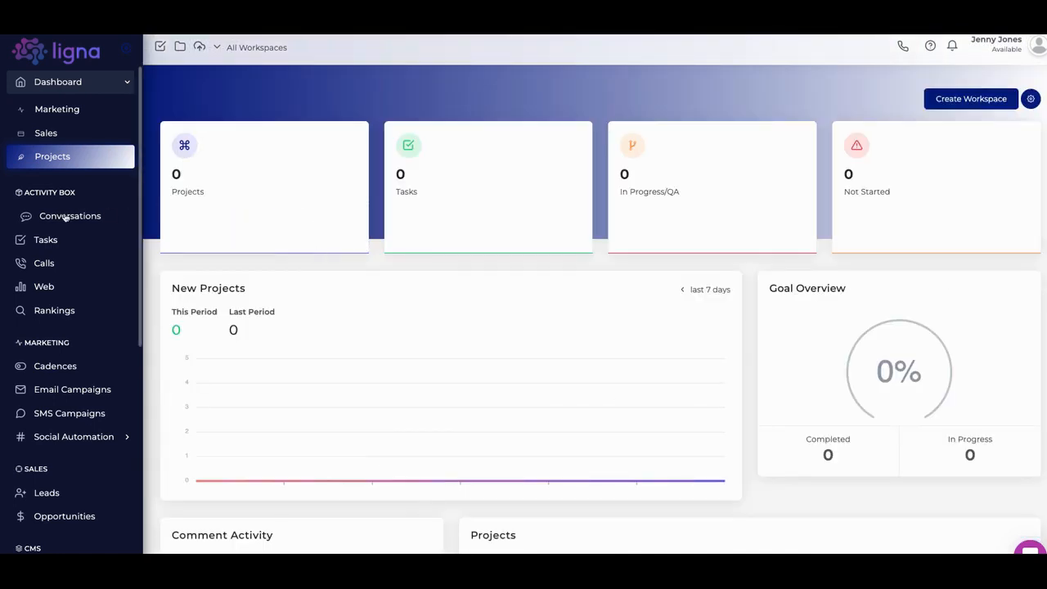
left_click(69, 216)
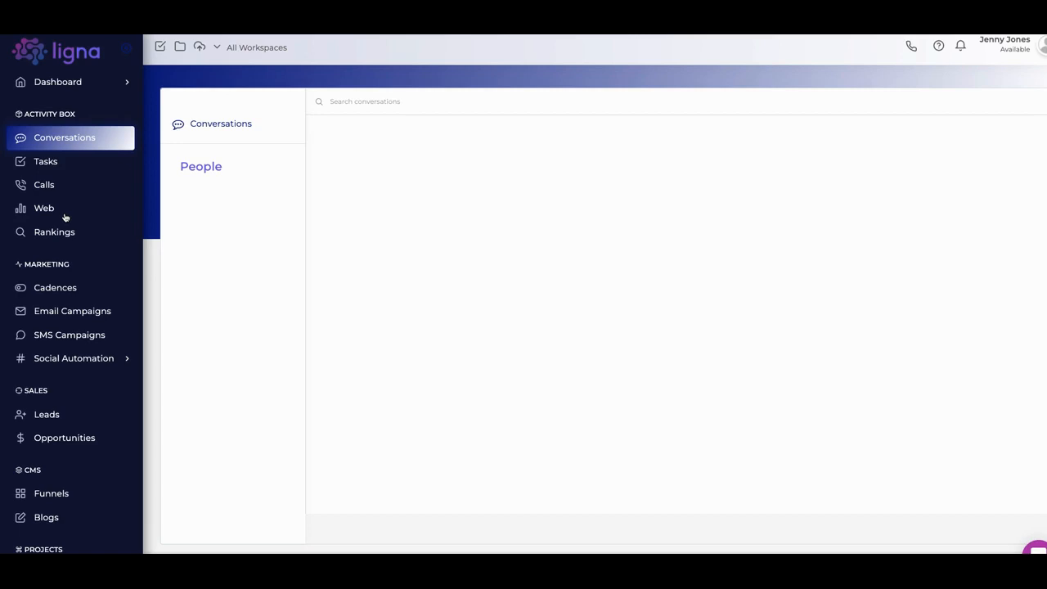
mouse_move(49, 183)
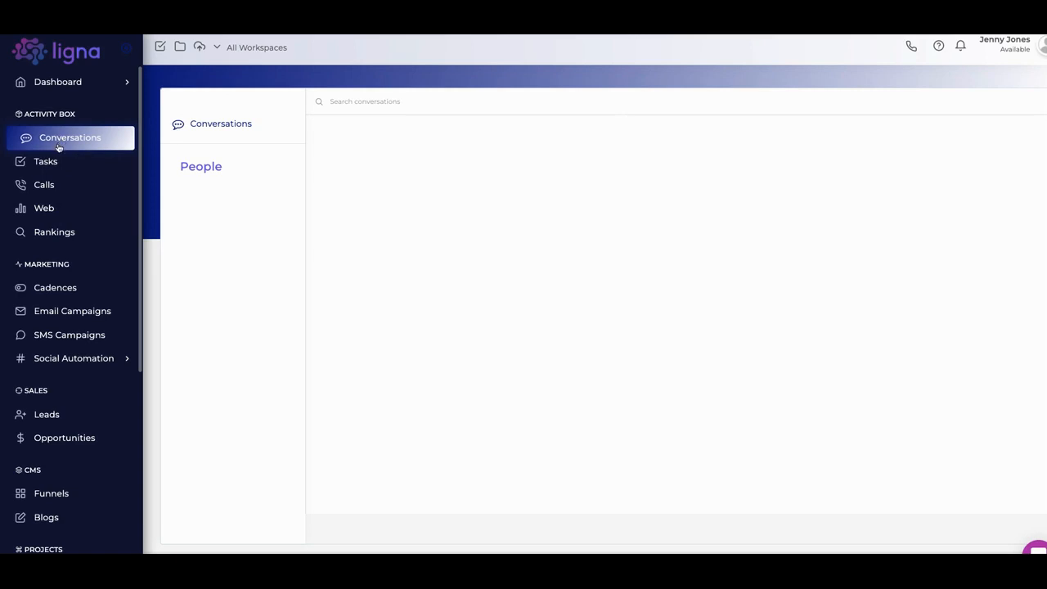
mouse_move(92, 157)
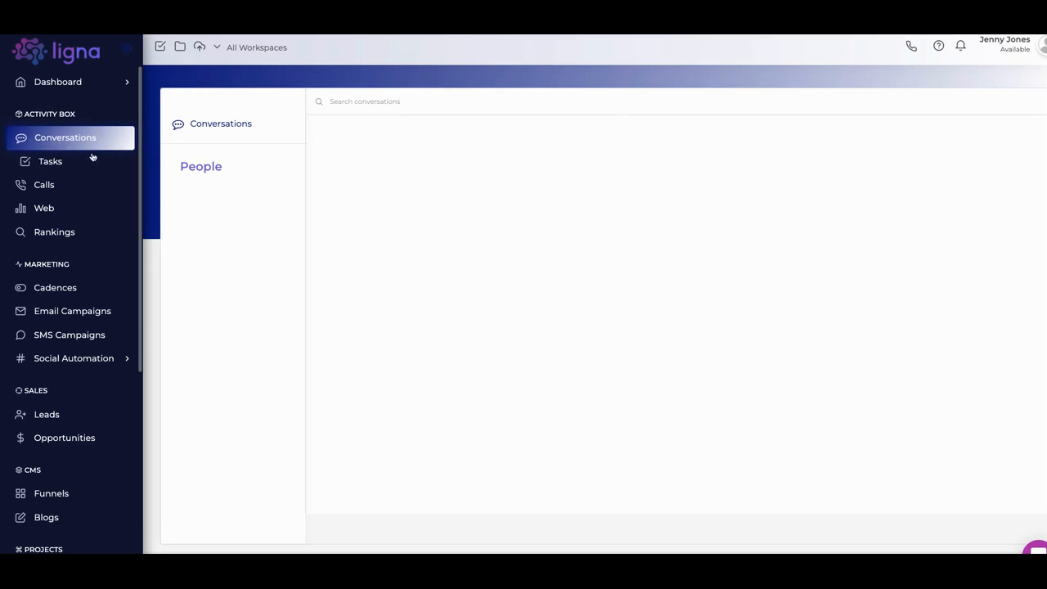
mouse_move(353, 168)
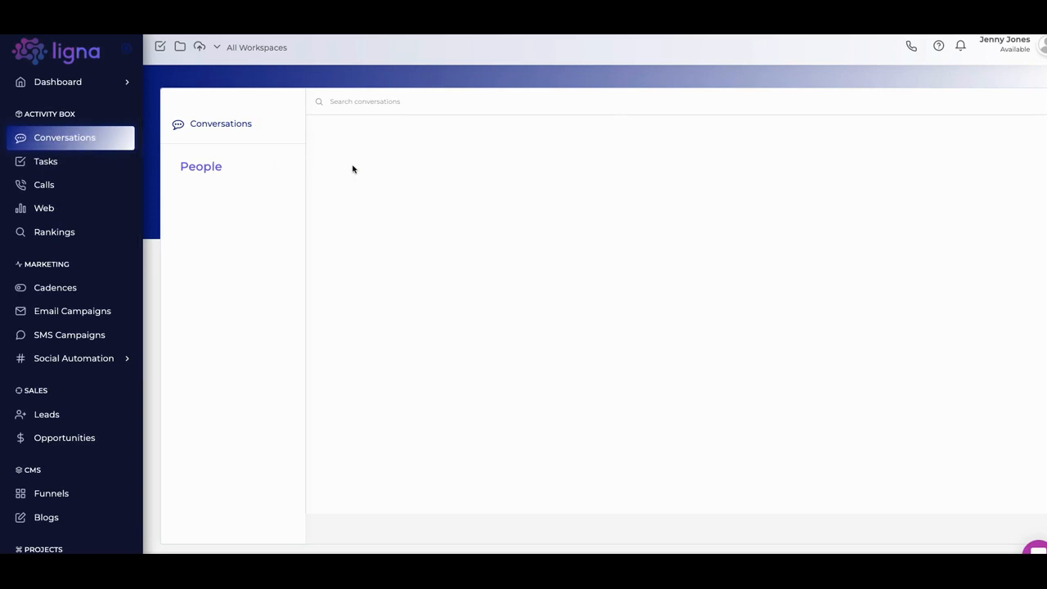
mouse_move(232, 165)
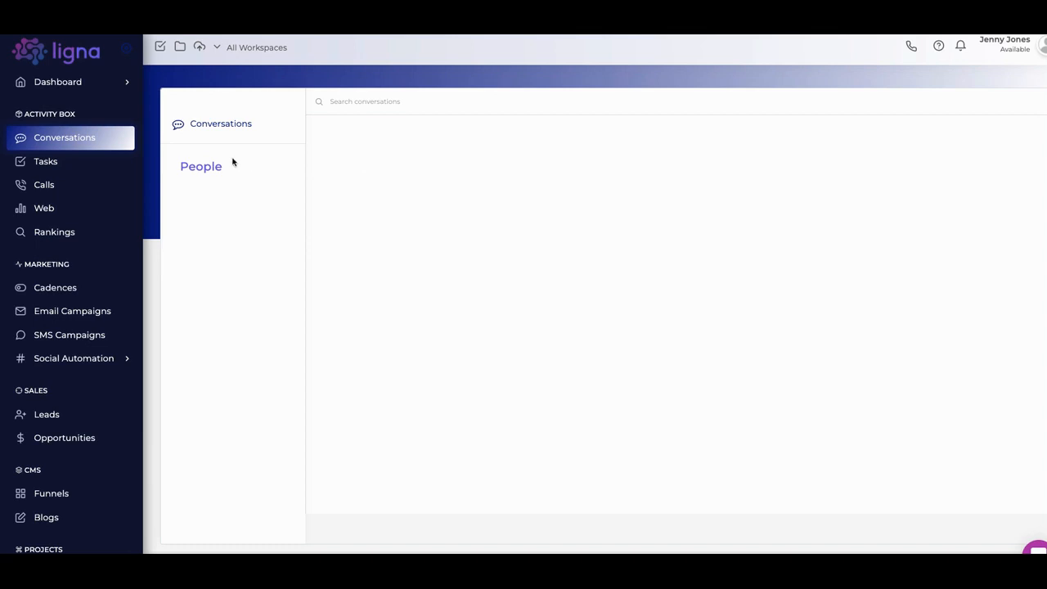
mouse_move(51, 162)
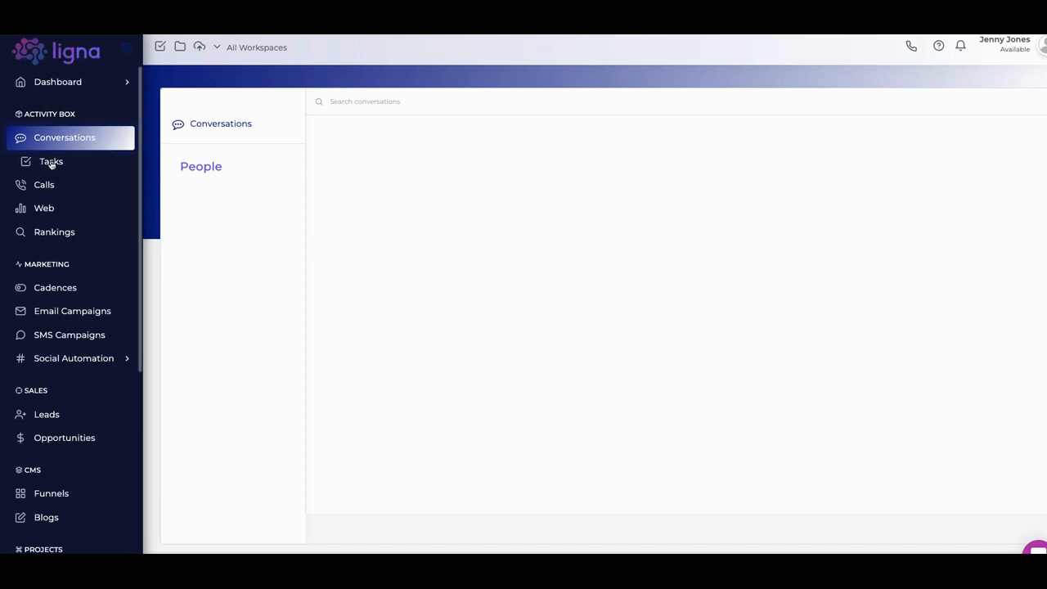
- Show the Tasks page with My Tasks, Open and Completed lists
left_click(50, 162)
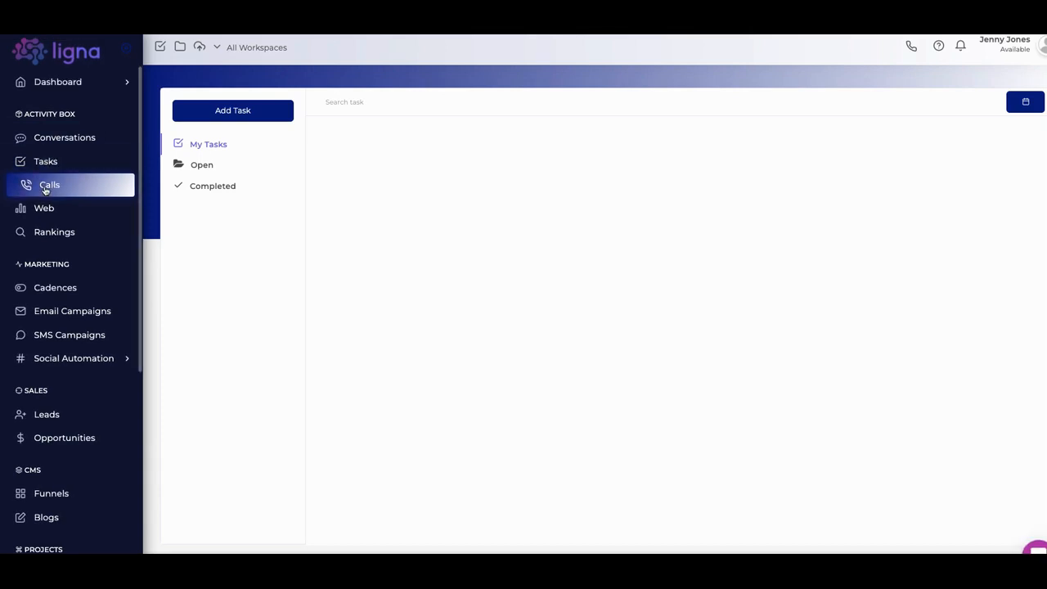
- View the Call Activity log with its outbound call, then the Web Activity reports
left_click(49, 185)
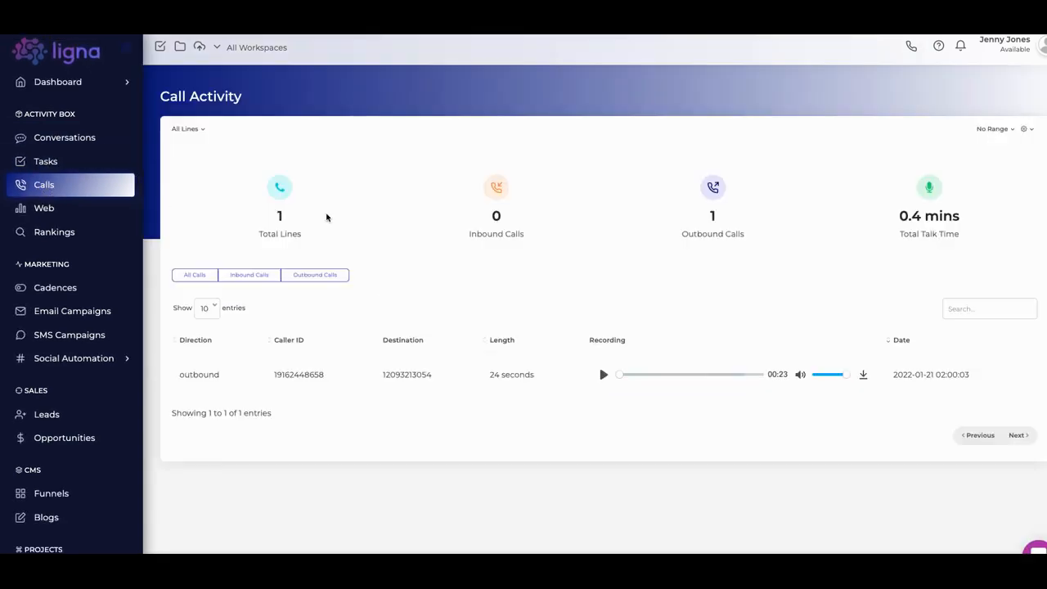
mouse_move(458, 285)
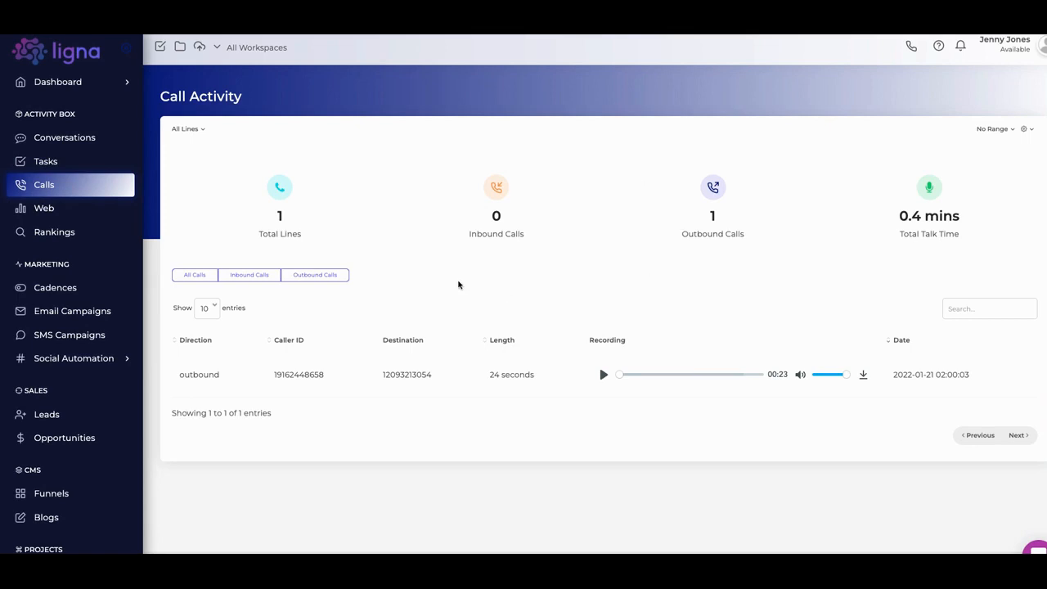
mouse_move(219, 242)
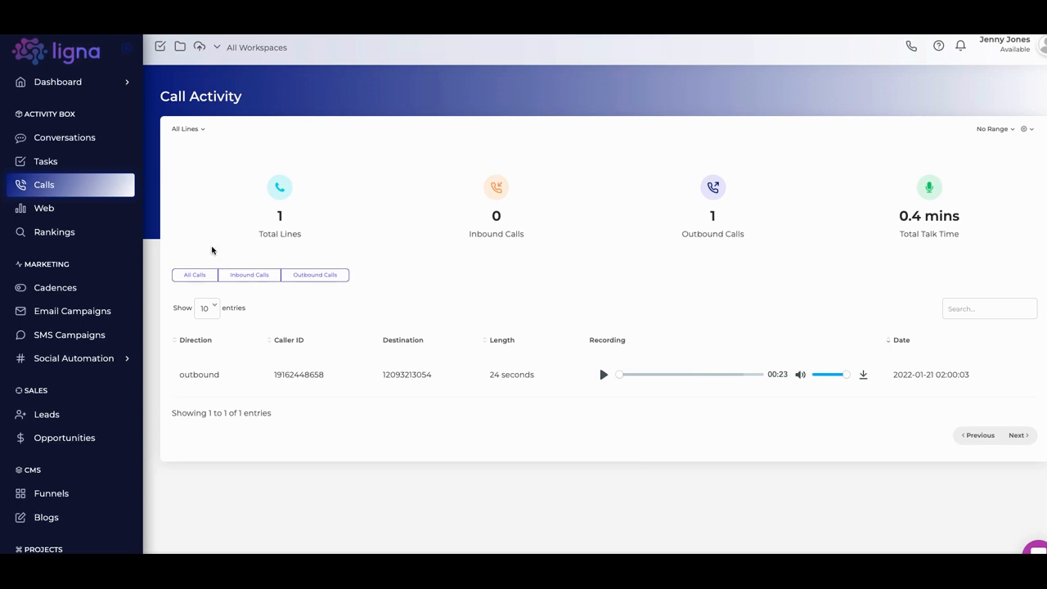
mouse_move(43, 208)
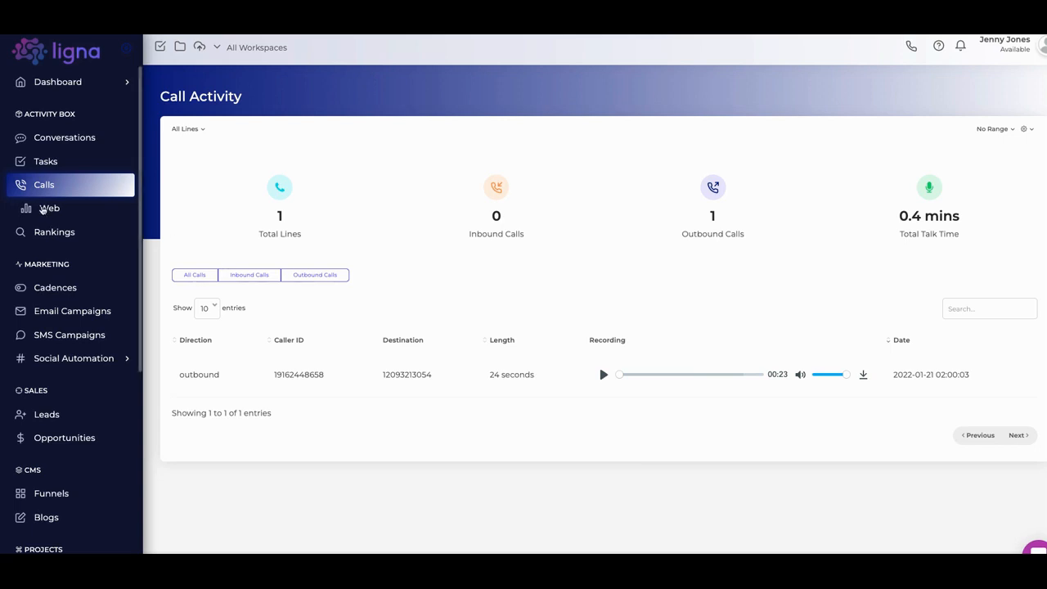
left_click(44, 208)
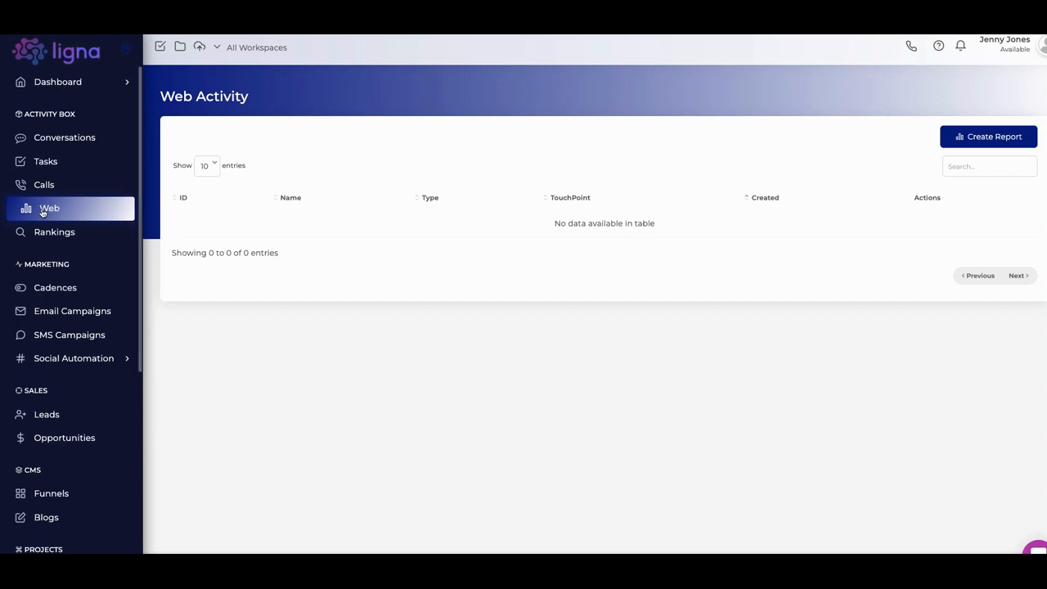
mouse_move(66, 221)
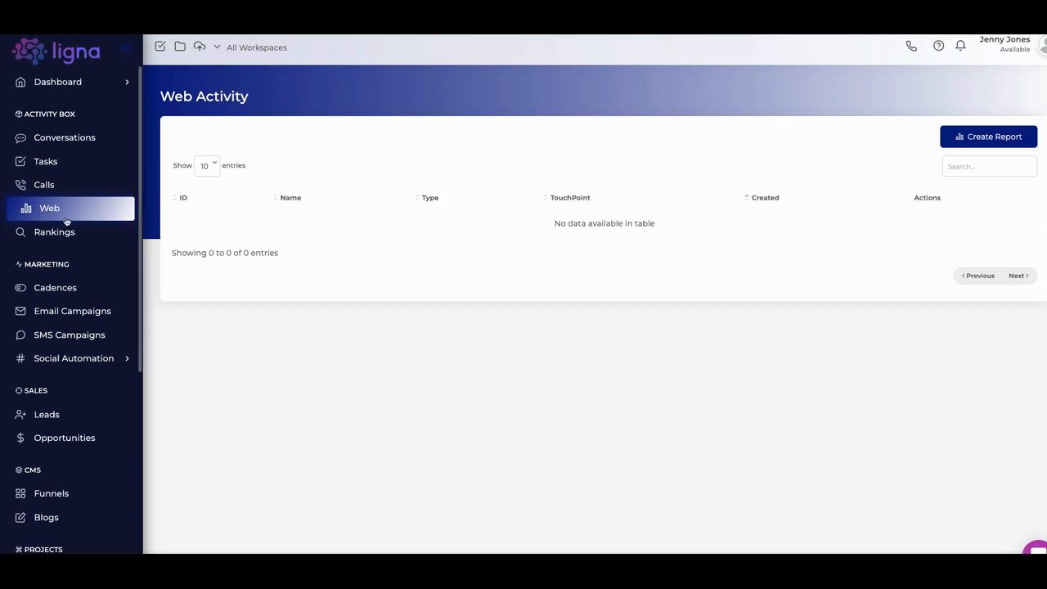
mouse_move(193, 226)
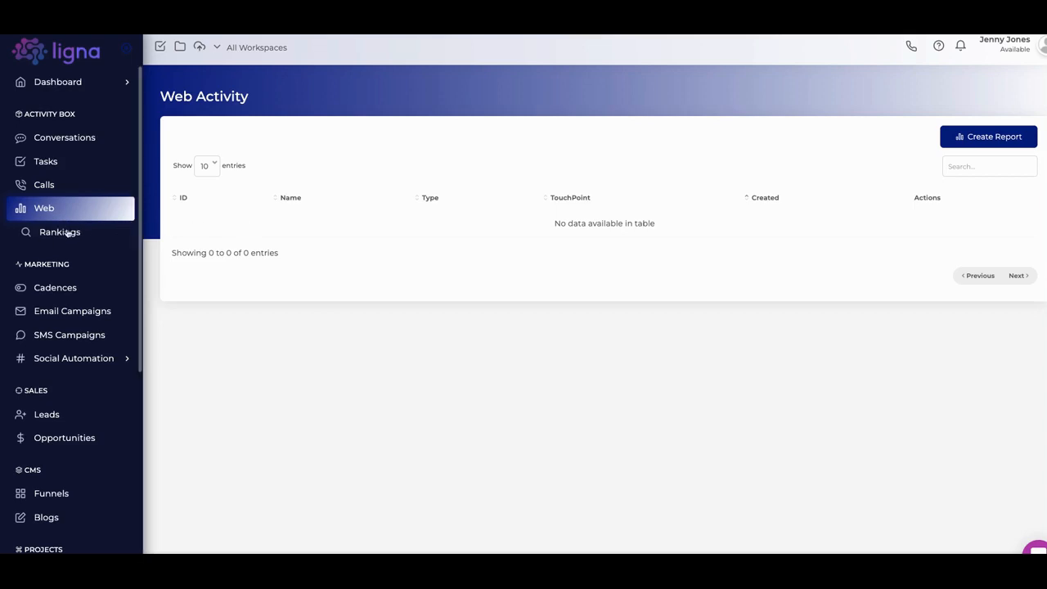
- Show the SERP Activity rankings report for the tracked website
left_click(55, 232)
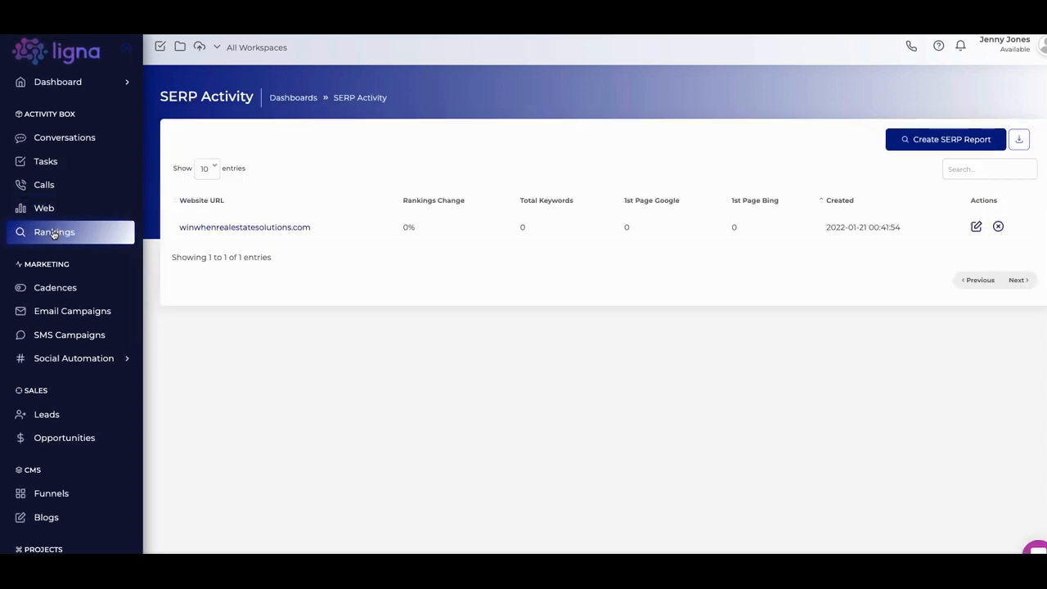
mouse_move(327, 216)
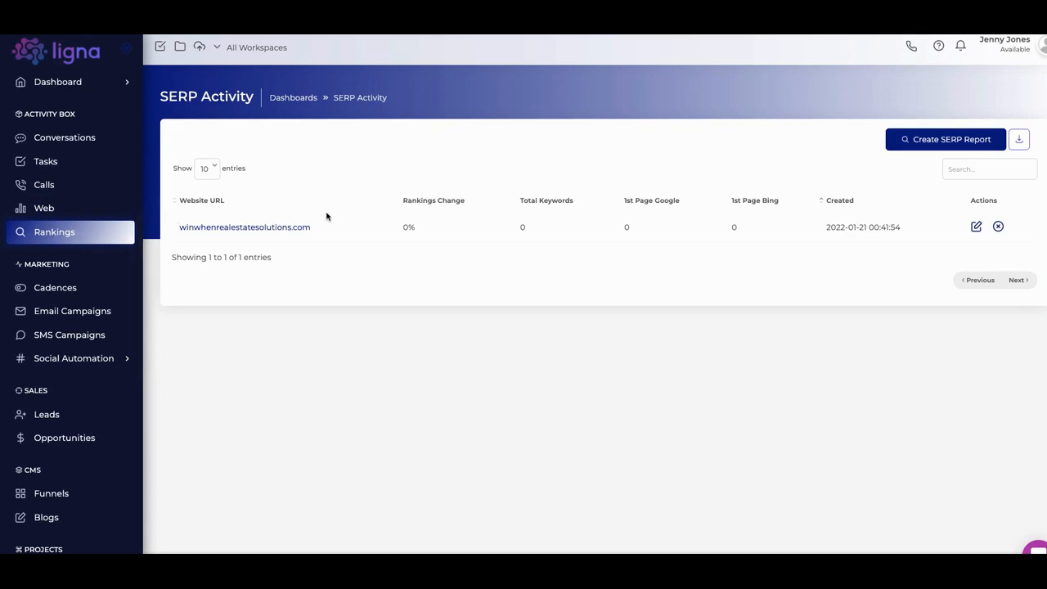
mouse_move(945, 139)
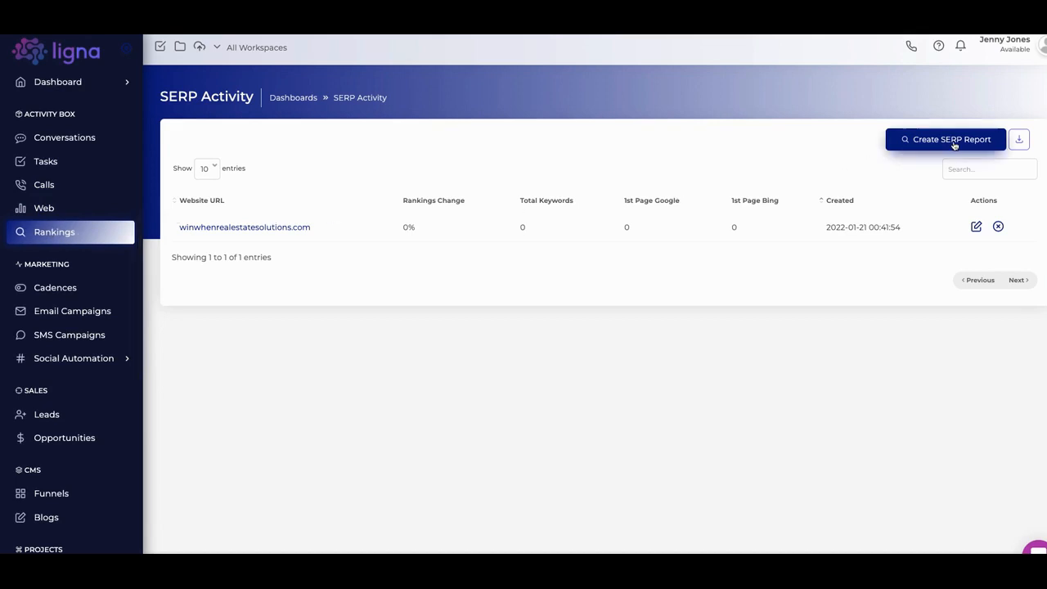
mouse_move(821, 193)
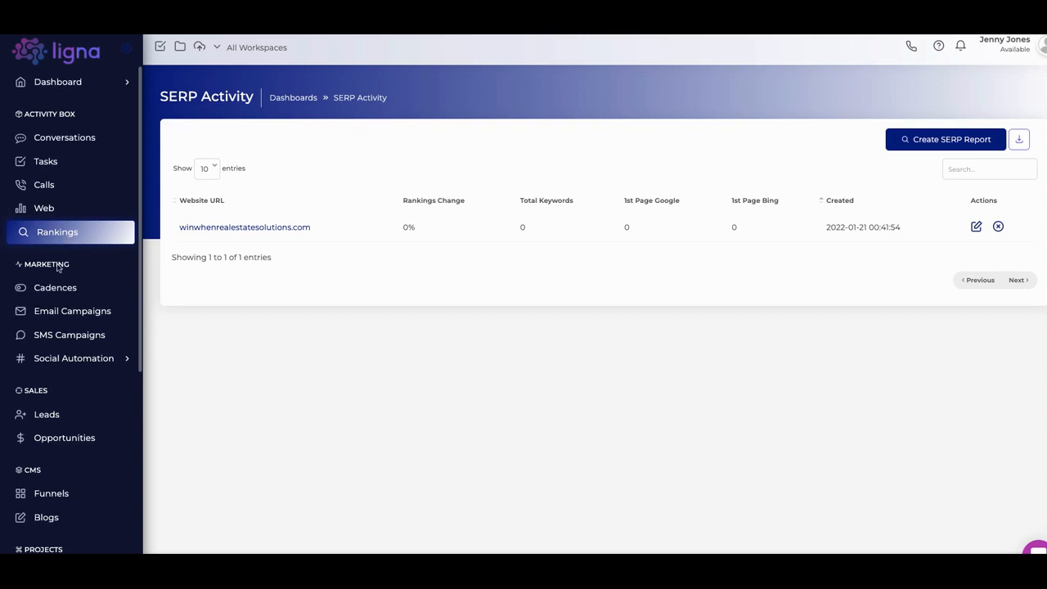
mouse_move(61, 288)
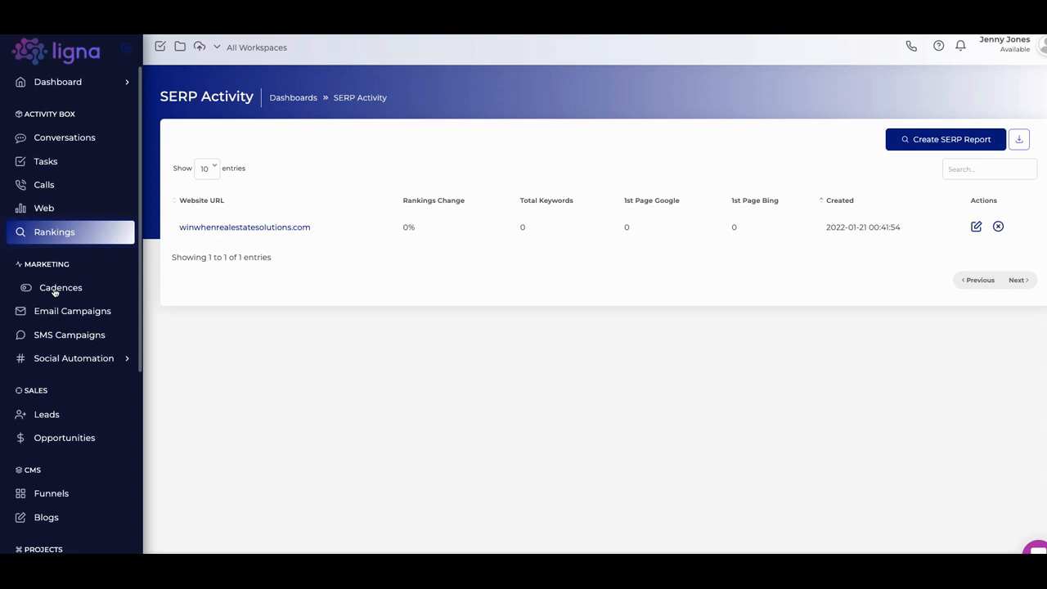
- Show the empty Cadences page under Marketing
left_click(60, 288)
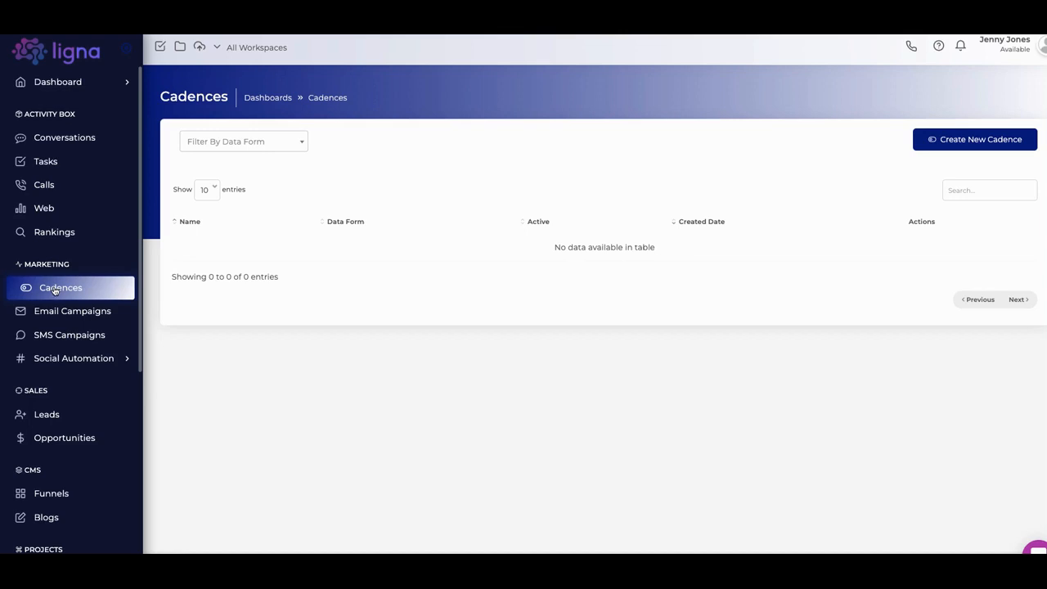
mouse_move(149, 293)
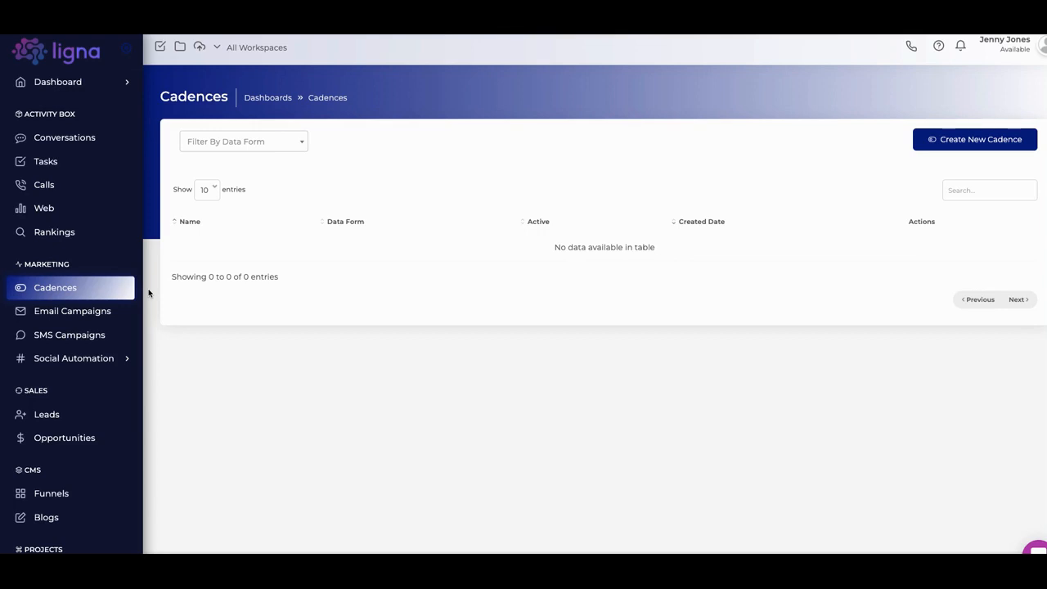
mouse_move(191, 307)
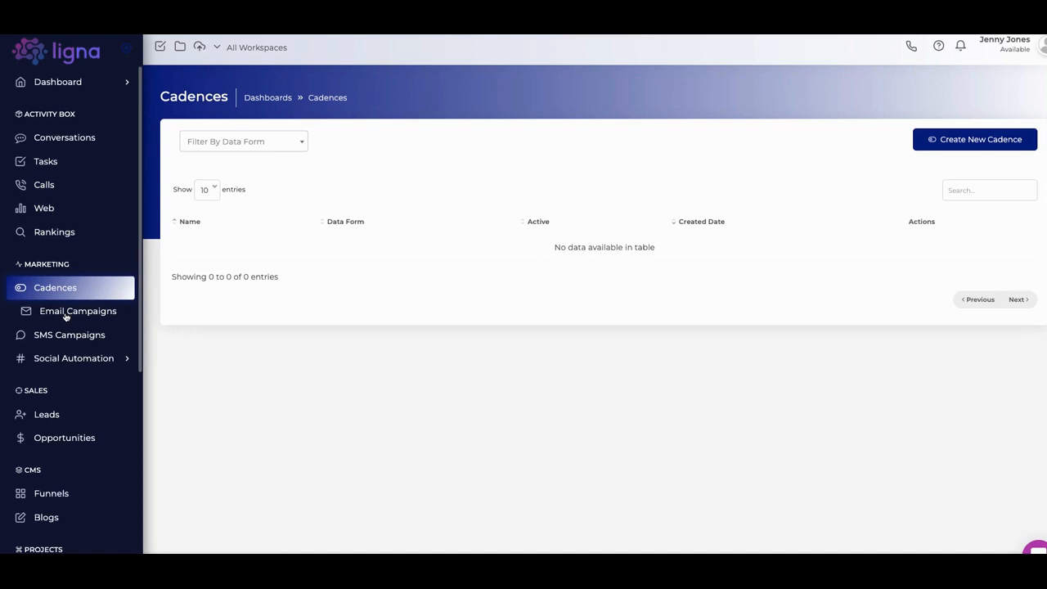
- View the Email Campaigns list, then the SMS Campaigns list
left_click(79, 311)
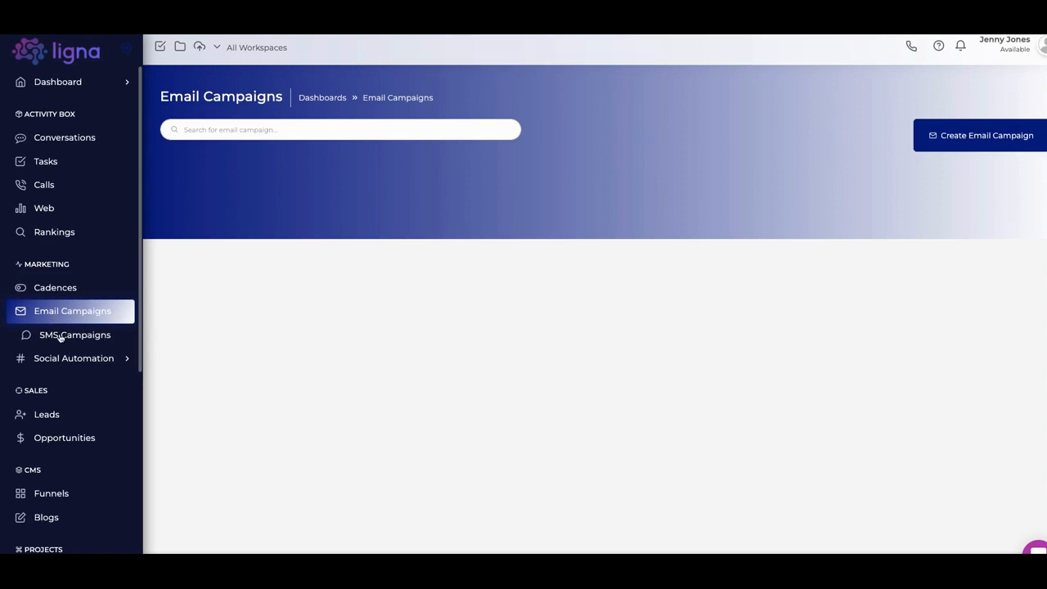
left_click(75, 334)
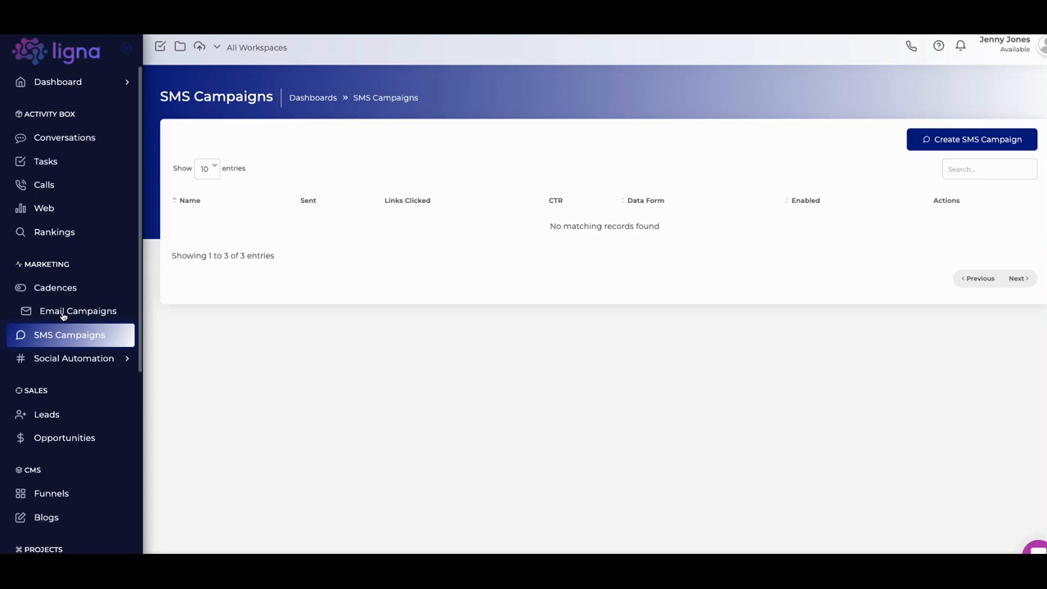
mouse_move(61, 288)
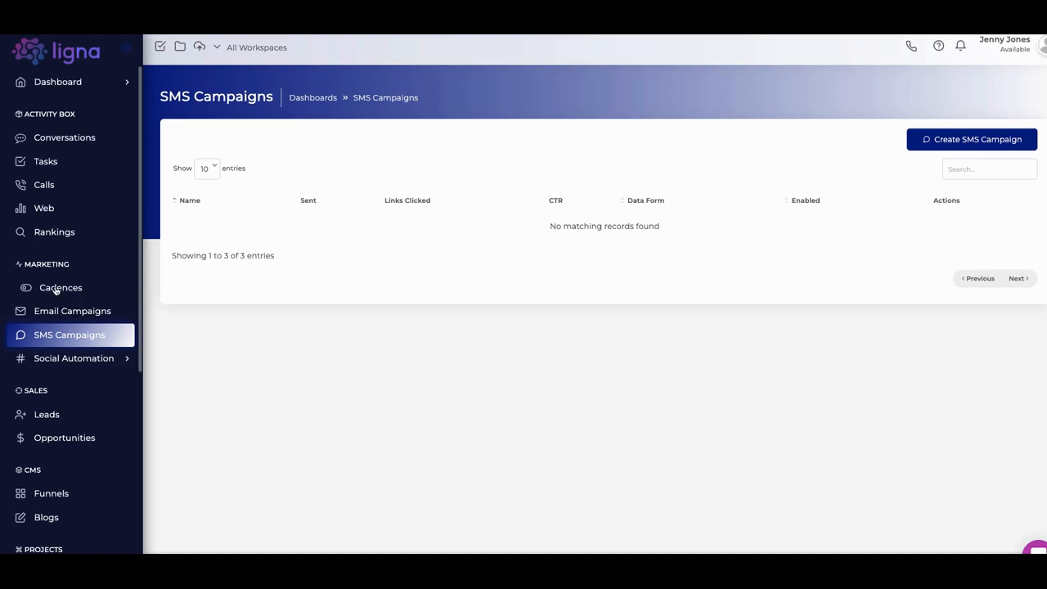
mouse_move(79, 359)
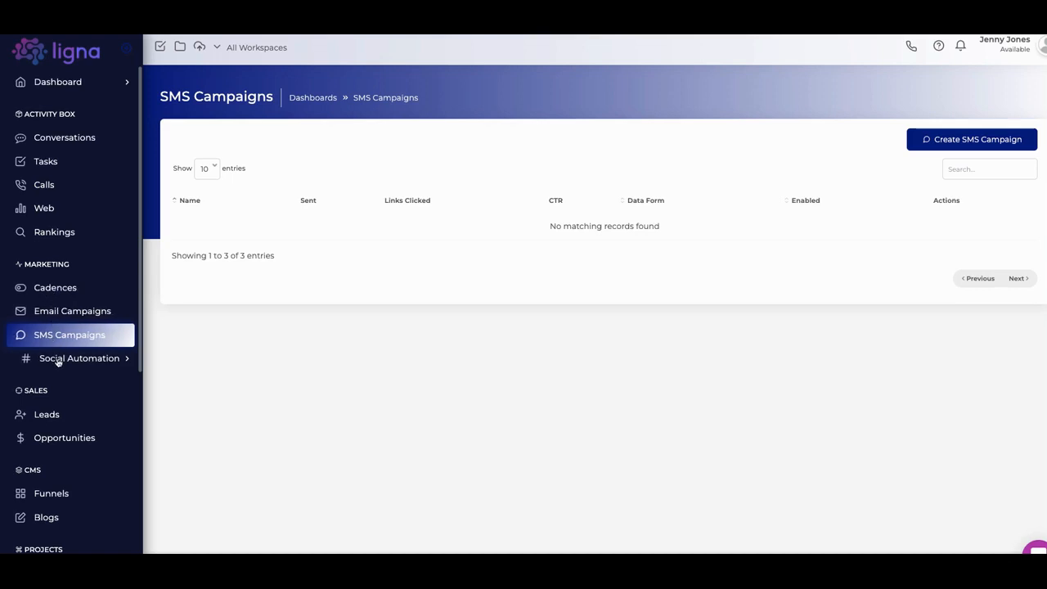
- Show the Curation Accounts listing the Facebook and LinkedIn accounts under Social Automation
left_click(79, 358)
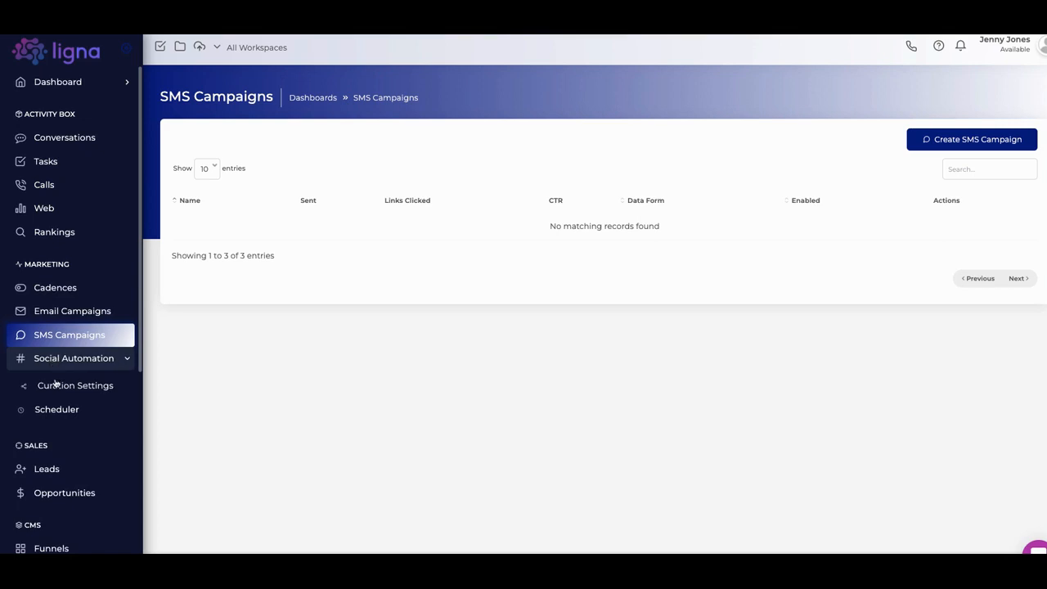
left_click(75, 386)
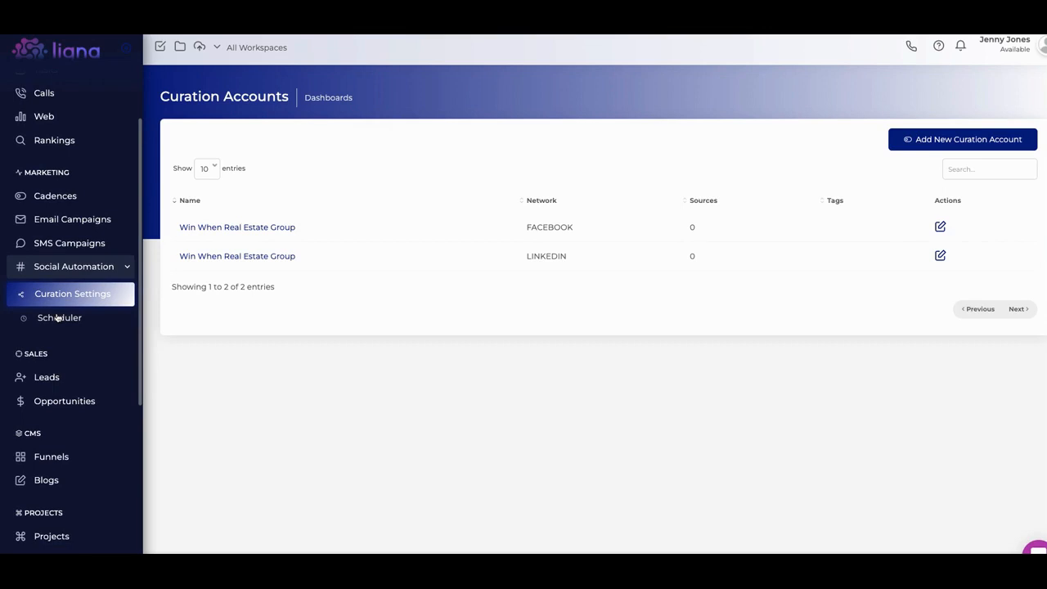
mouse_move(56, 319)
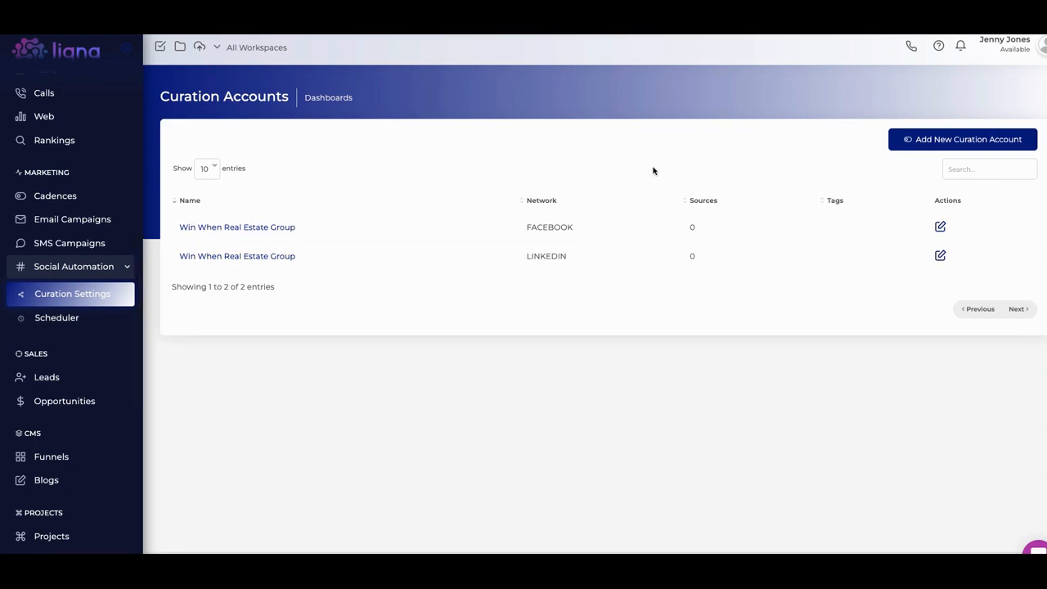
mouse_move(949, 139)
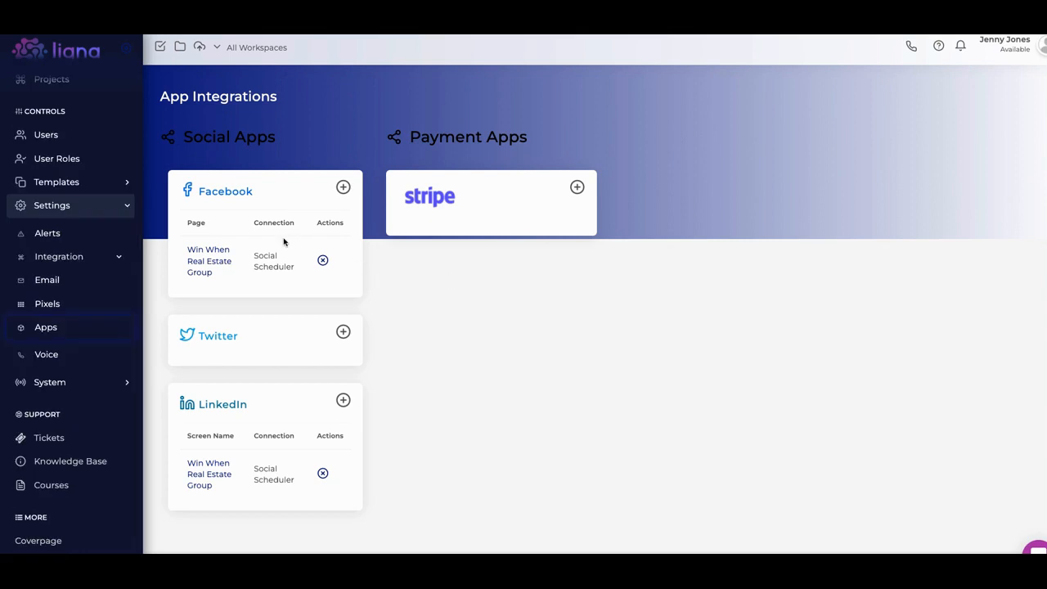
mouse_move(246, 405)
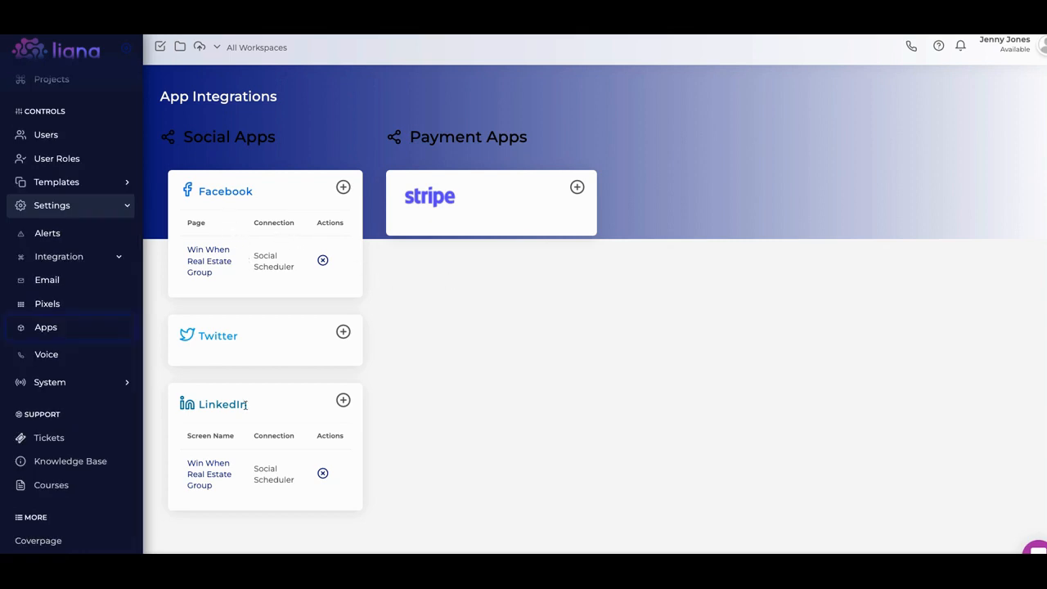
mouse_move(298, 265)
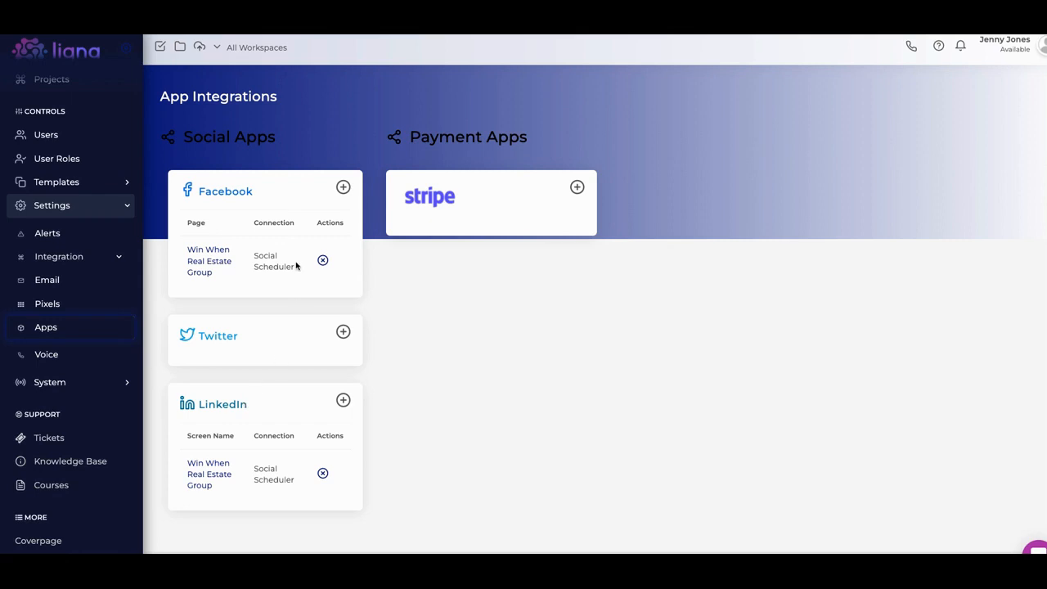
mouse_move(247, 330)
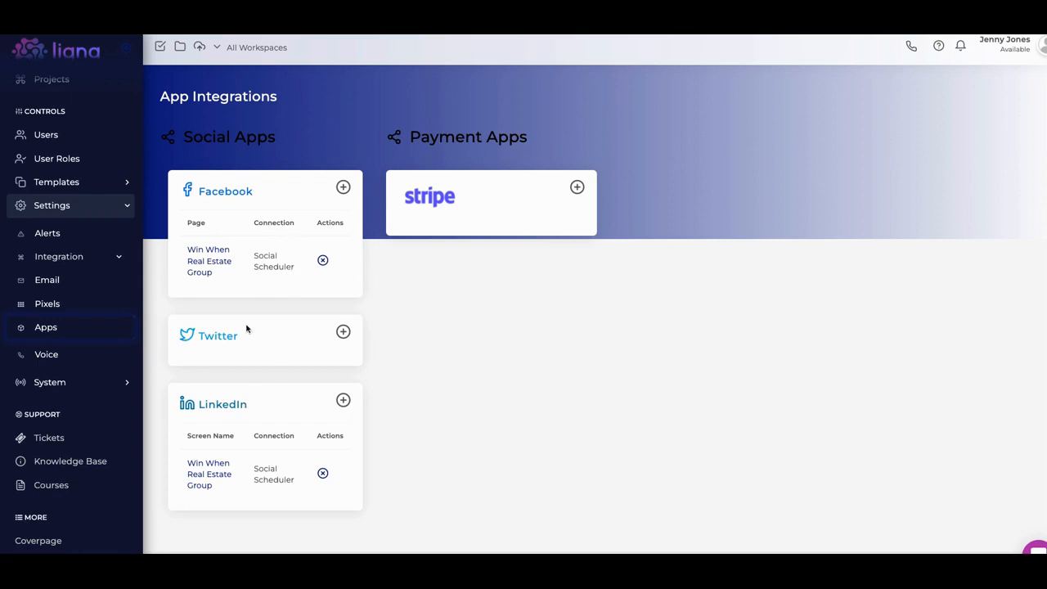
mouse_move(231, 319)
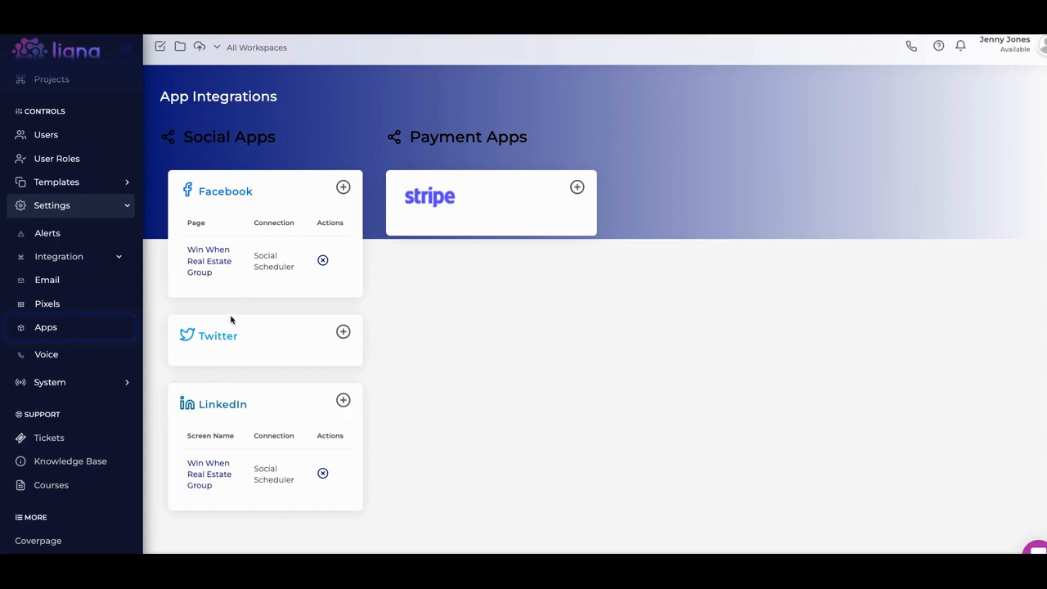
mouse_move(481, 198)
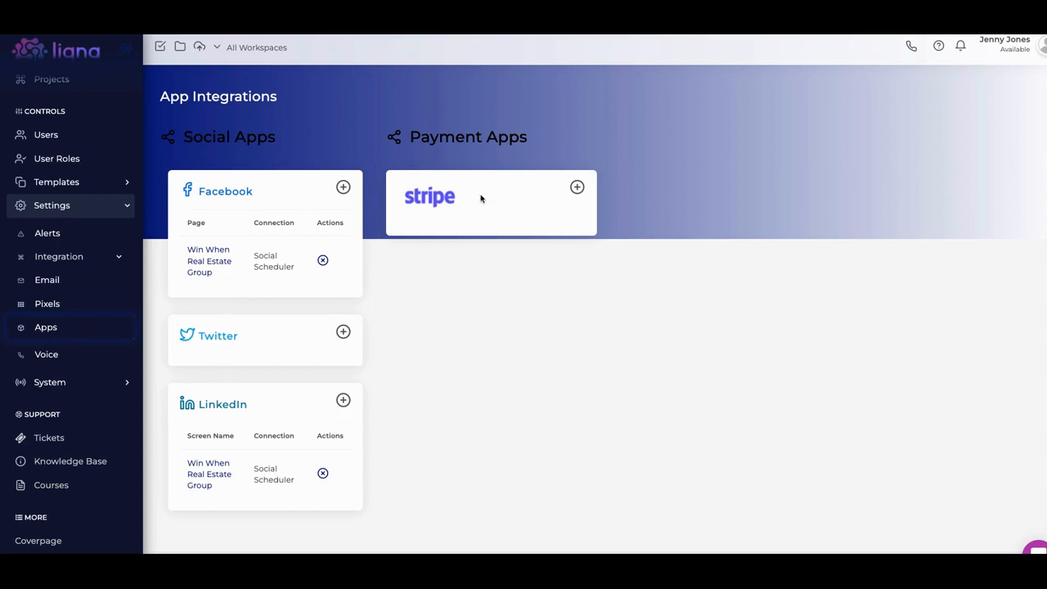
mouse_move(49, 278)
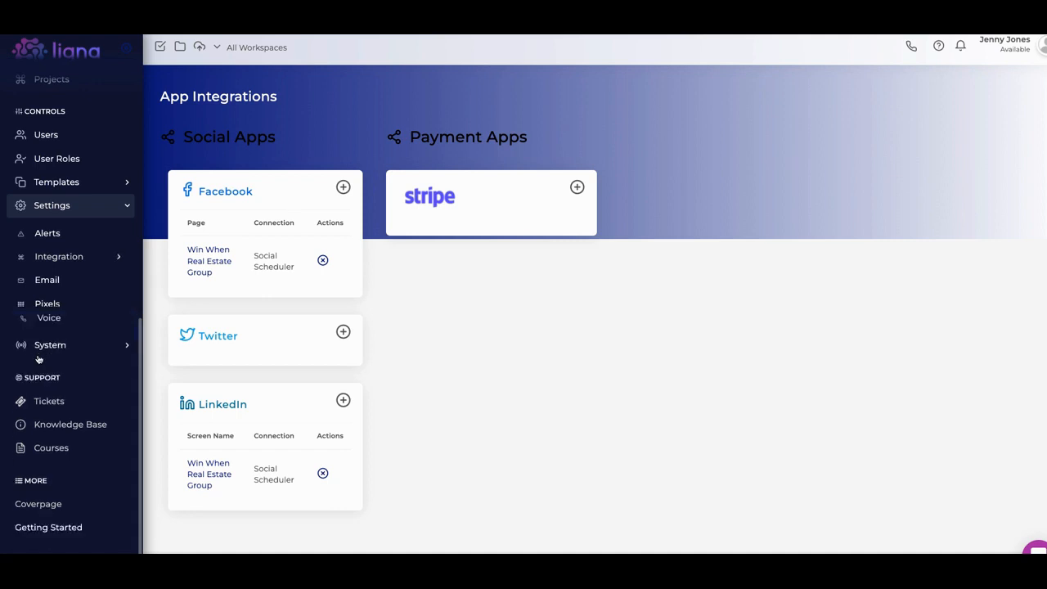
- From the voice numbers list, start the Add Available Number form
left_click(49, 317)
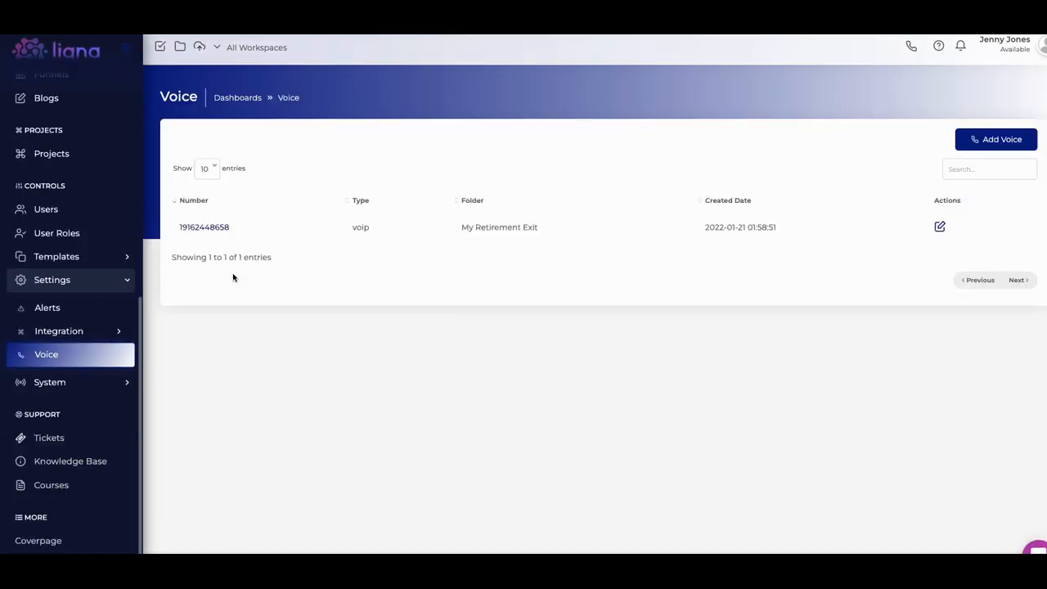
mouse_move(994, 139)
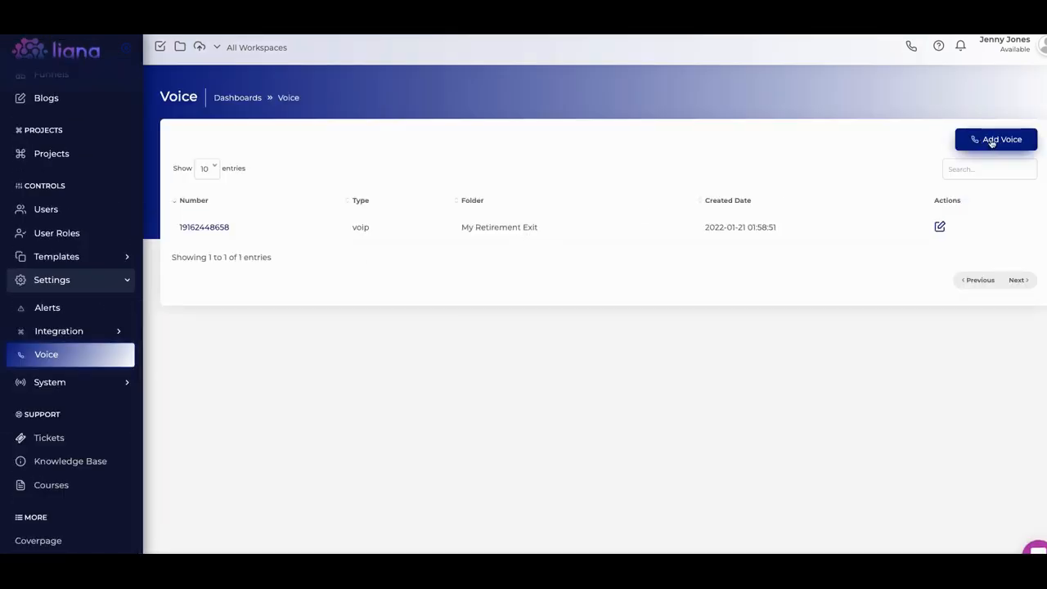
left_click(996, 139)
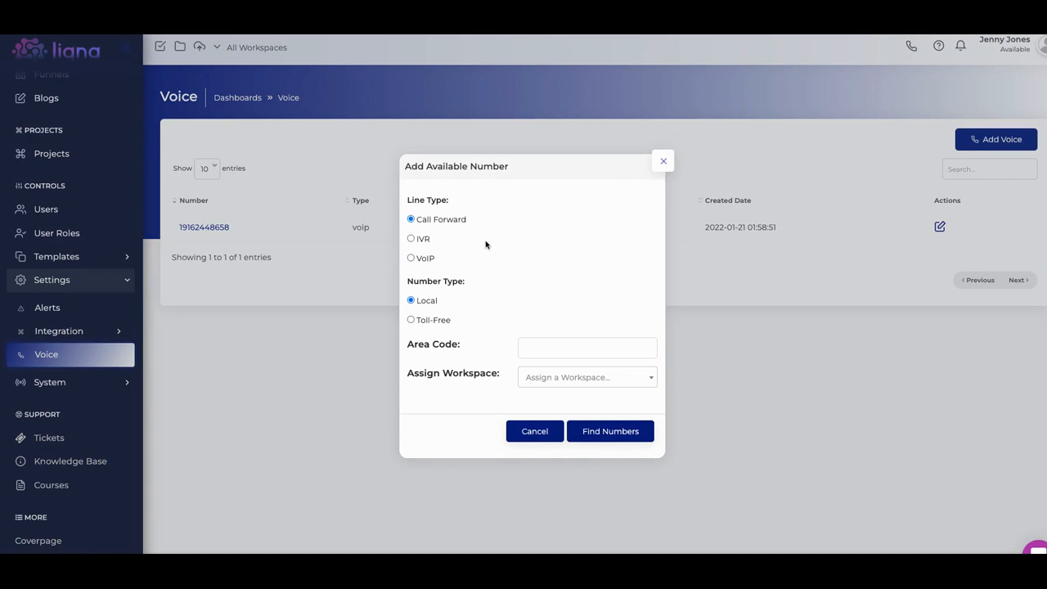
left_click(411, 259)
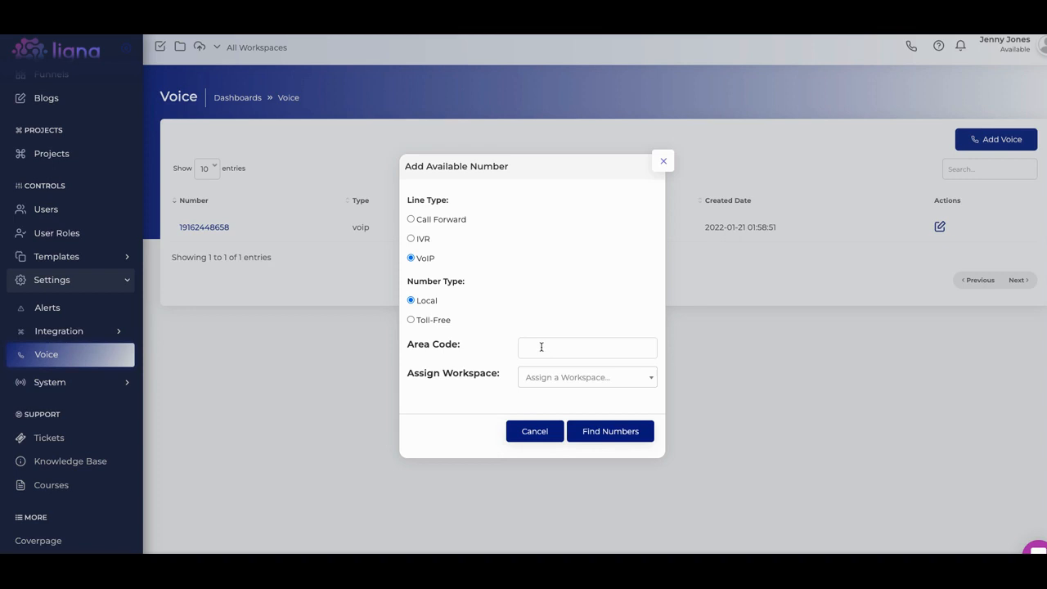
left_click(585, 347)
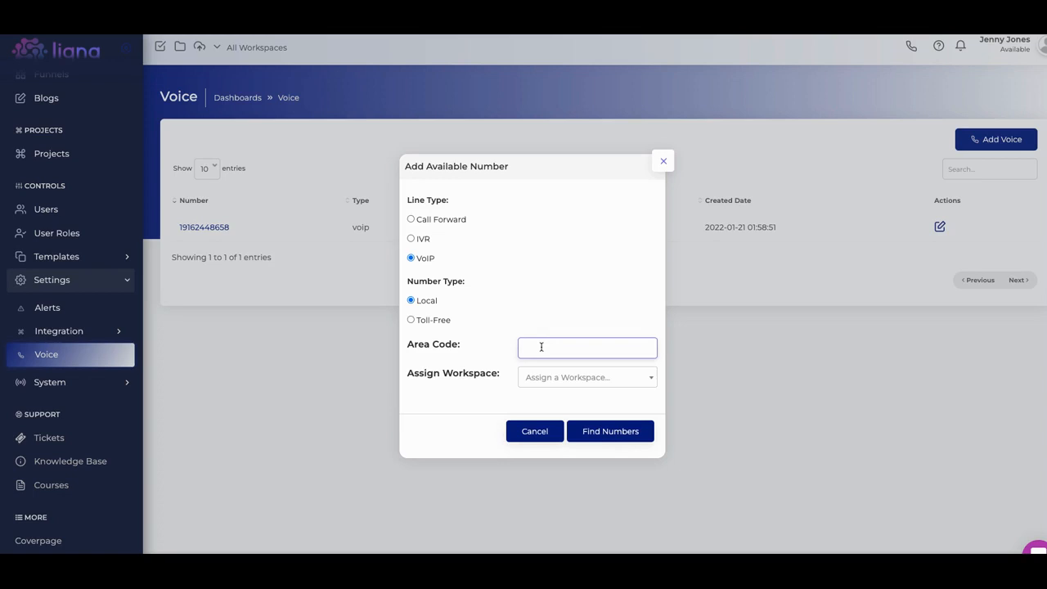
mouse_move(564, 363)
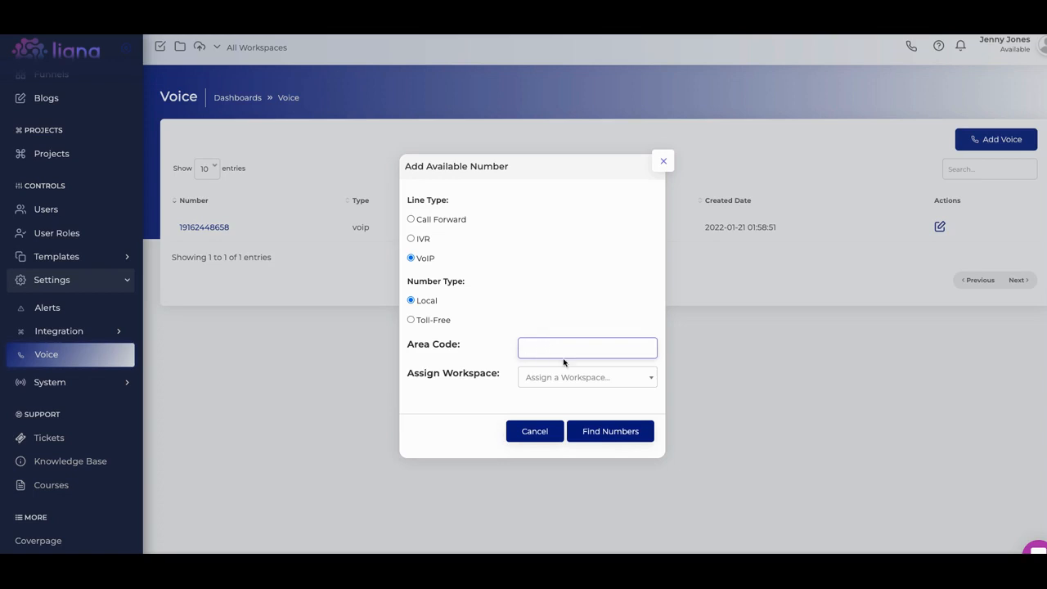
left_click(585, 347)
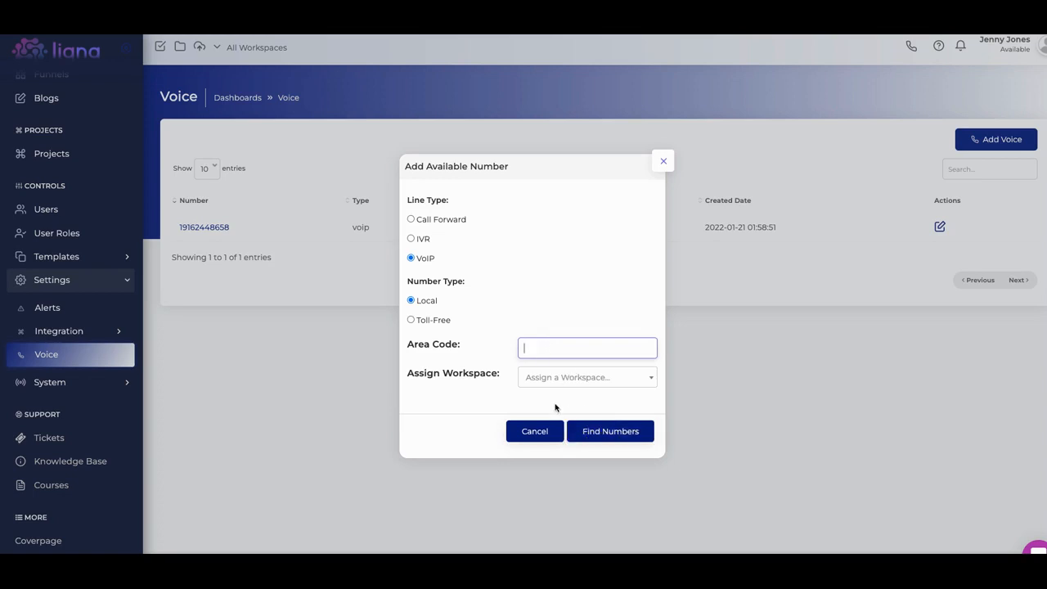
mouse_move(533, 432)
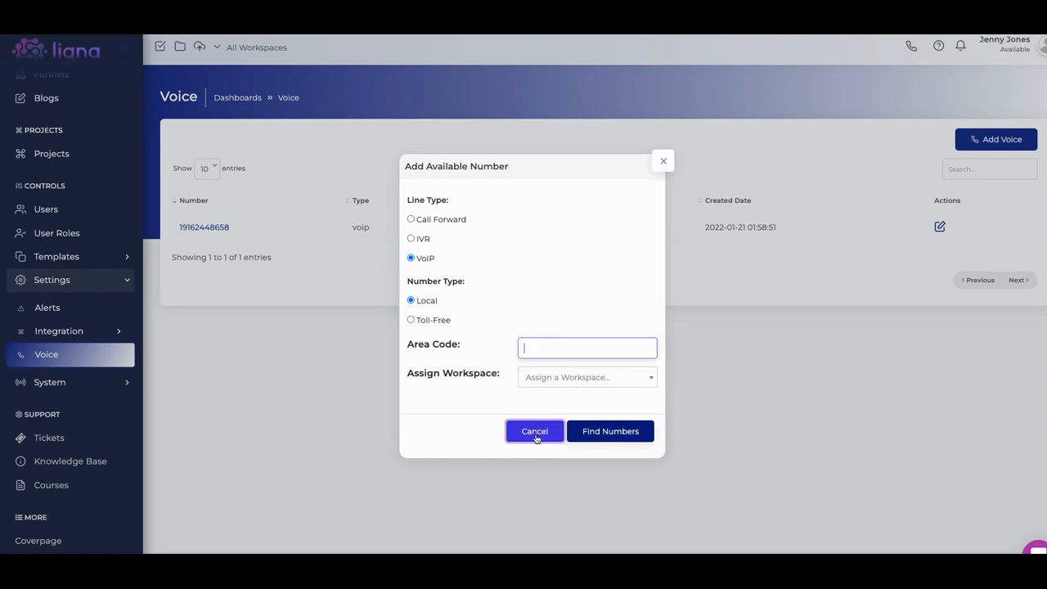
left_click(534, 432)
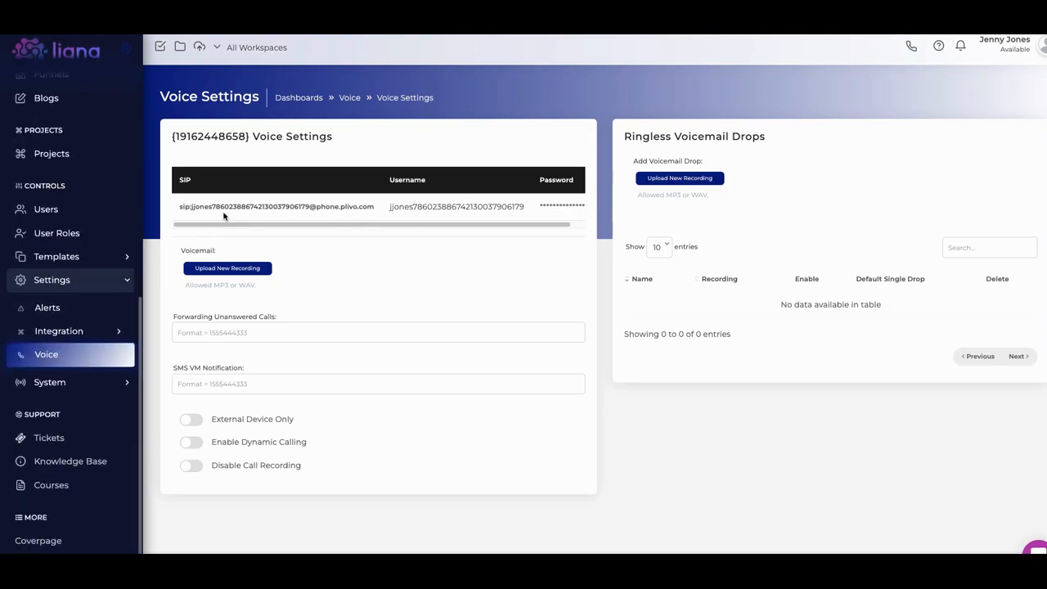
- Show the User Roles list with the Junior Agency Owner and Renter roles
left_click(59, 330)
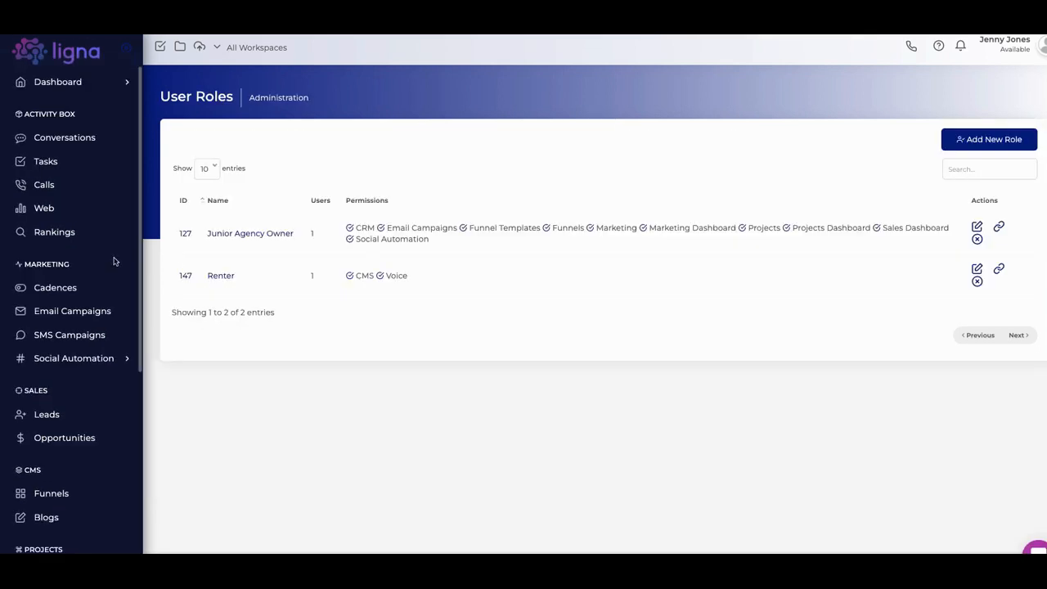
scroll("down", 3)
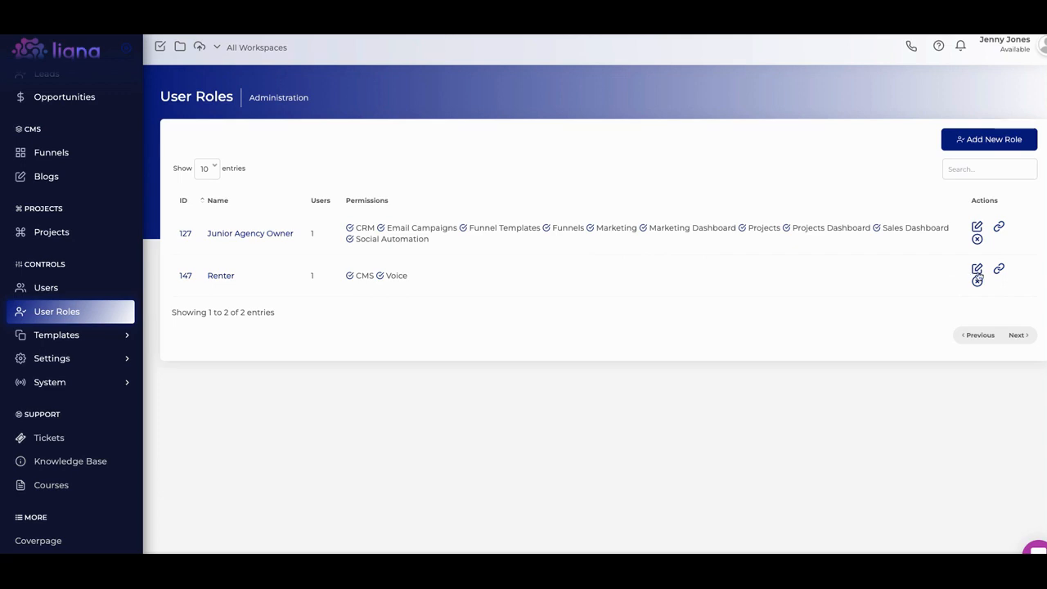
mouse_move(977, 276)
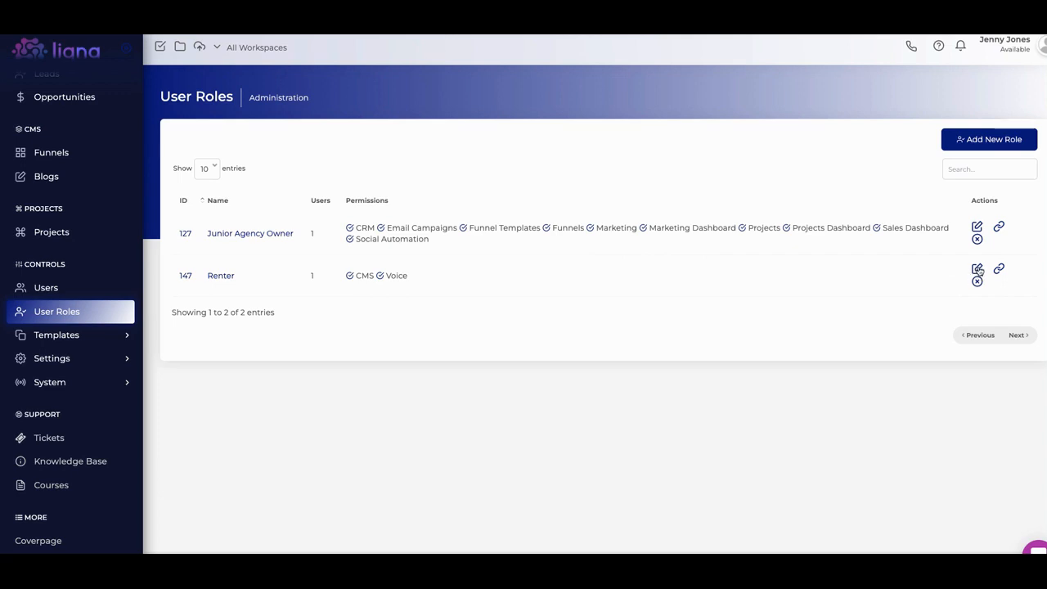
- Open the Renter role for editing and expand the Social Automation sub-pages
left_click(977, 269)
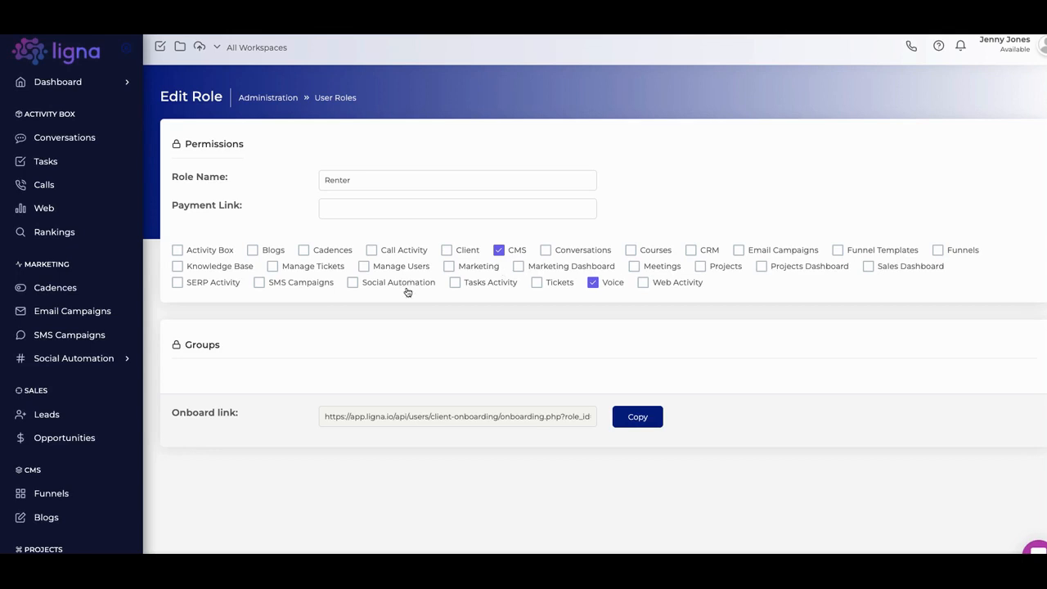
mouse_move(441, 324)
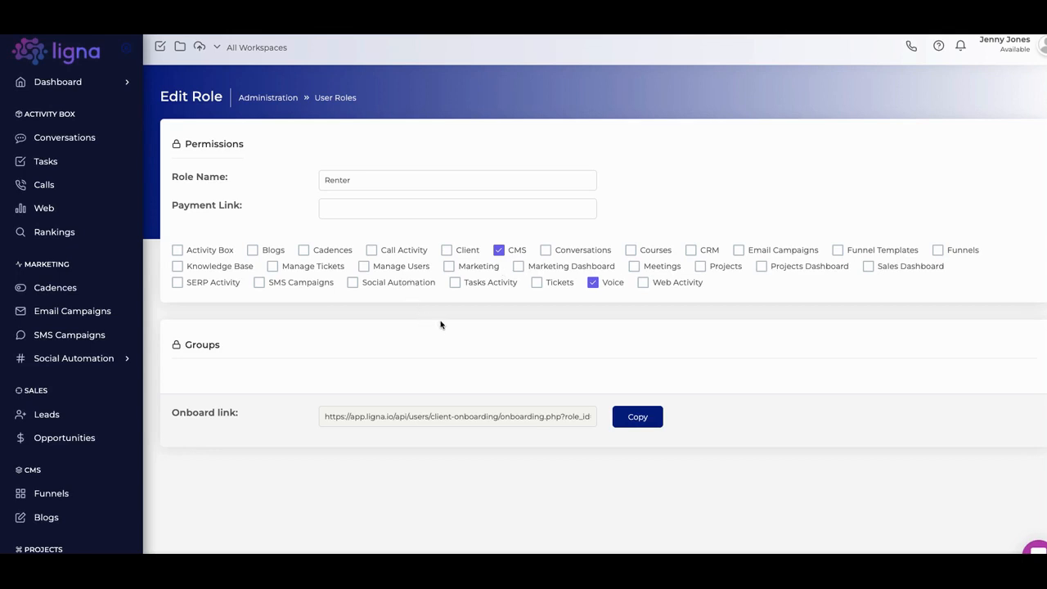
mouse_move(445, 318)
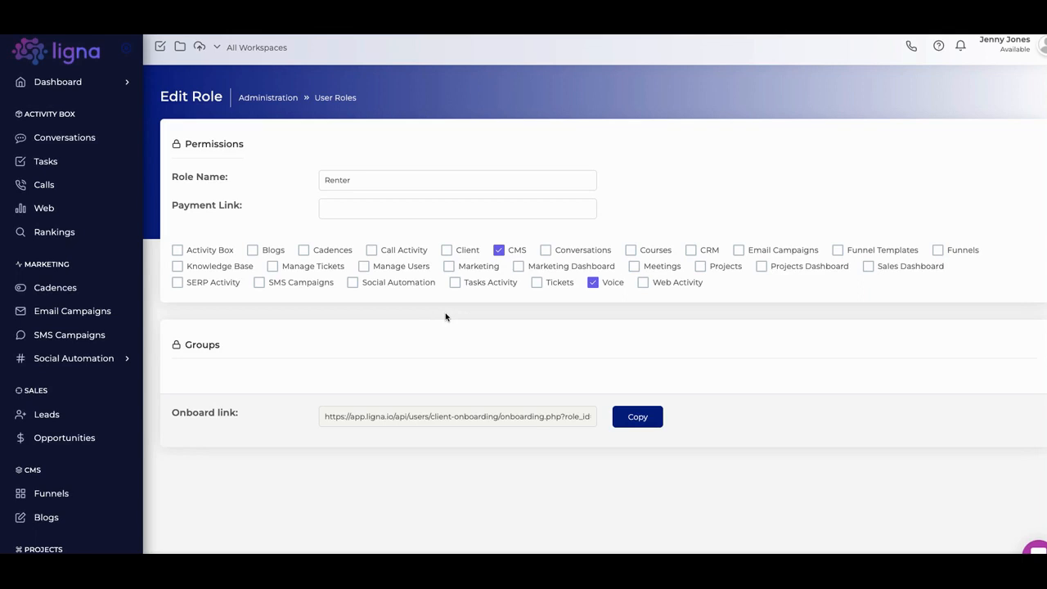
mouse_move(413, 286)
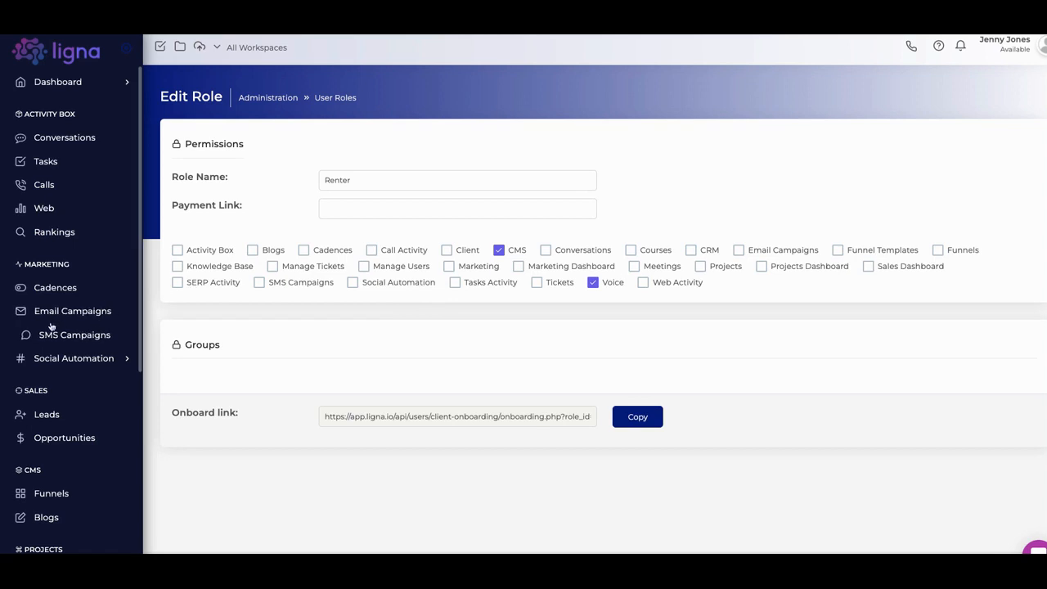
mouse_move(53, 366)
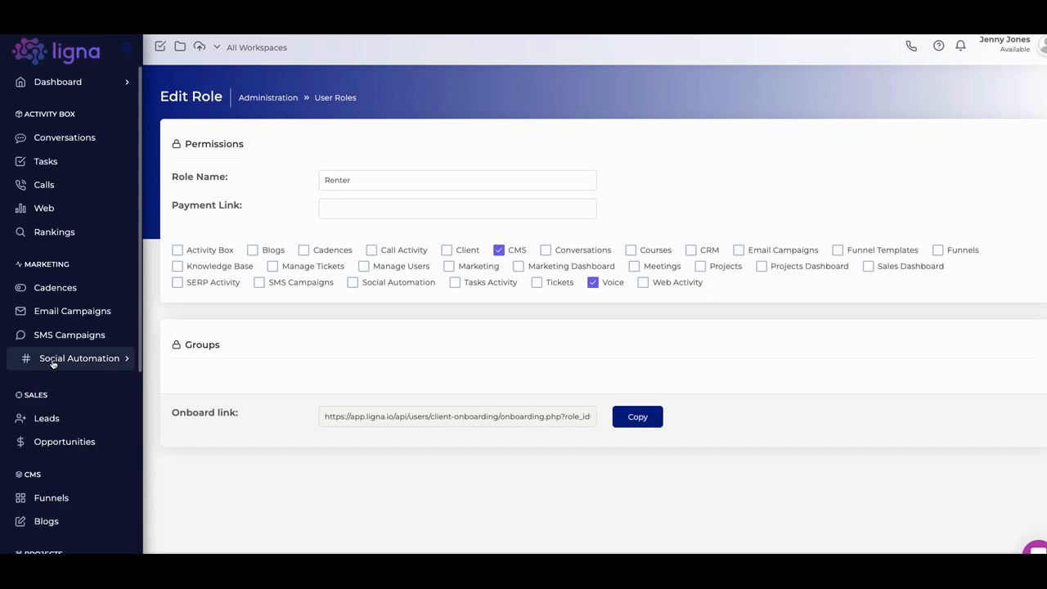
left_click(78, 356)
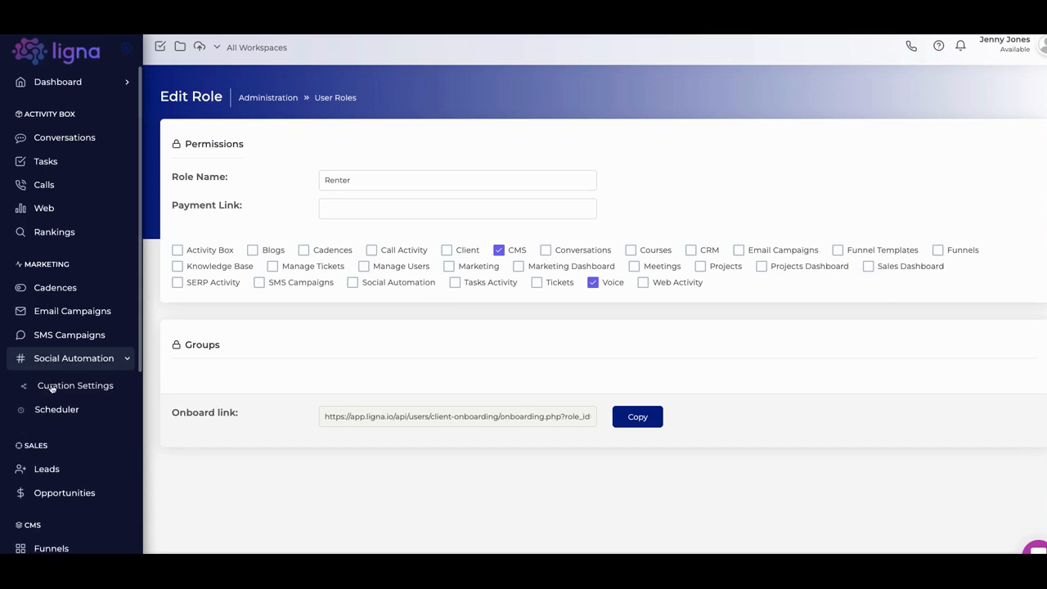
mouse_move(56, 409)
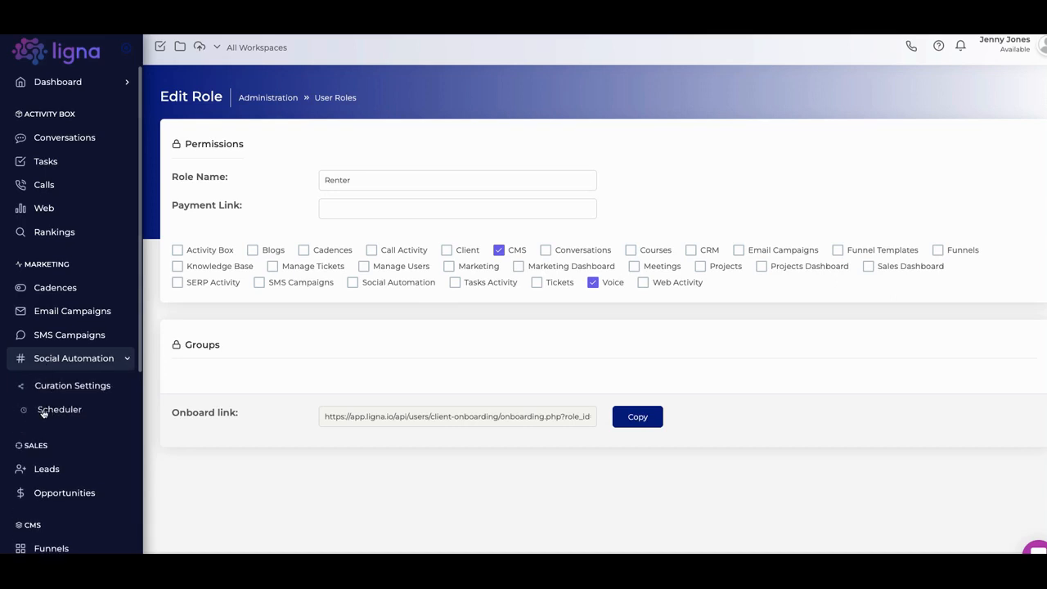
- Show the Social Scheduler calendar for January 2022
left_click(59, 409)
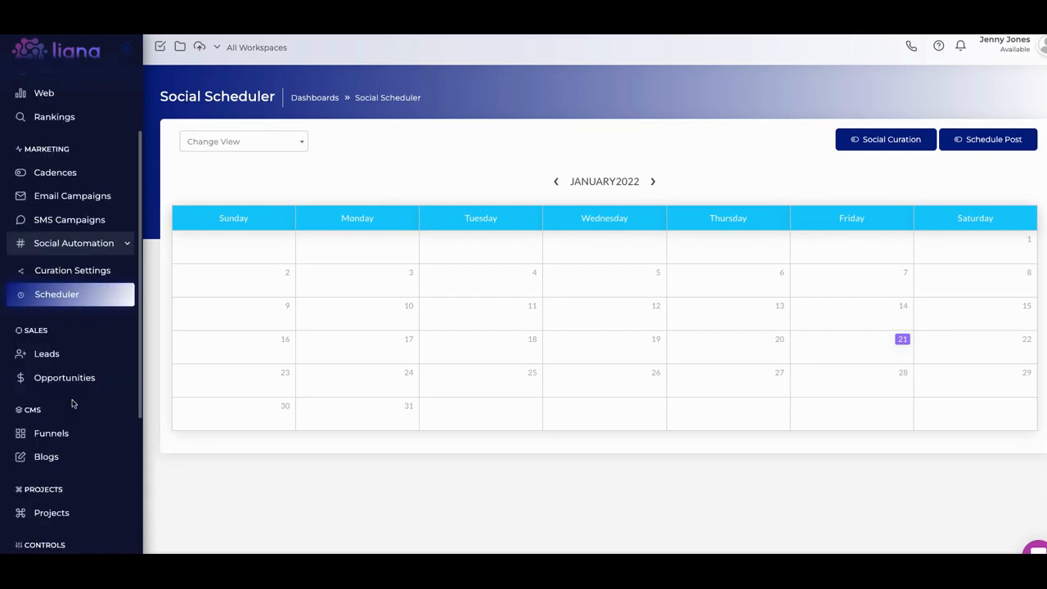
mouse_move(658, 275)
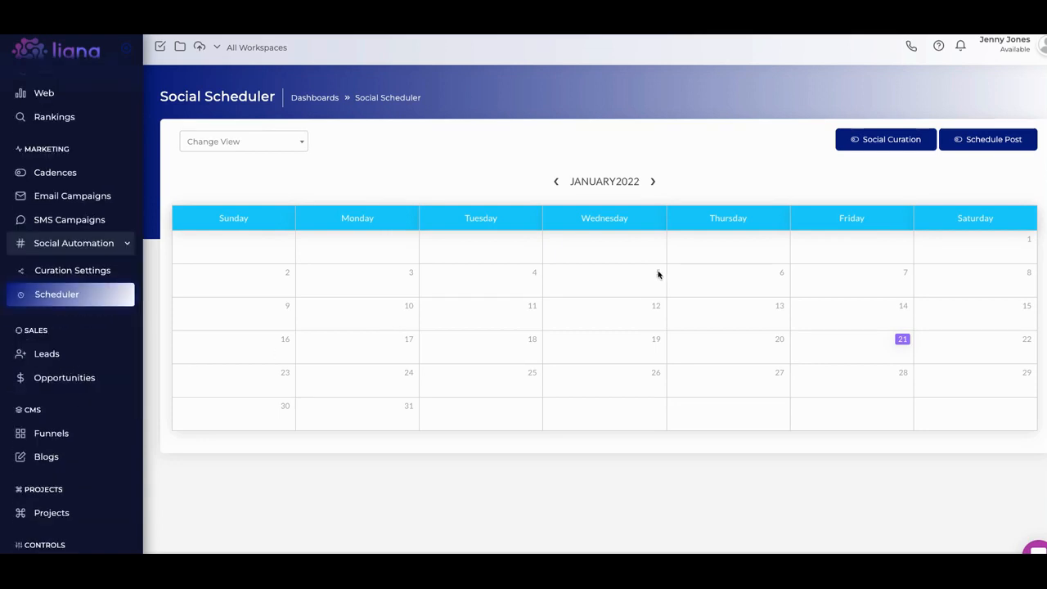
mouse_move(739, 237)
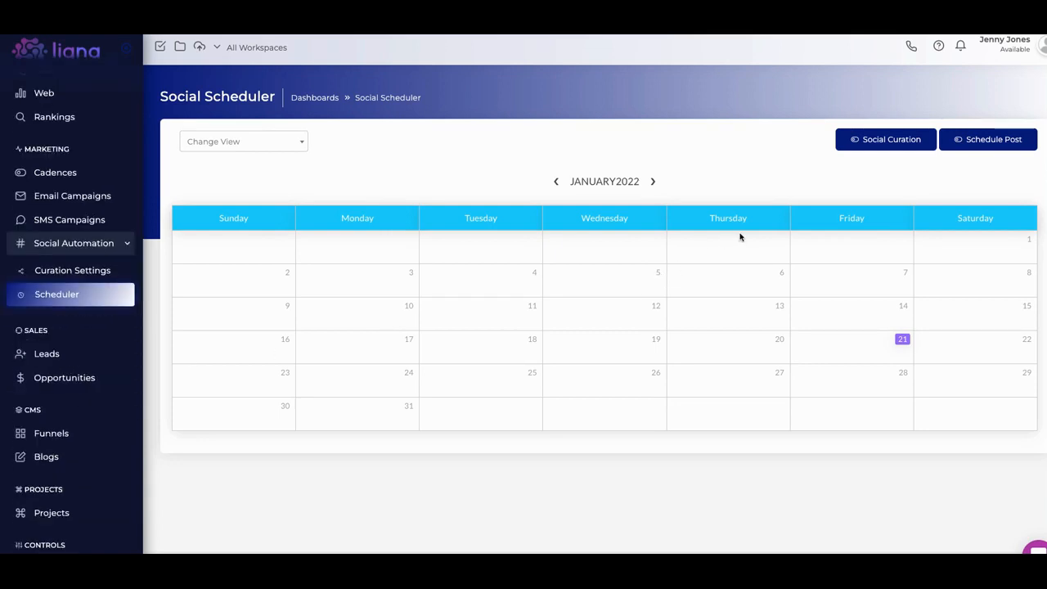
mouse_move(739, 221)
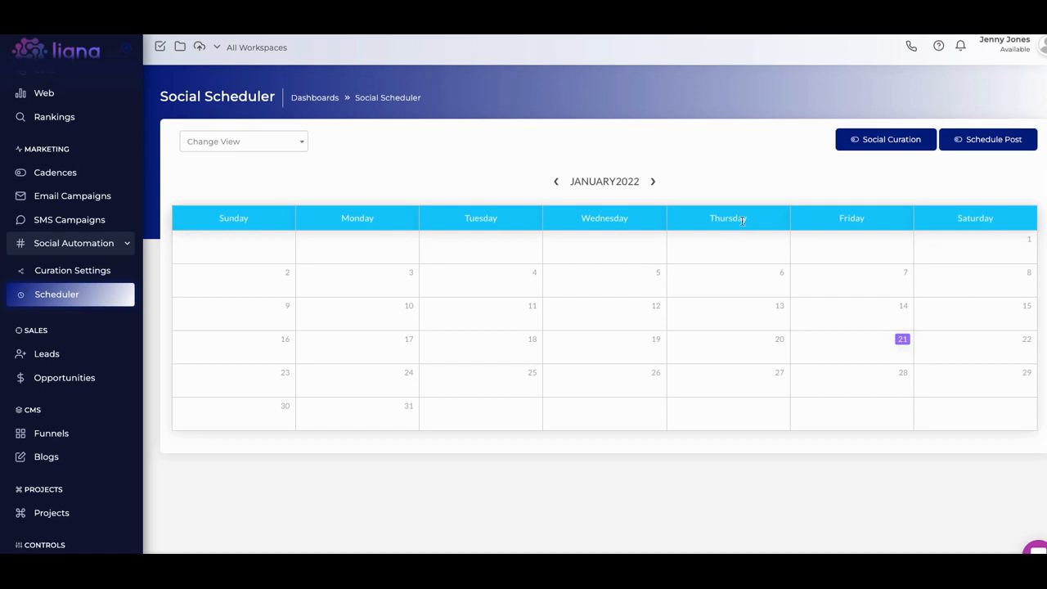
mouse_move(777, 211)
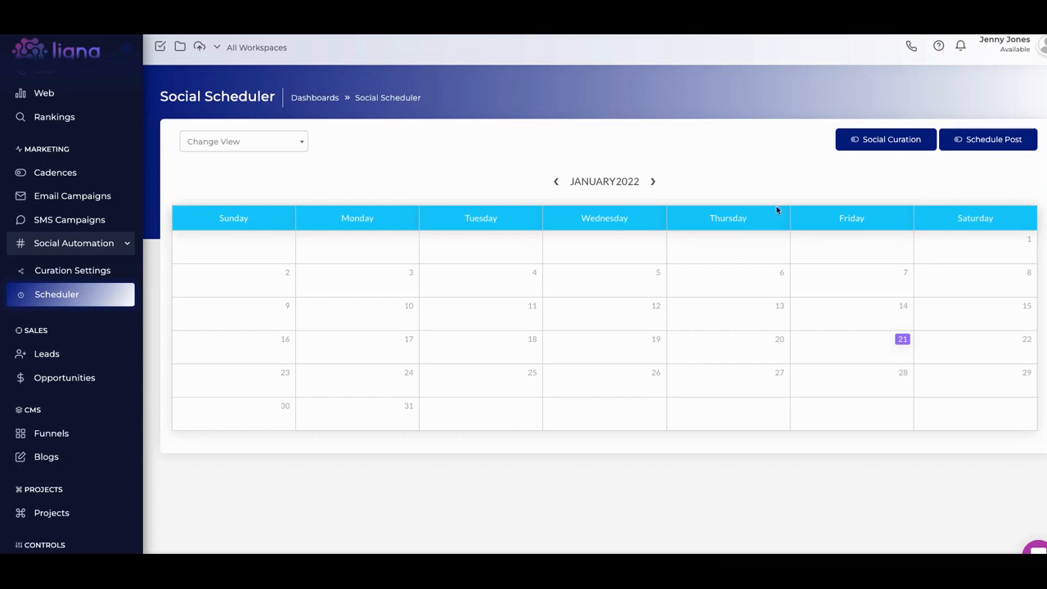
mouse_move(870, 178)
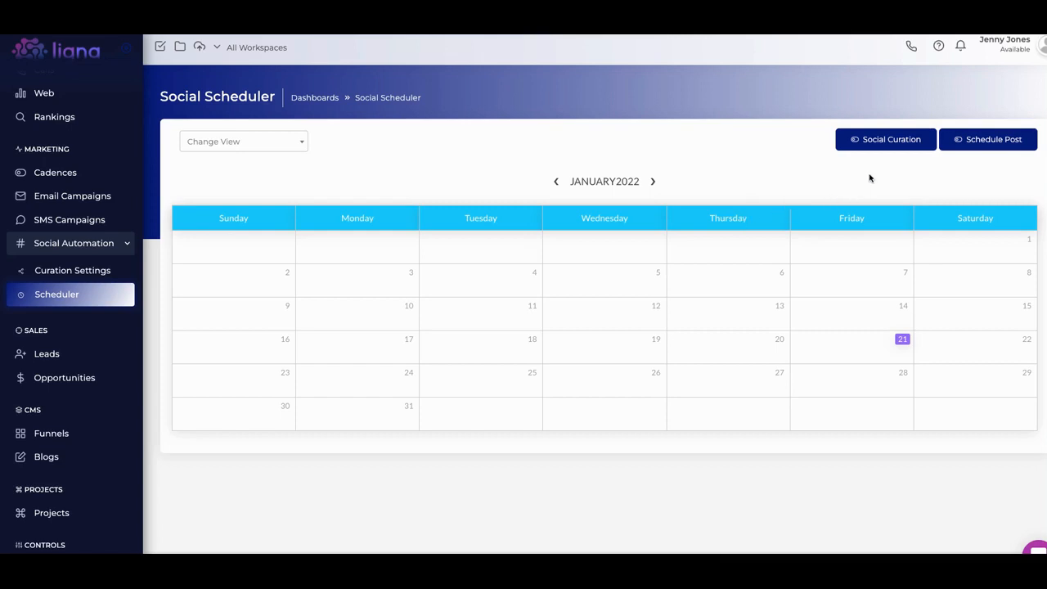
mouse_move(955, 183)
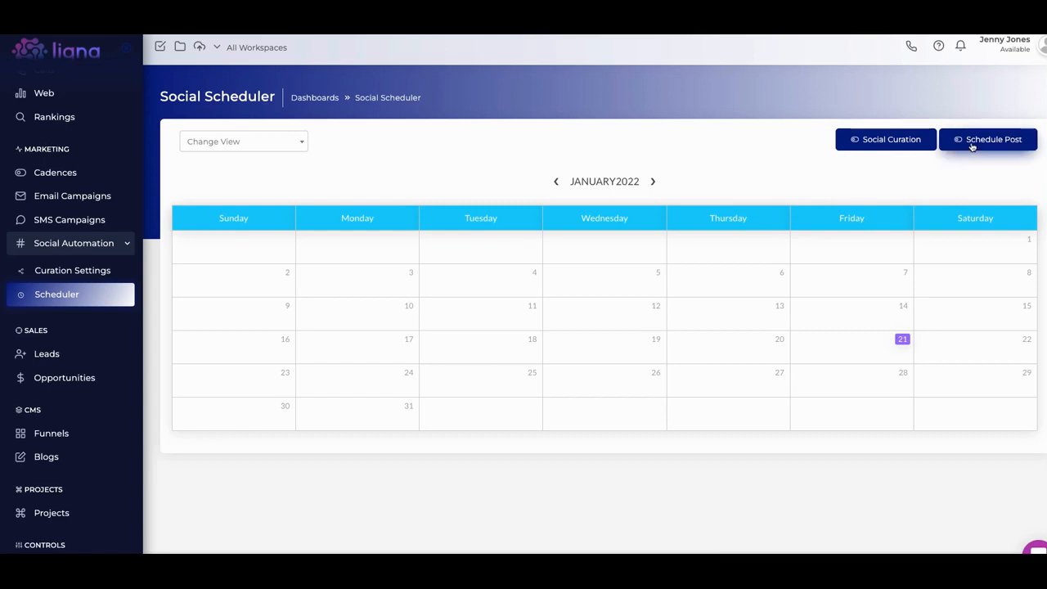
mouse_move(897, 158)
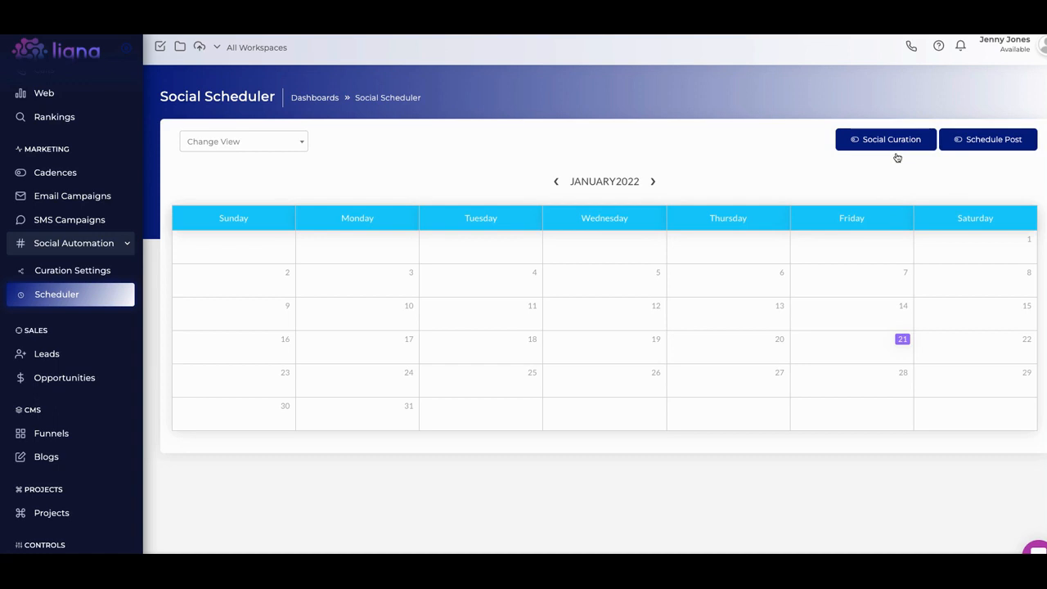
mouse_move(777, 198)
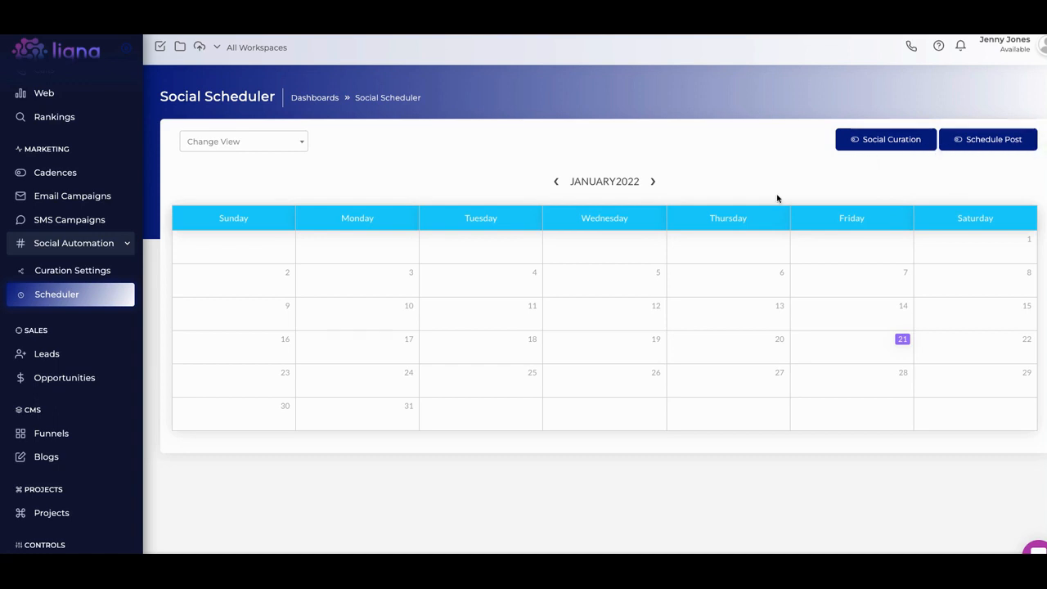
mouse_move(903, 167)
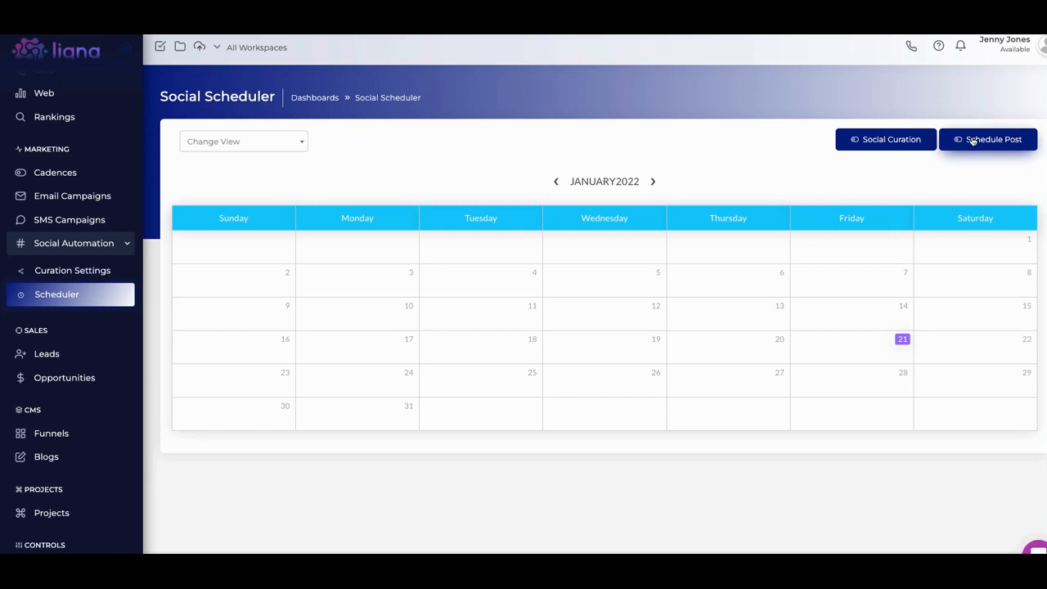
left_click(988, 139)
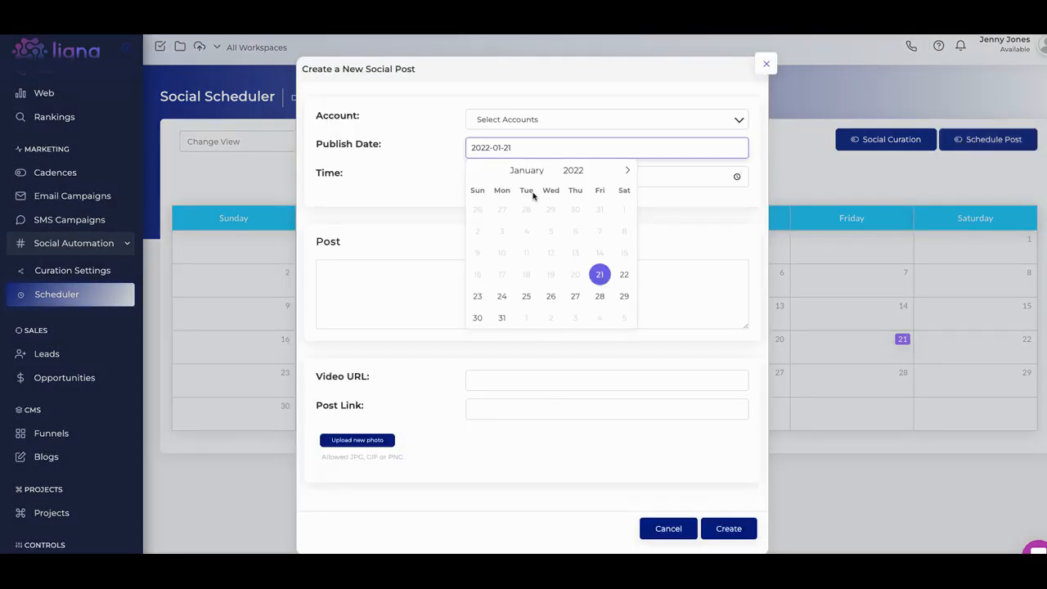
mouse_move(553, 190)
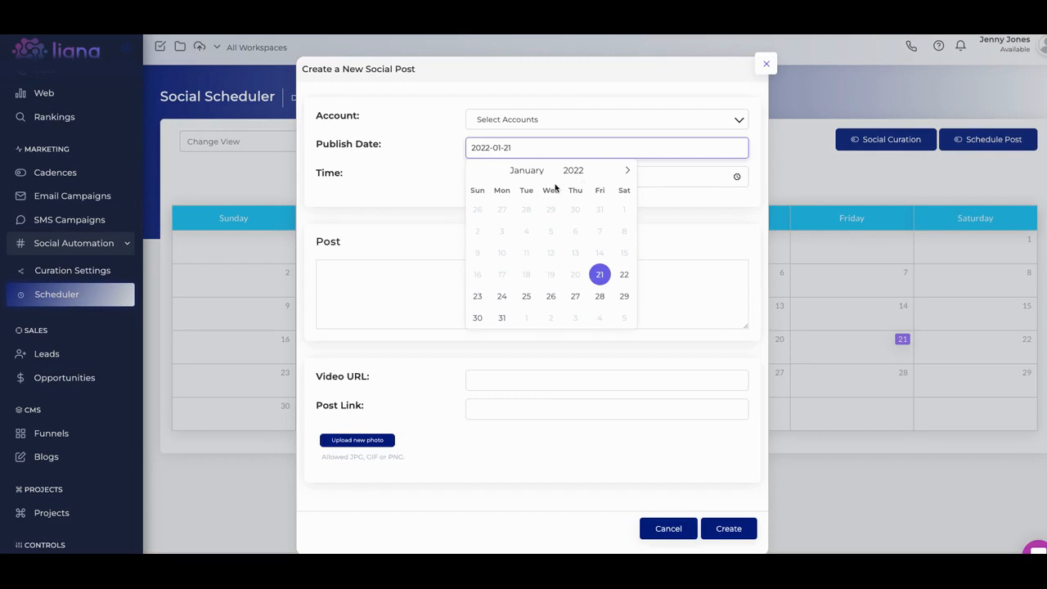
left_click(530, 120)
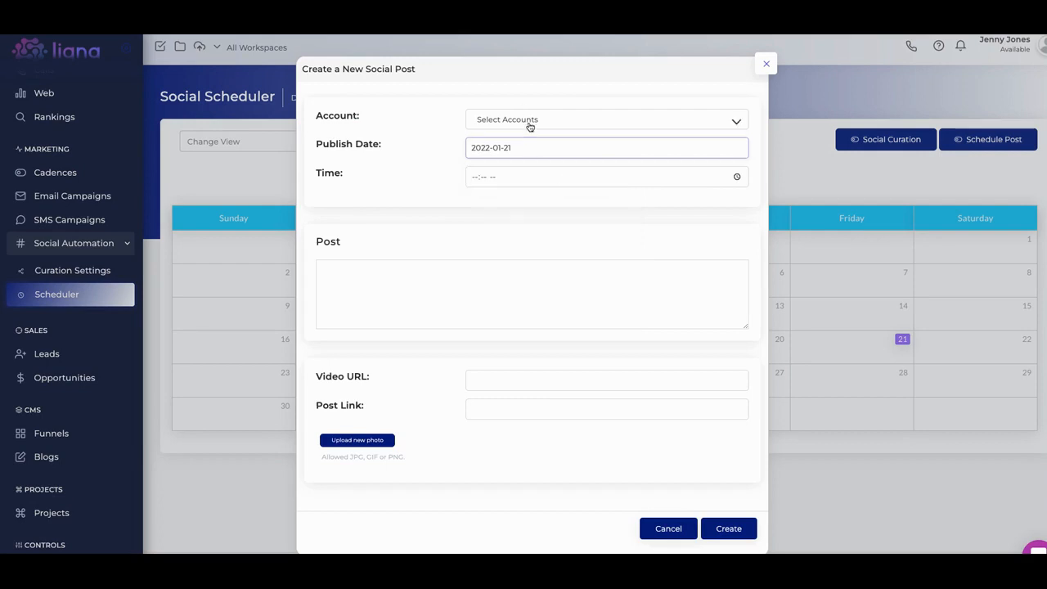
left_click(606, 117)
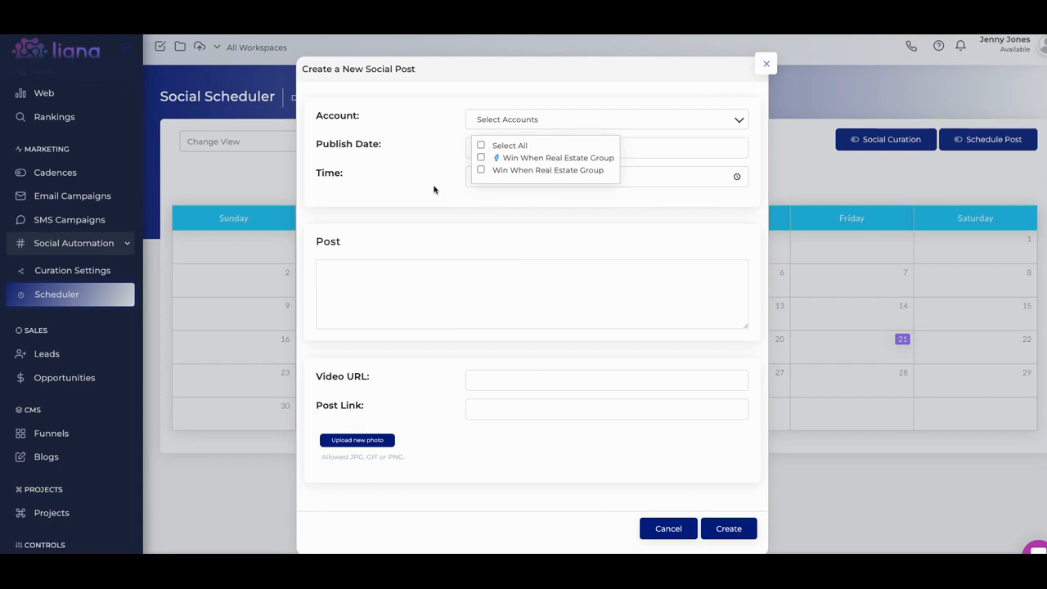
mouse_move(422, 369)
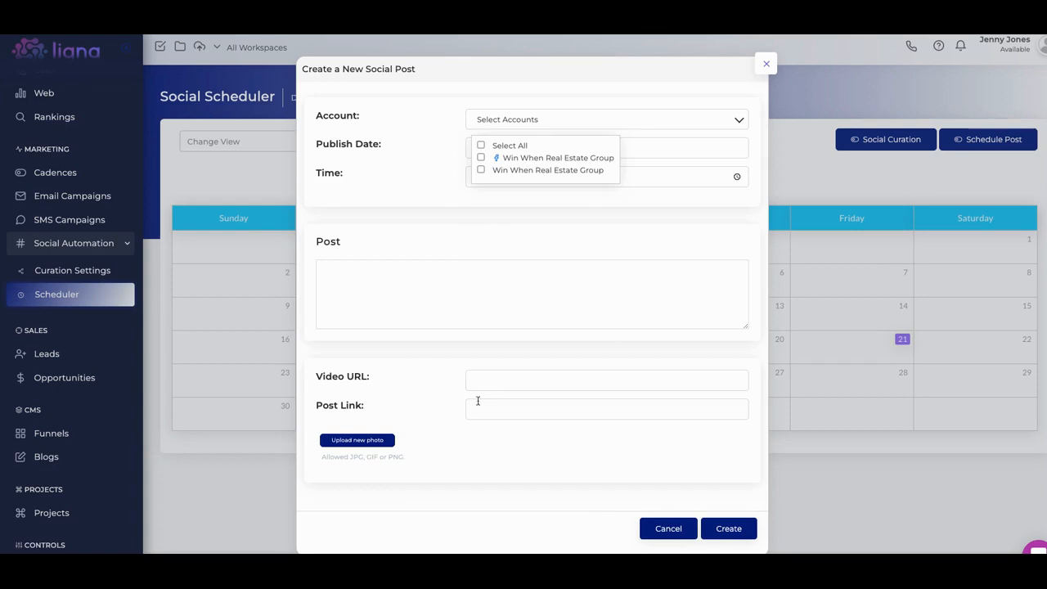
mouse_move(523, 373)
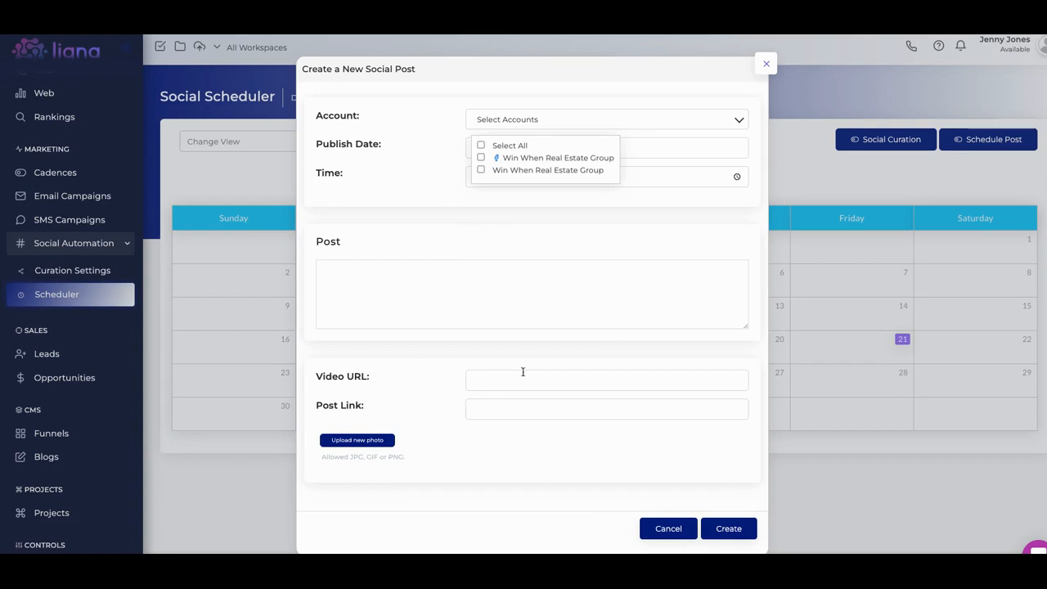
mouse_move(668, 529)
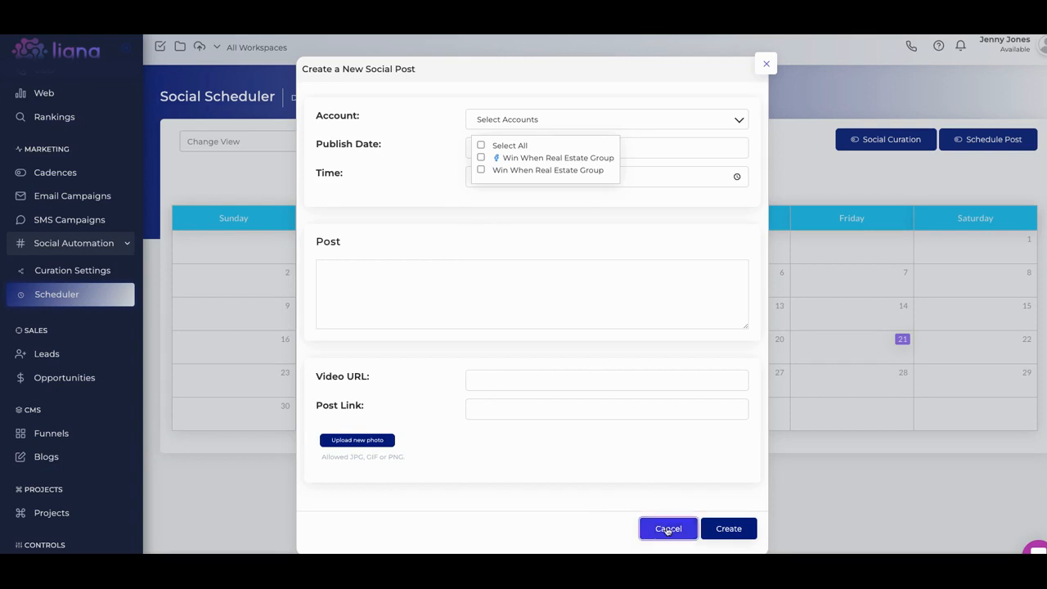
left_click(667, 528)
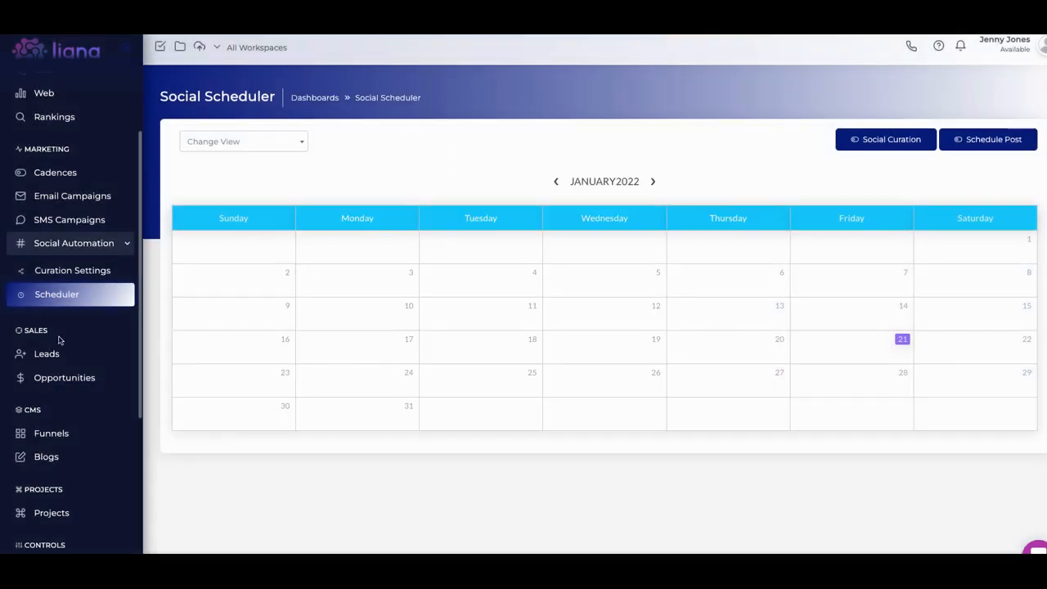
- Show the Leads list, selecting and deselecting the second lead to reveal bulk actions
left_click(46, 353)
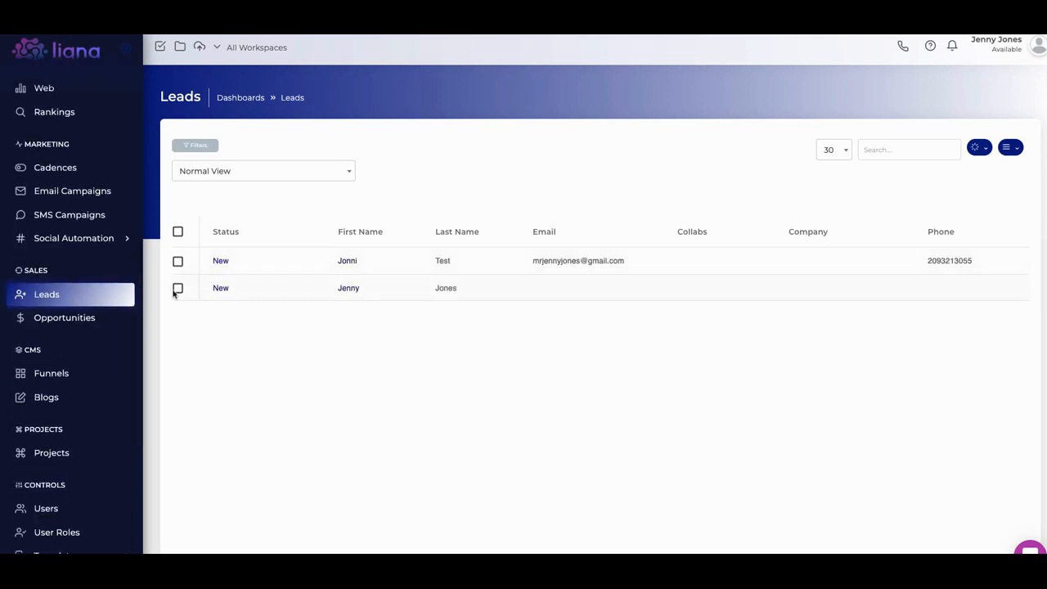
left_click(176, 288)
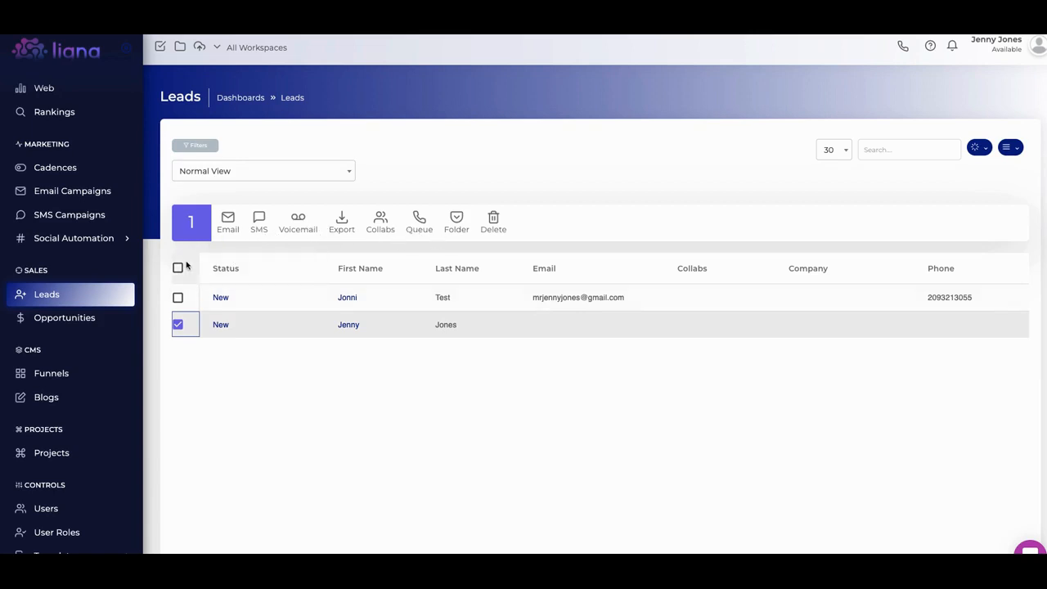
left_click(177, 324)
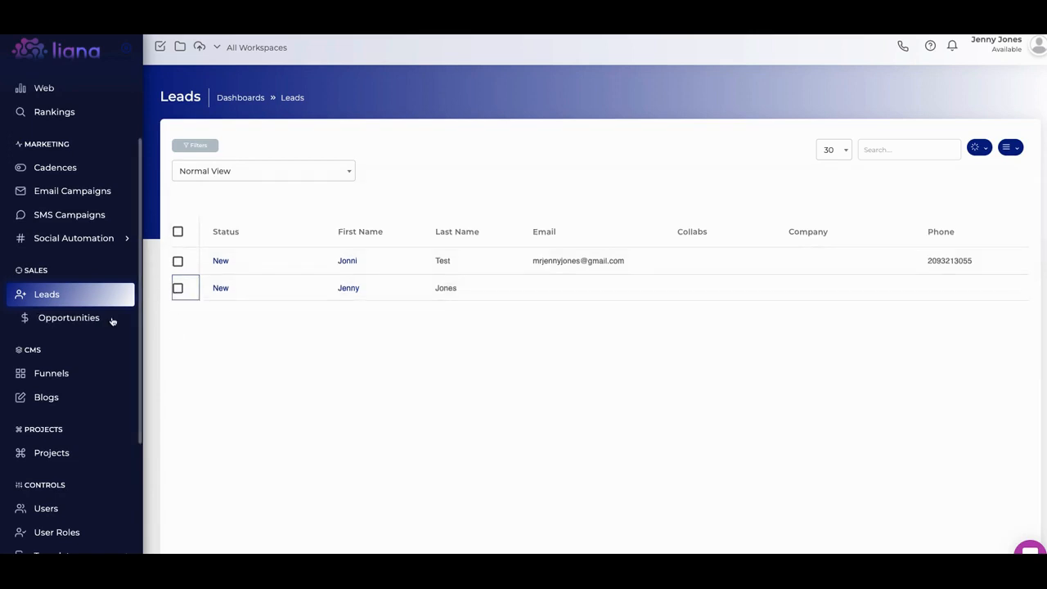
- Show the Opportunities board with its empty Presentation, Proposal Sent, Closed Won and Closed Lost stages
left_click(69, 317)
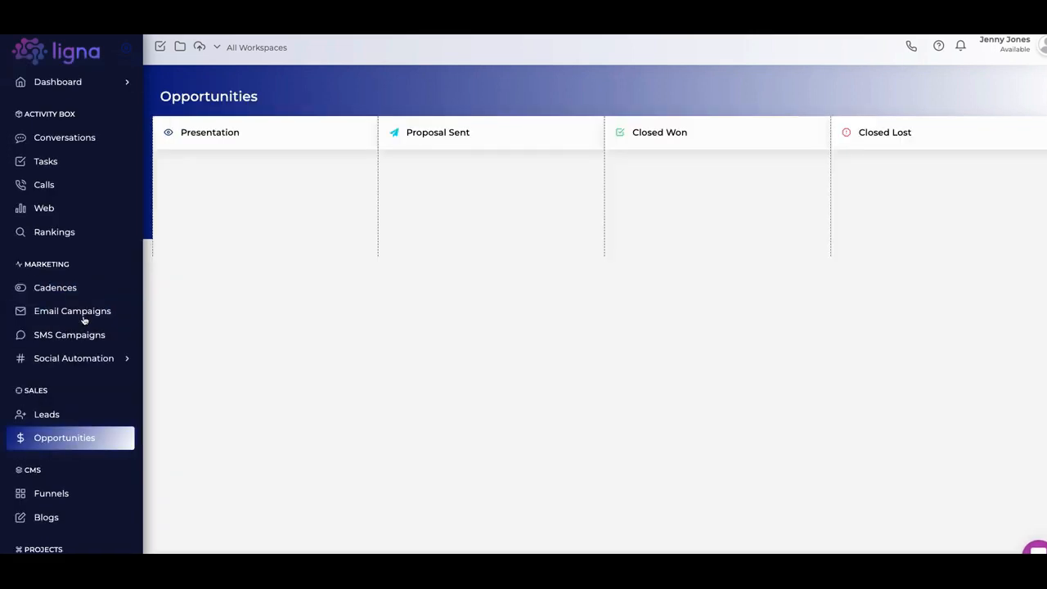
scroll("down", 3)
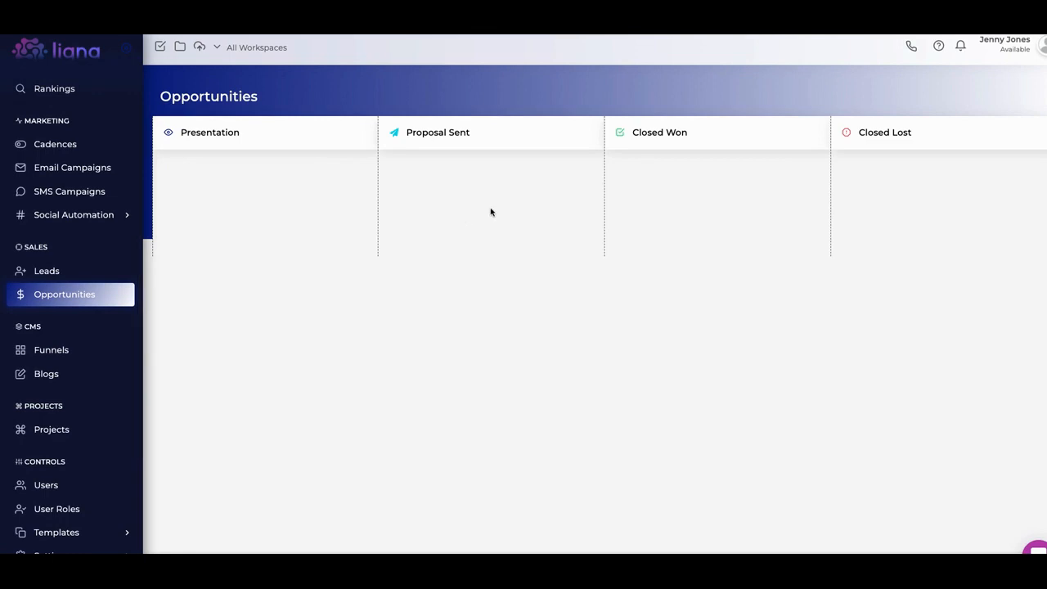
mouse_move(772, 196)
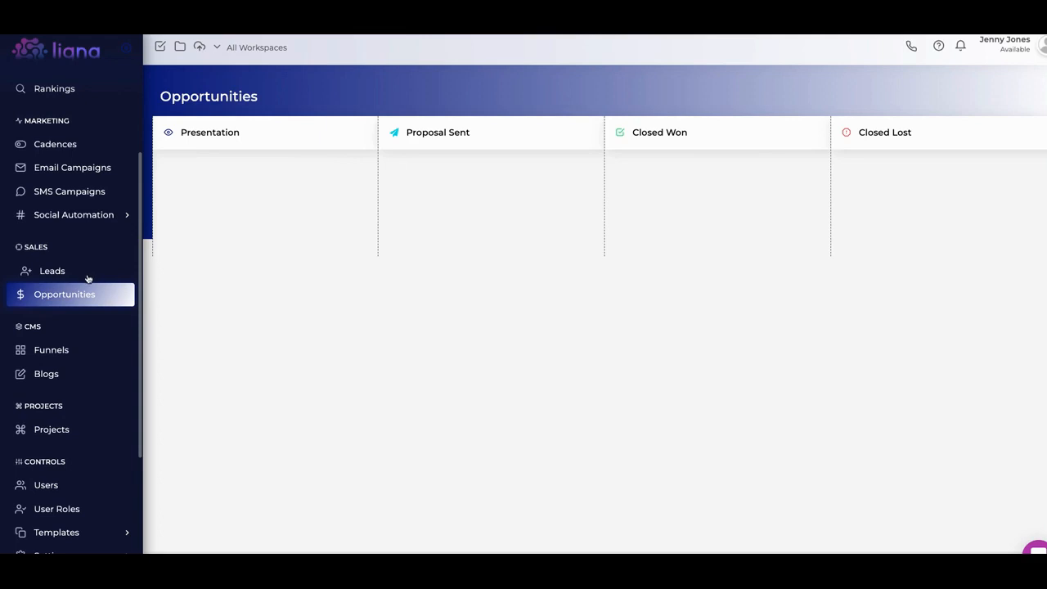
mouse_move(56, 350)
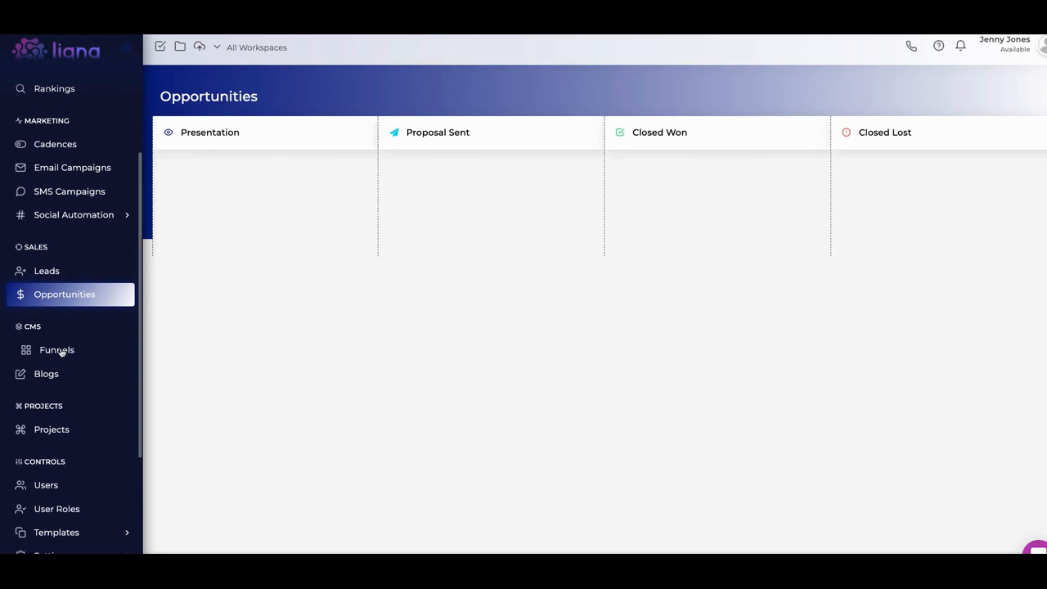
- From the Funnels overview, start a new funnel to see the Blank, Saassy and Wire templates
left_click(55, 350)
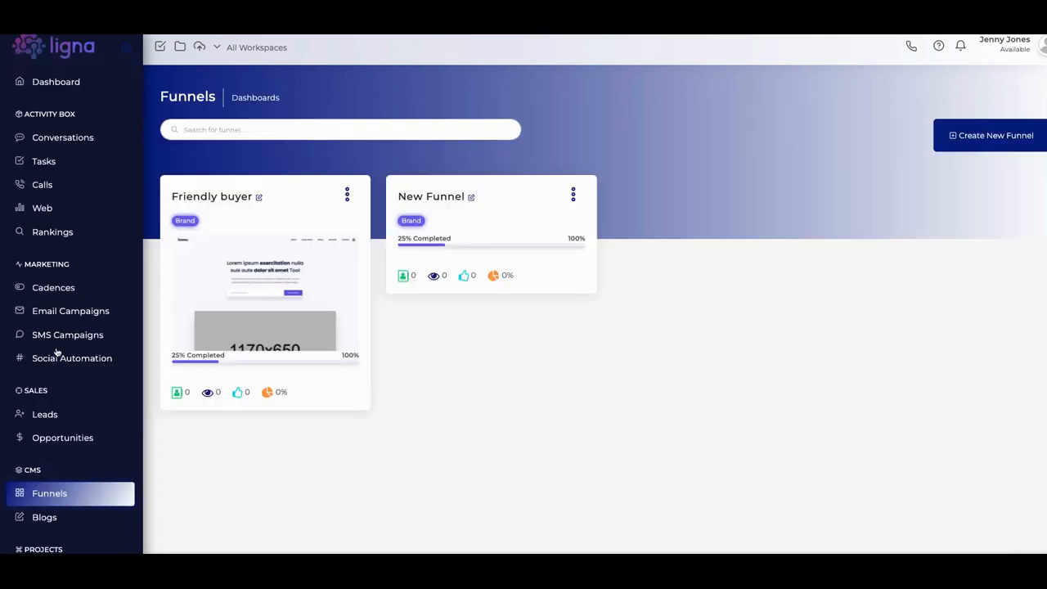
scroll("down", 3)
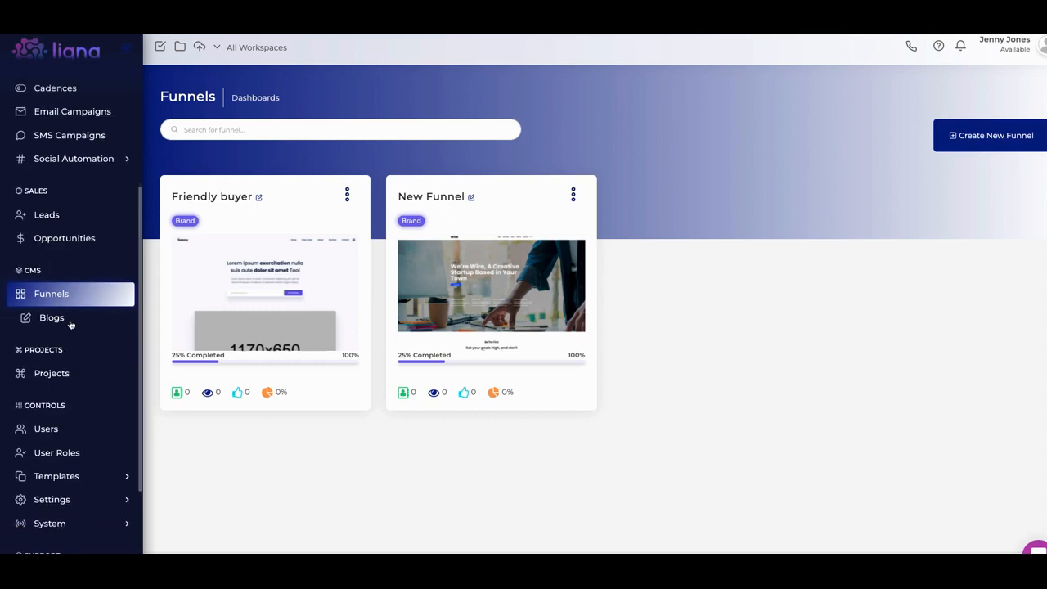
mouse_move(412, 279)
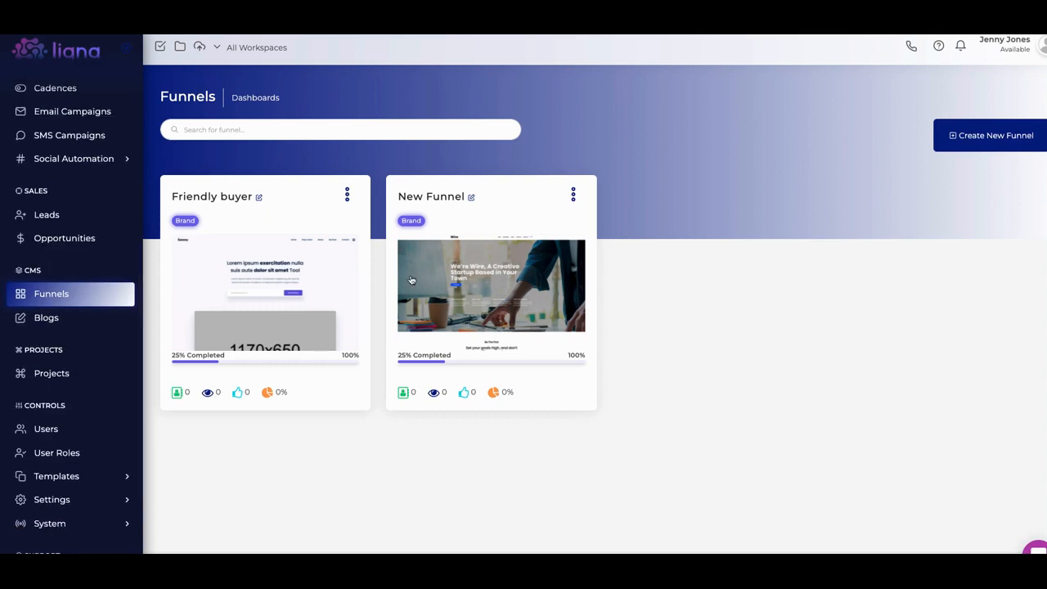
mouse_move(468, 277)
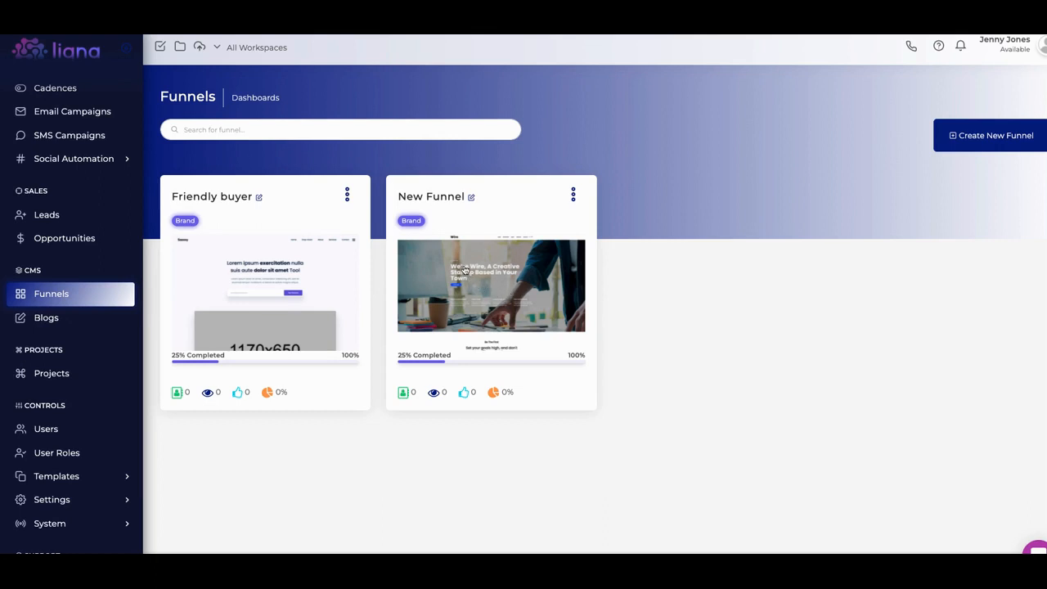
mouse_move(498, 287)
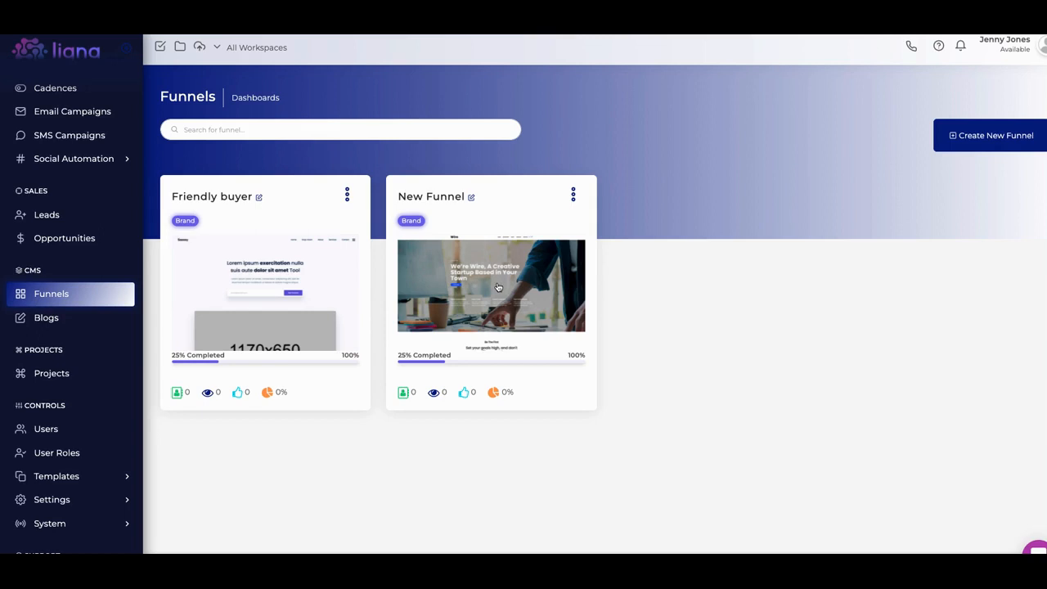
mouse_move(460, 287)
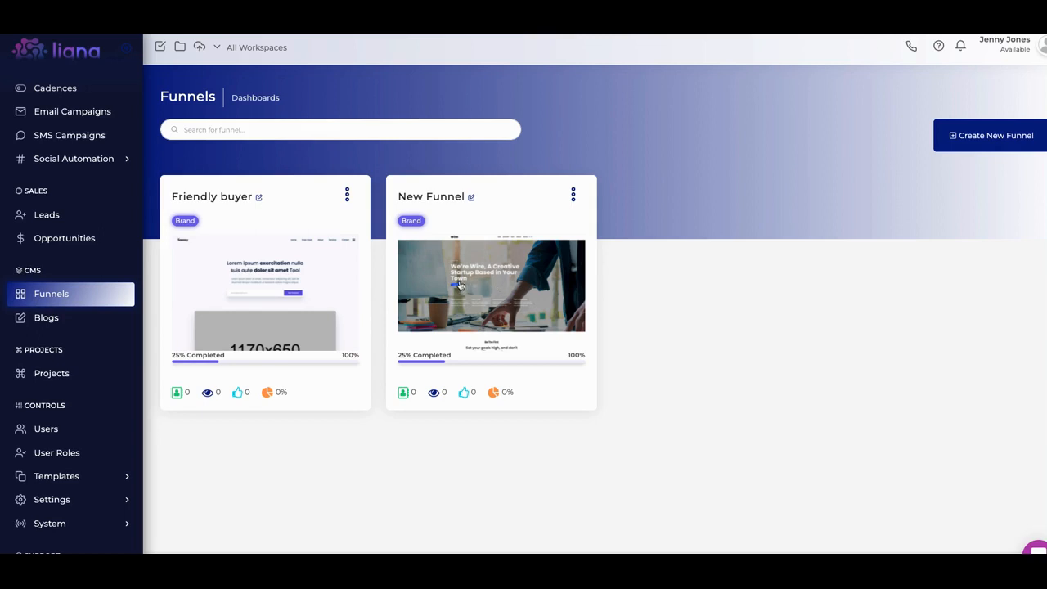
mouse_move(484, 275)
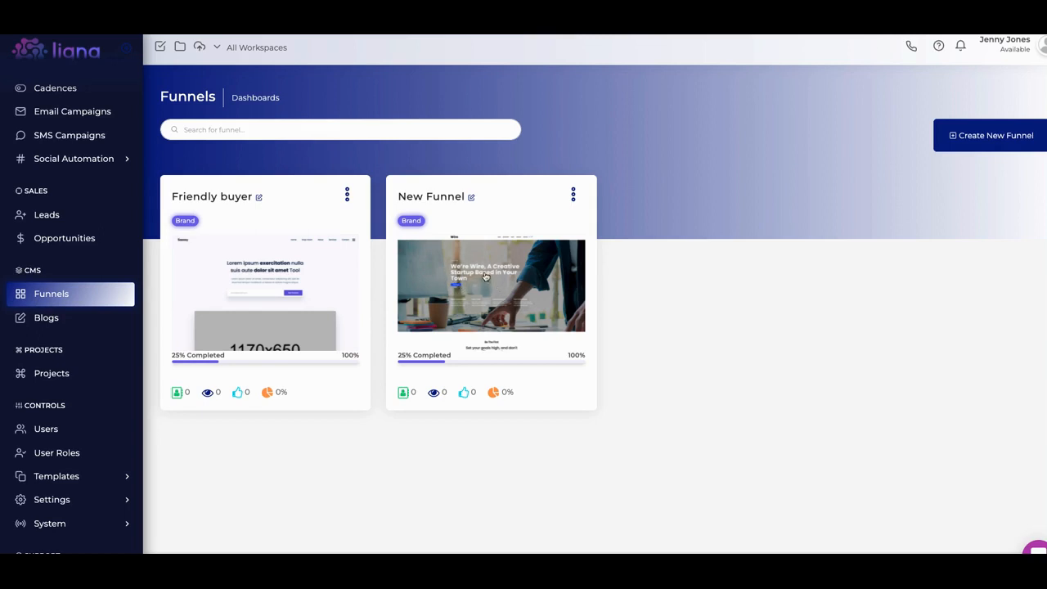
mouse_move(478, 268)
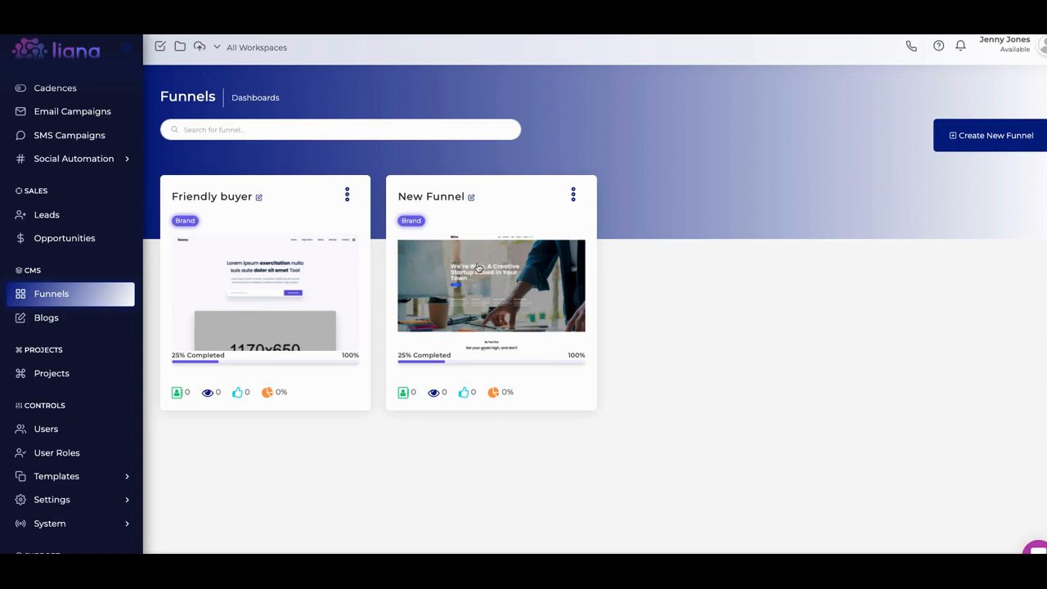
mouse_move(598, 232)
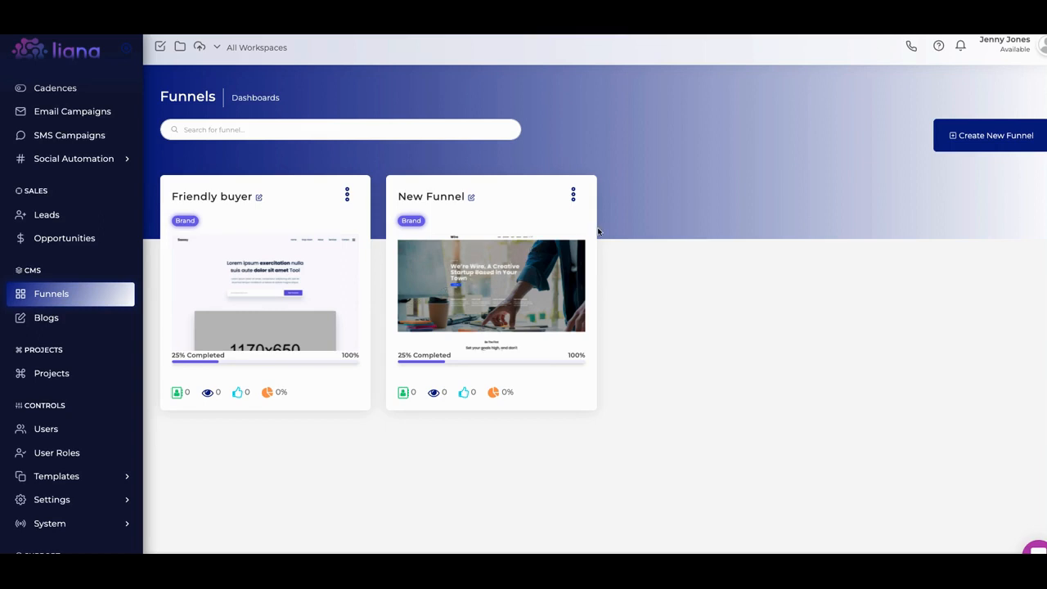
mouse_move(969, 144)
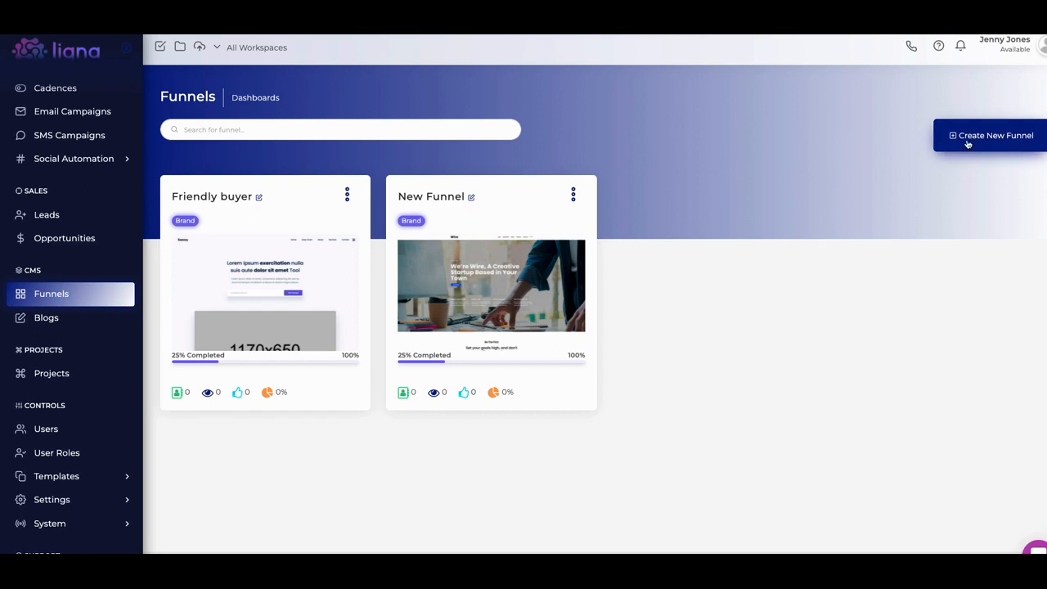
left_click(990, 134)
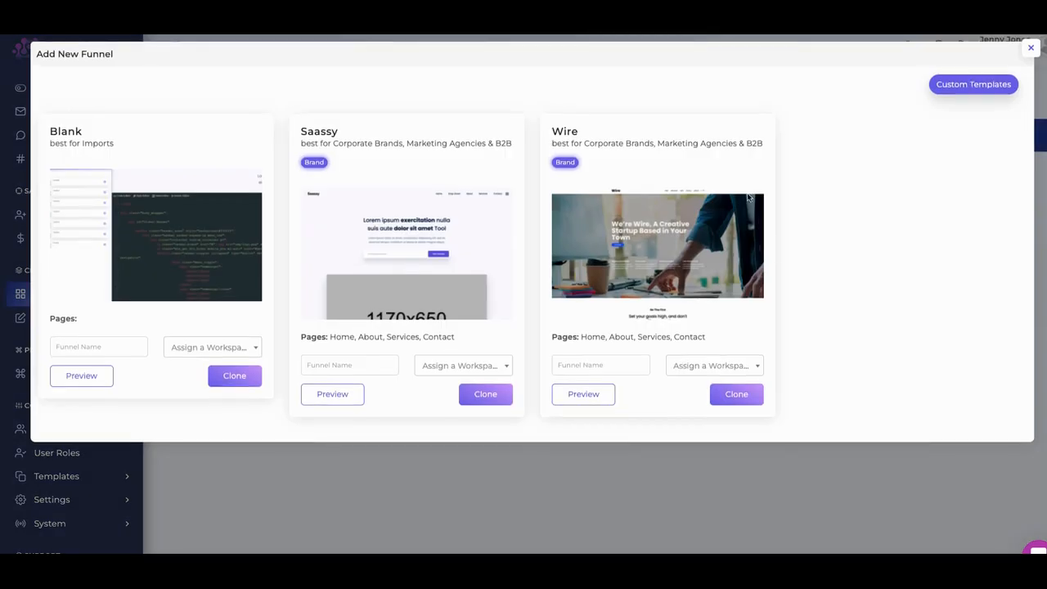
mouse_move(461, 252)
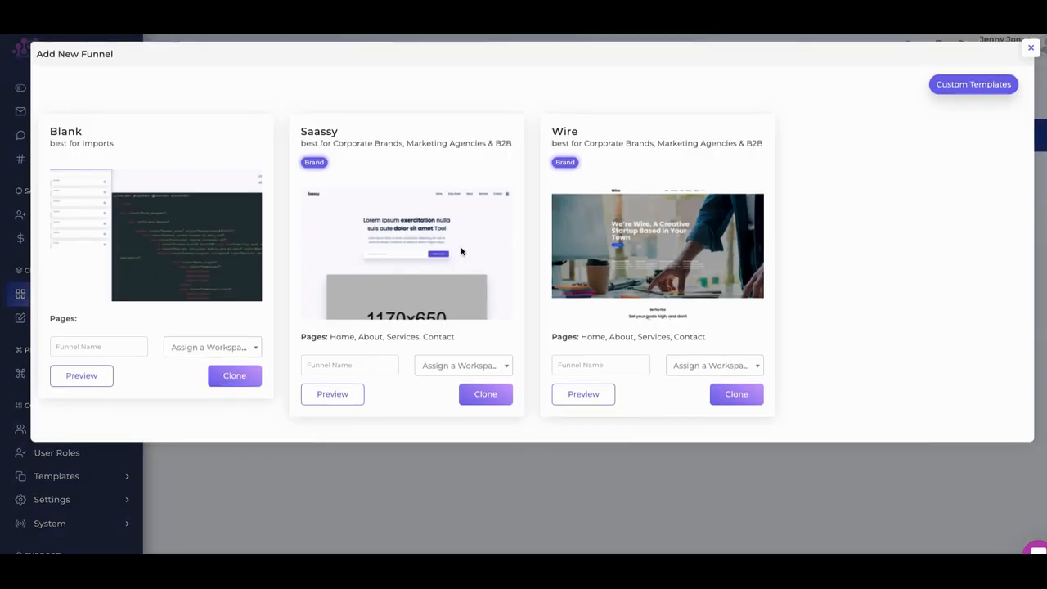
mouse_move(592, 249)
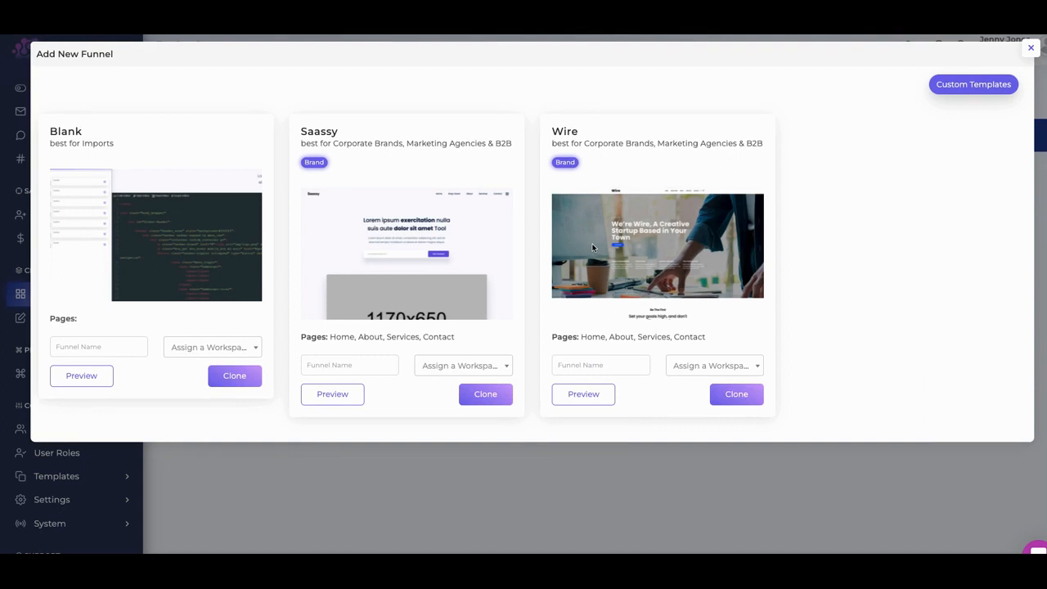
mouse_move(367, 266)
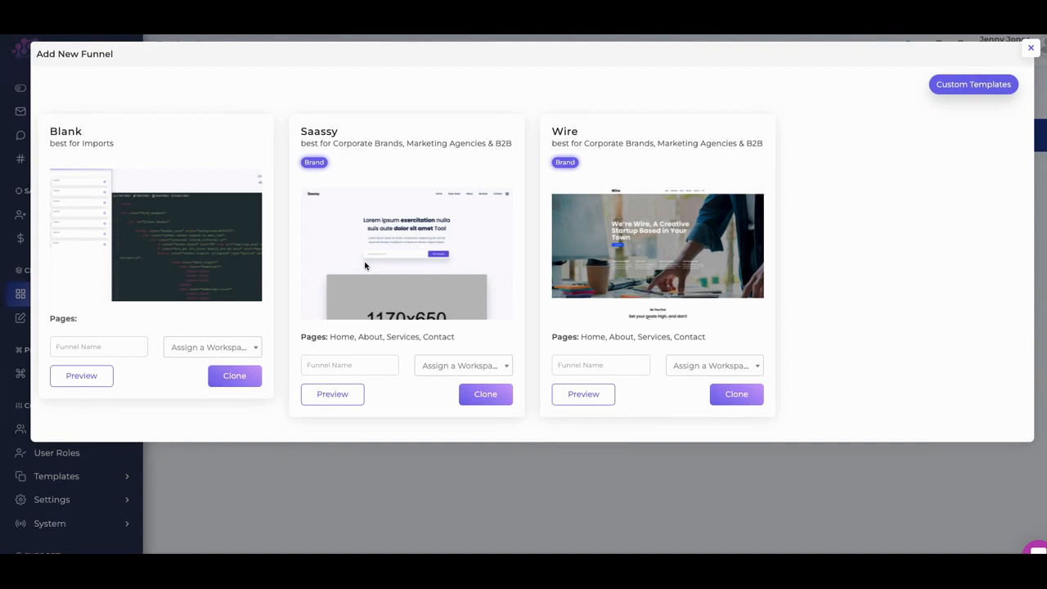
mouse_move(523, 275)
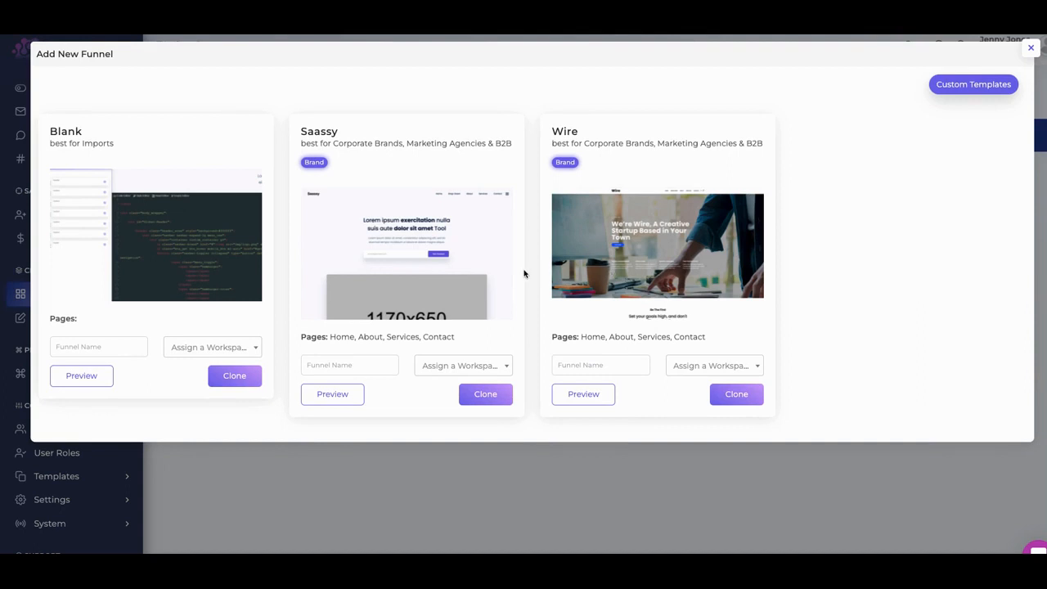
mouse_move(376, 285)
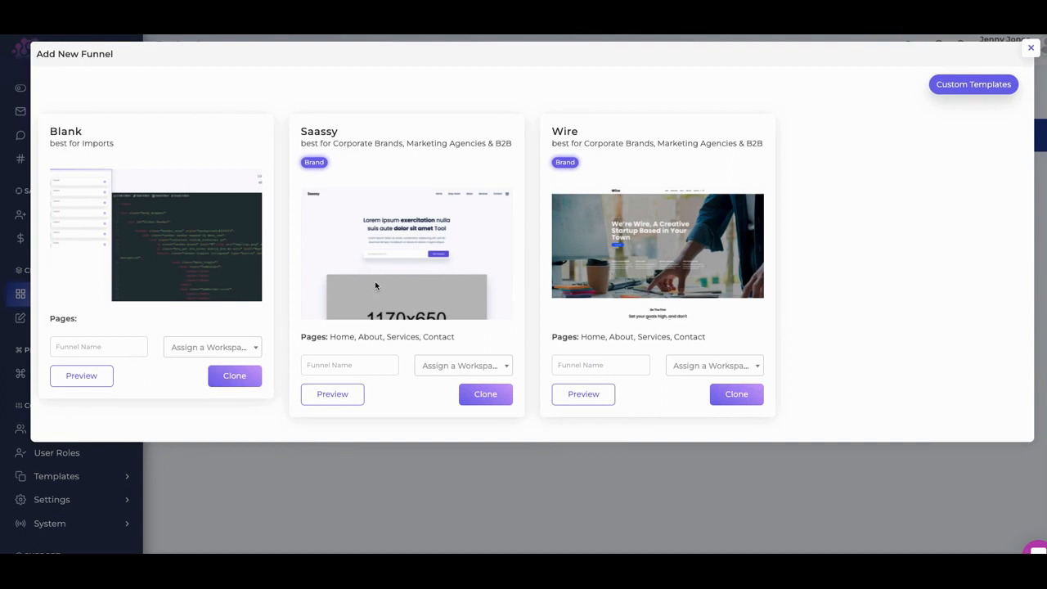
mouse_move(571, 357)
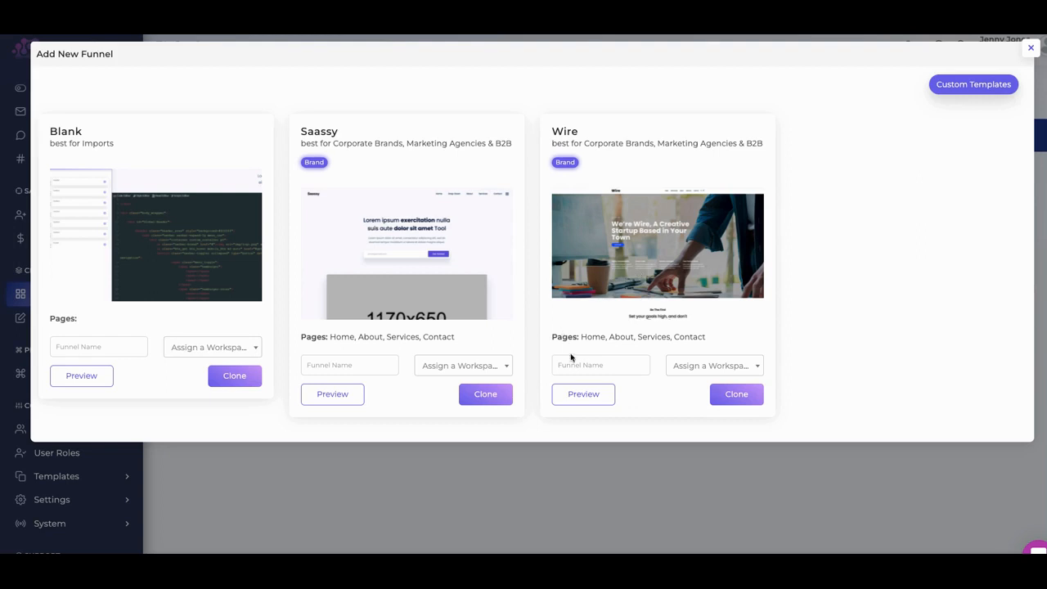
mouse_move(609, 342)
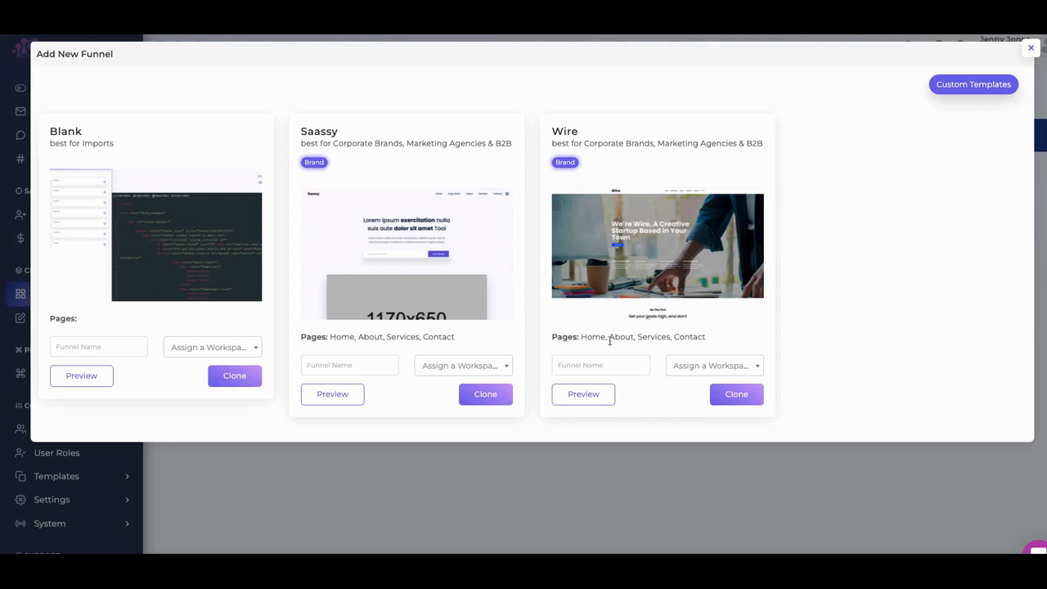
mouse_move(703, 347)
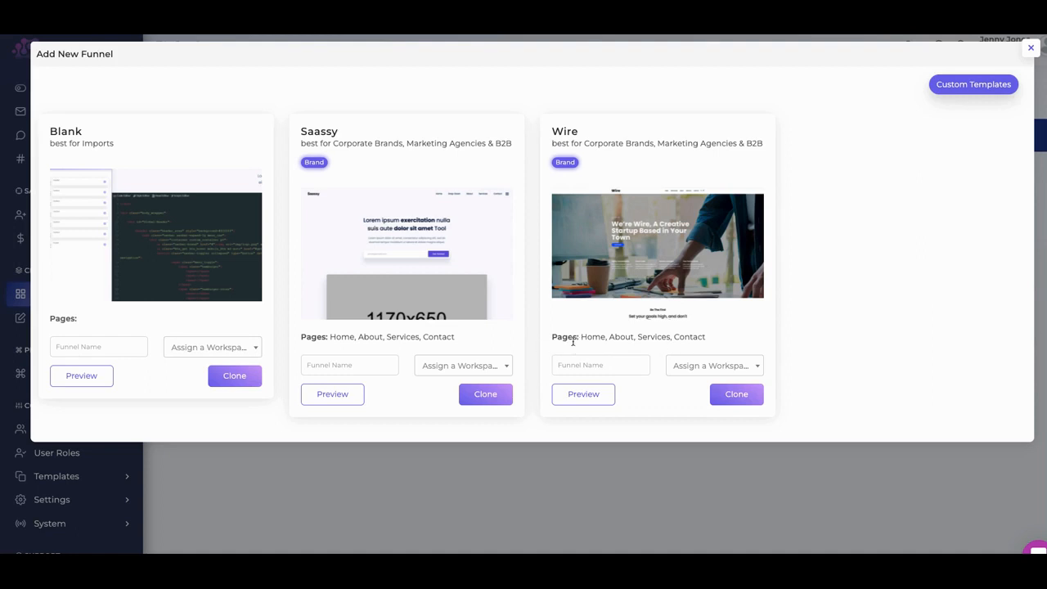
mouse_move(527, 355)
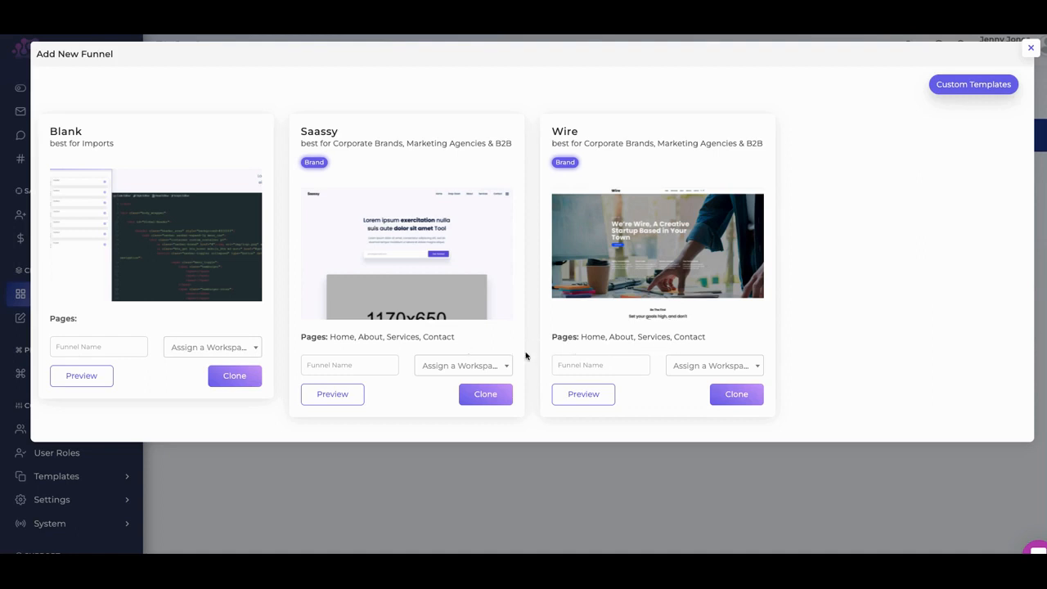
mouse_move(581, 354)
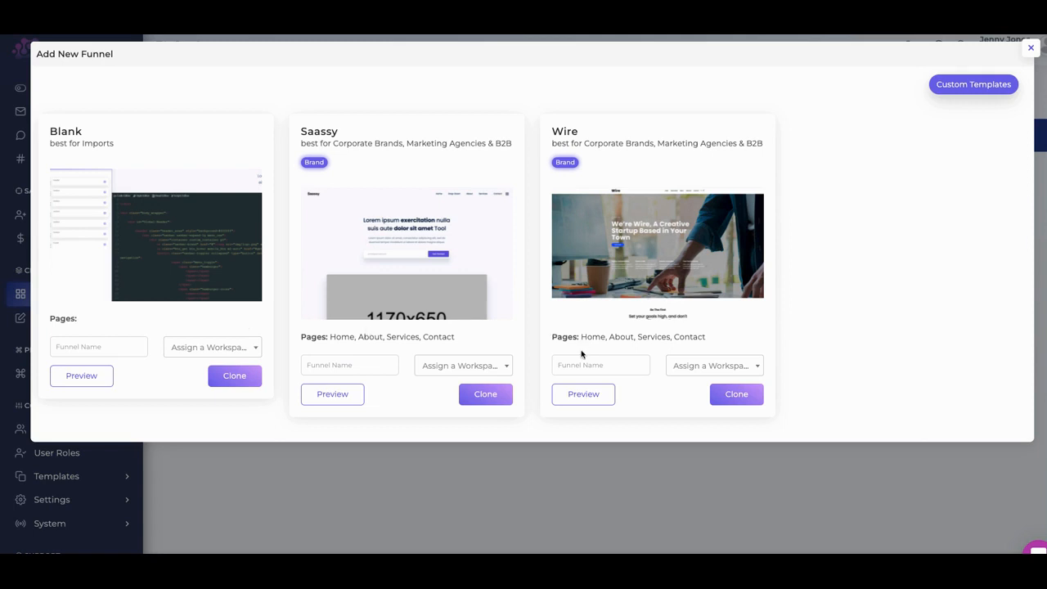
- Clone the Wire template into a new funnel named 'tests'
left_click(600, 365)
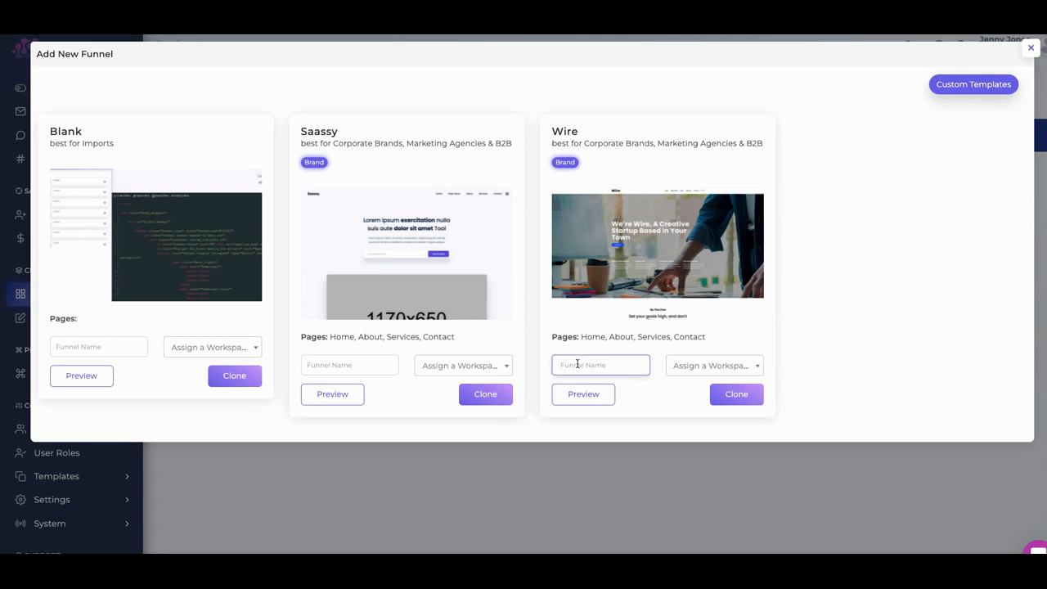
type("tests")
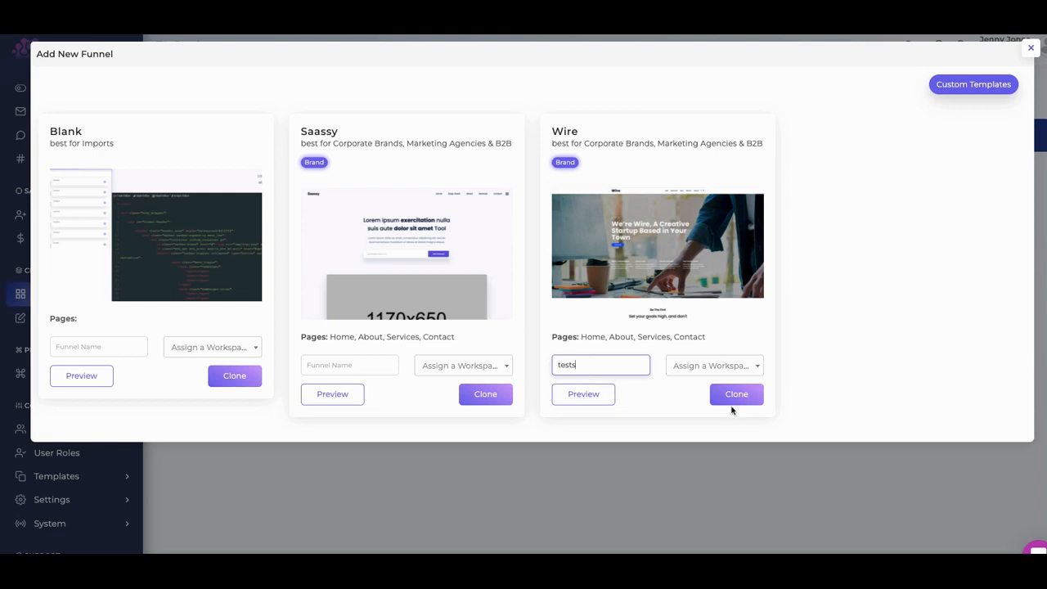
left_click(736, 393)
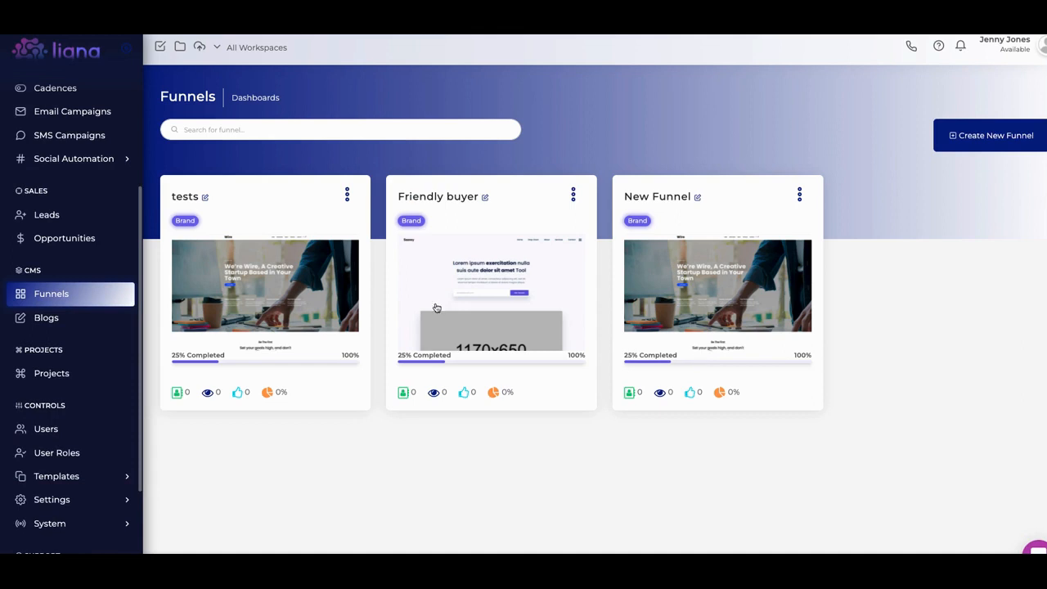
mouse_move(319, 227)
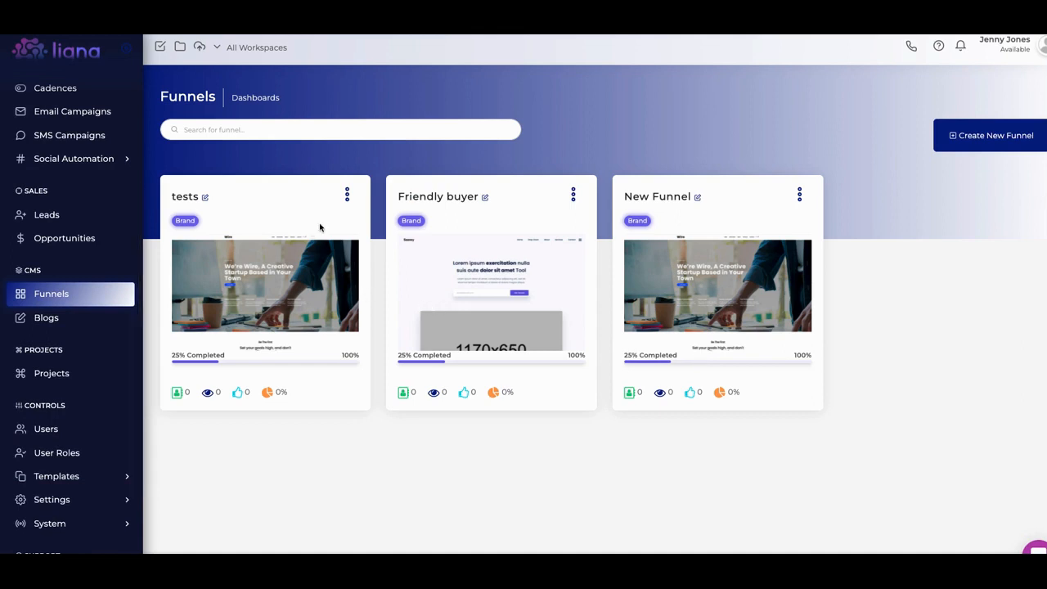
- Open the tests funnel's editor from its card options menu
left_click(347, 196)
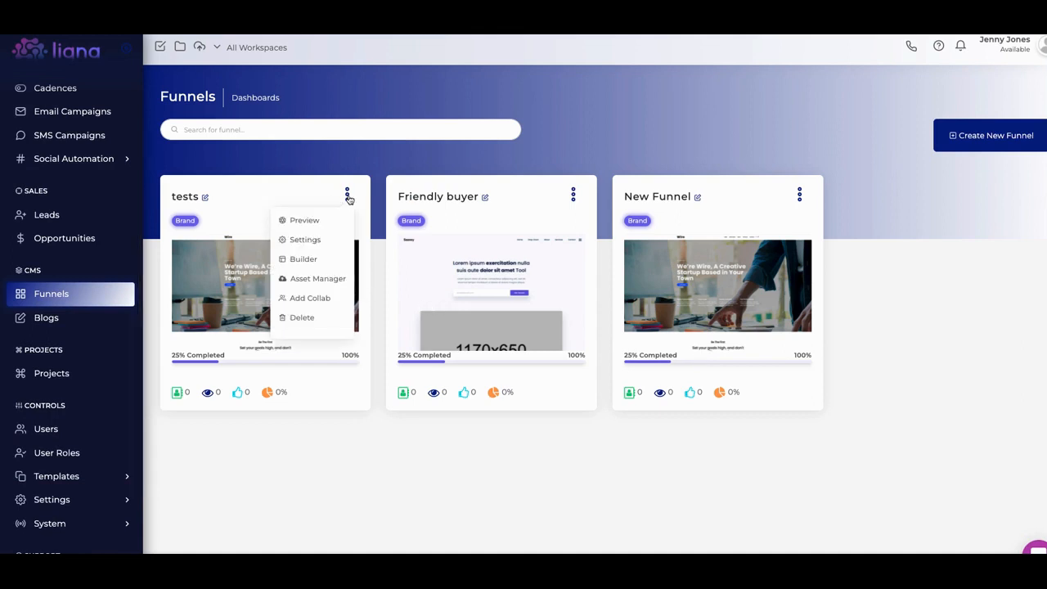
mouse_move(304, 238)
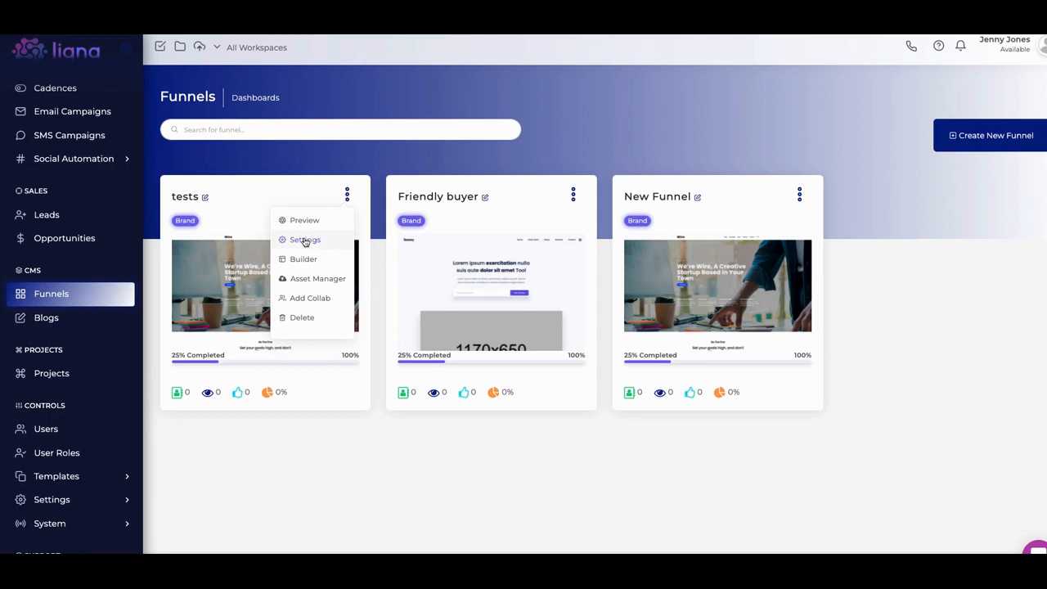
left_click(304, 258)
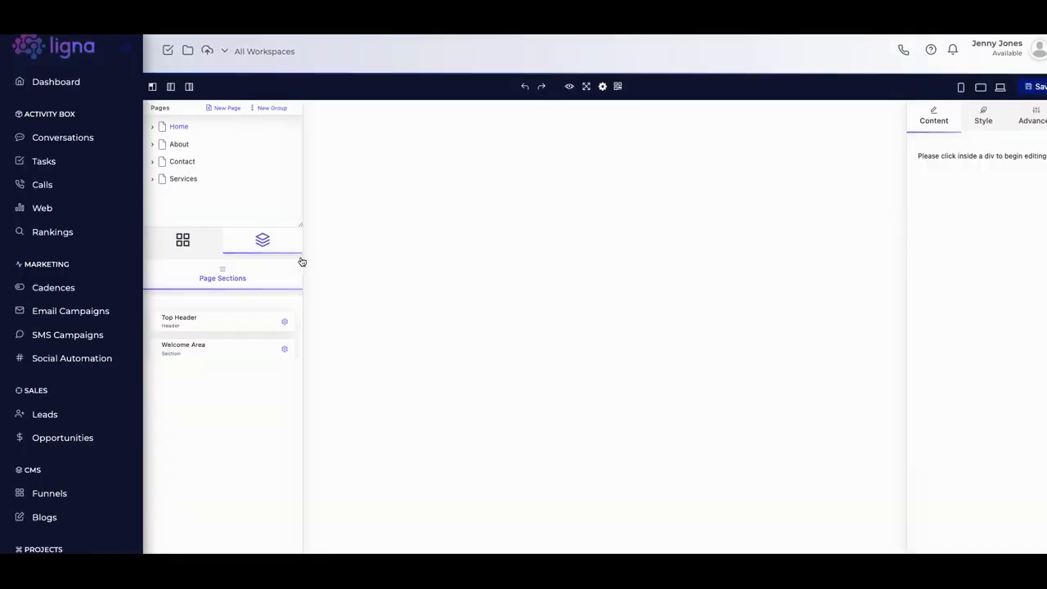
- Browse the tests funnel page and select the Light & Dark description paragraph
left_click(178, 126)
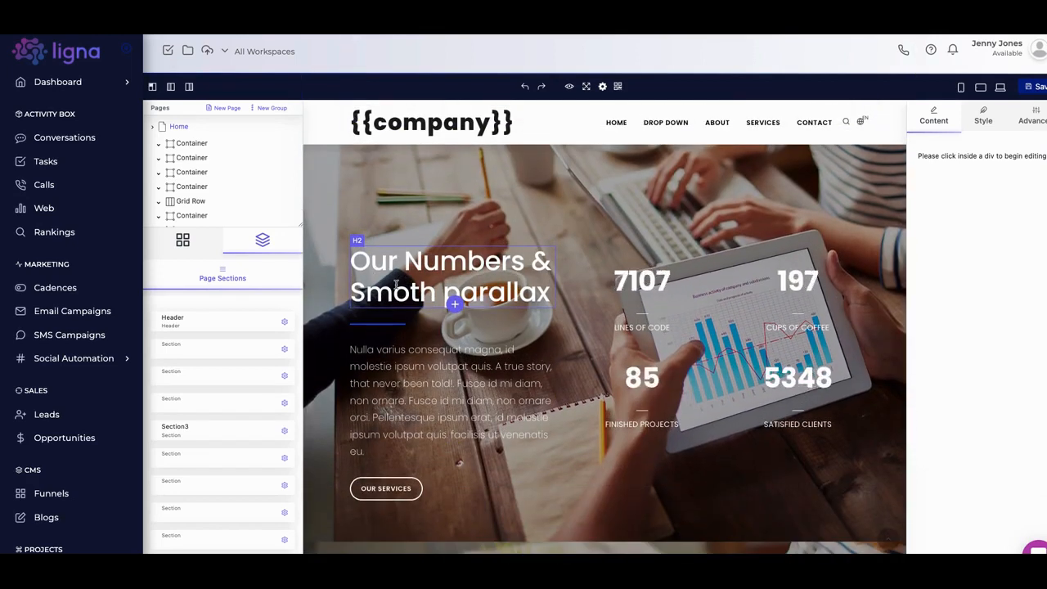
scroll("down", 3)
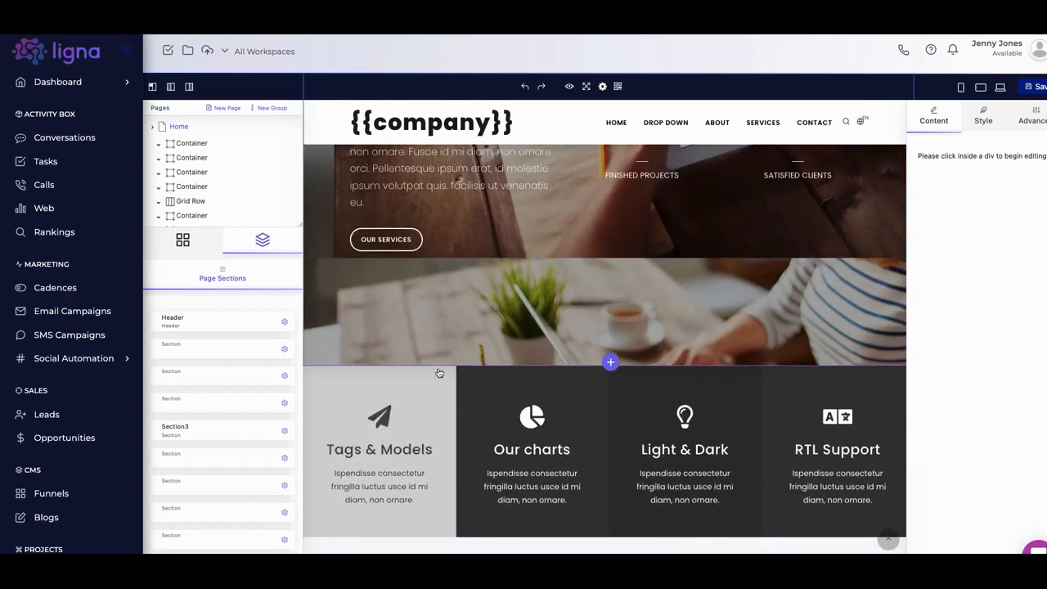
scroll("down", 3)
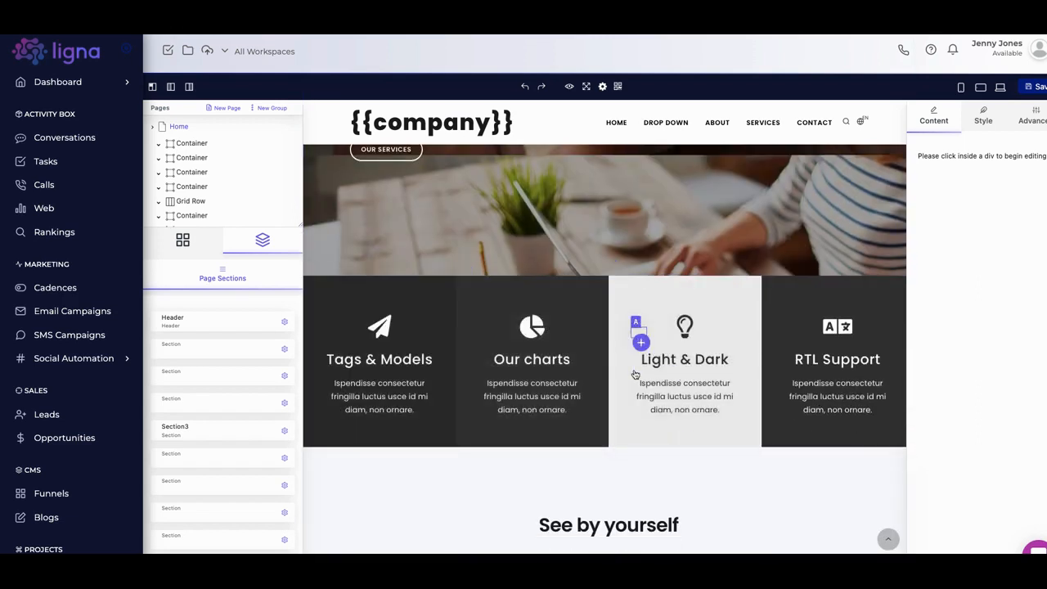
left_click(684, 396)
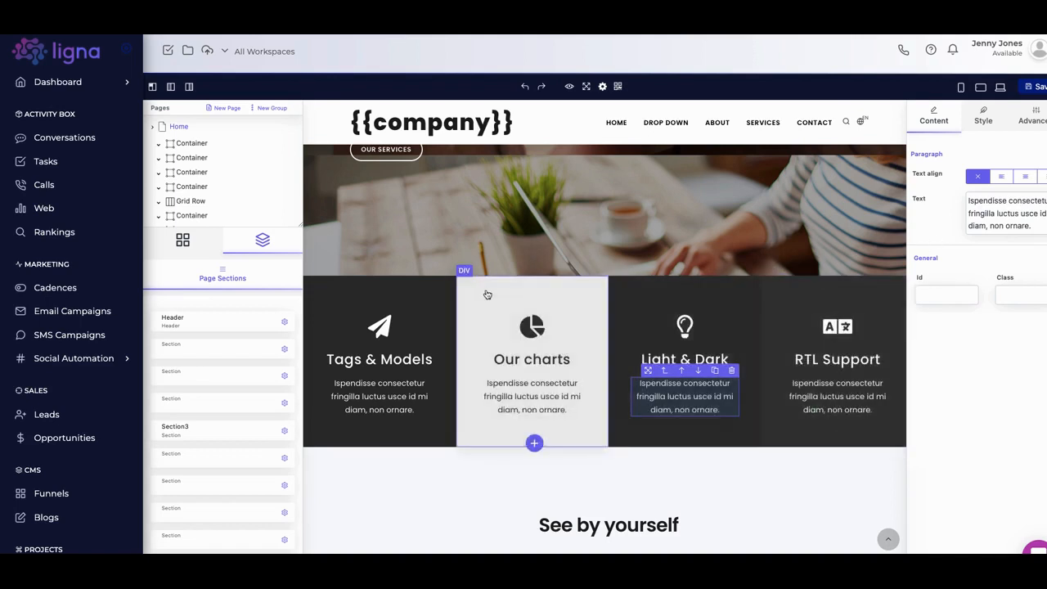
scroll("down", 3)
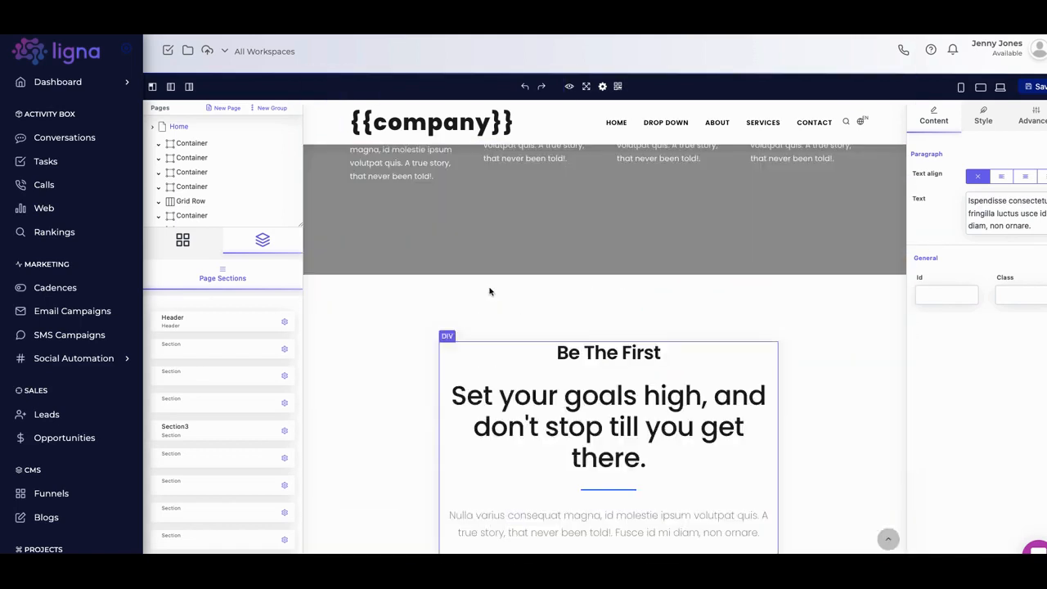
scroll("up", 3)
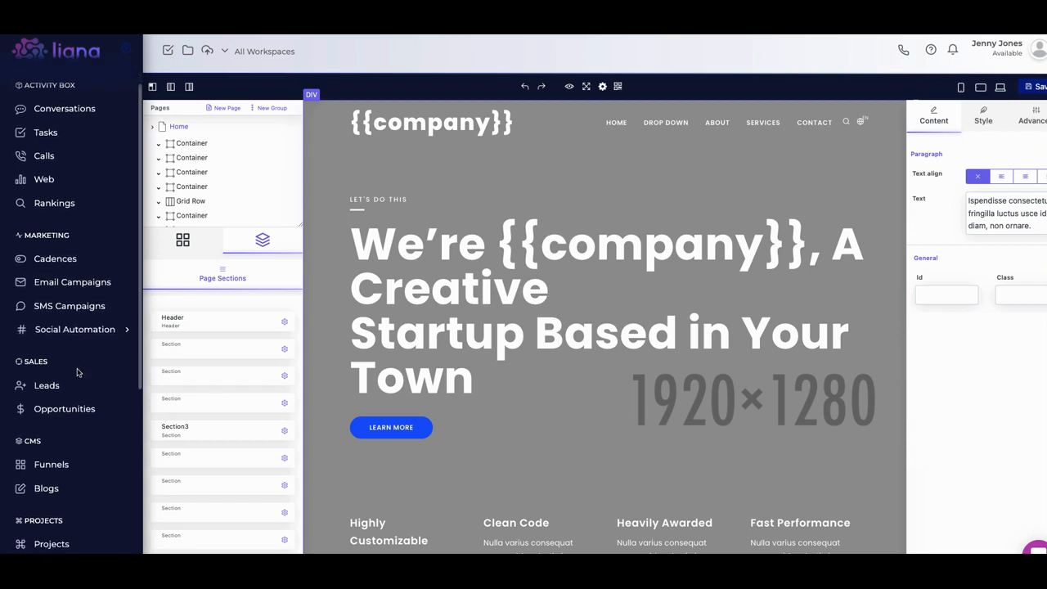
scroll("down", 3)
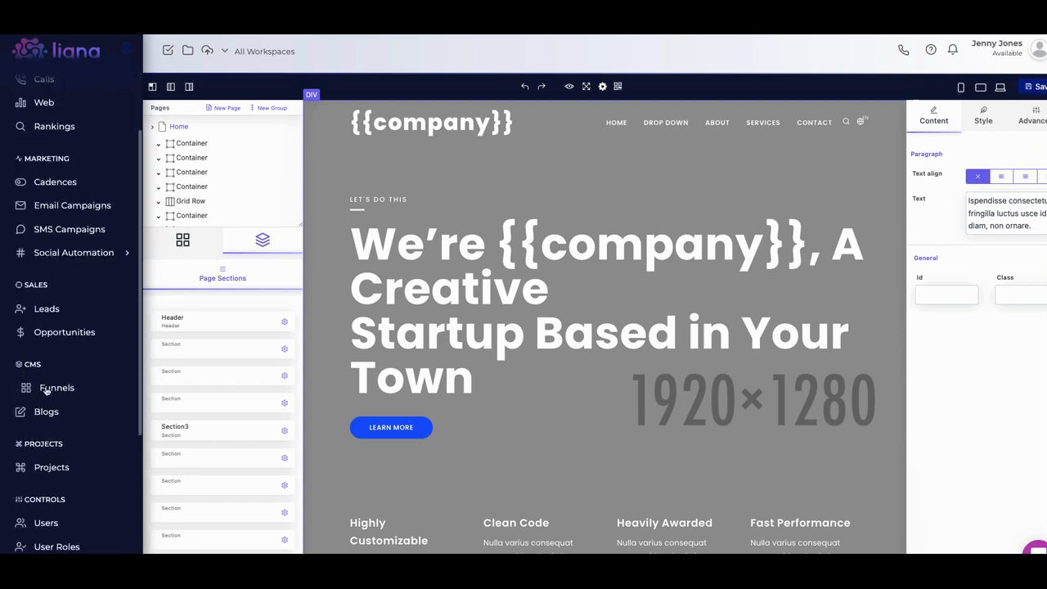
- Return to the Funnels list and switch to the empty Blogs page
left_click(55, 388)
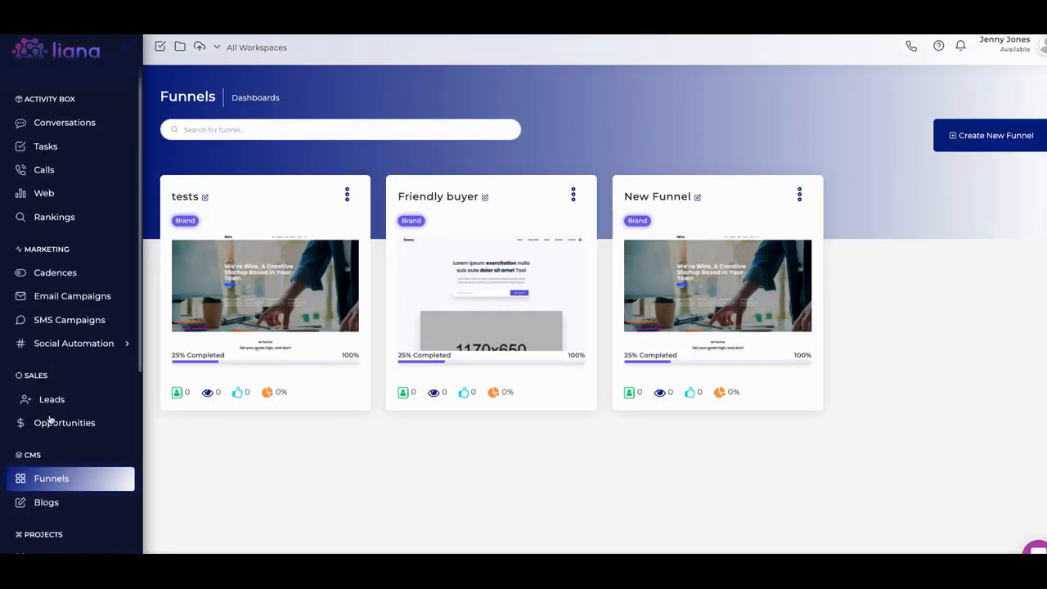
scroll("down", 3)
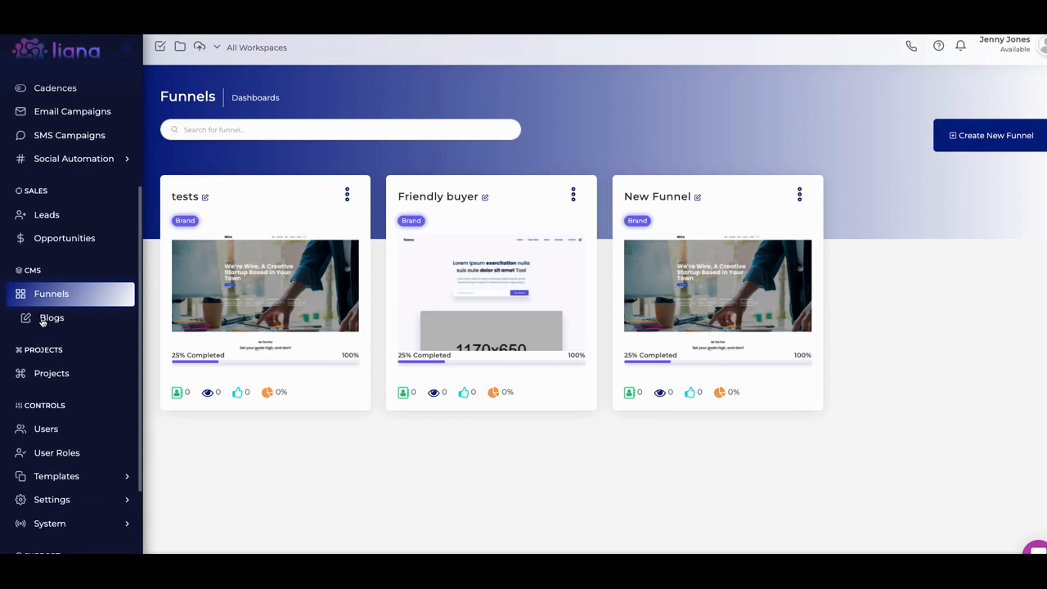
left_click(52, 317)
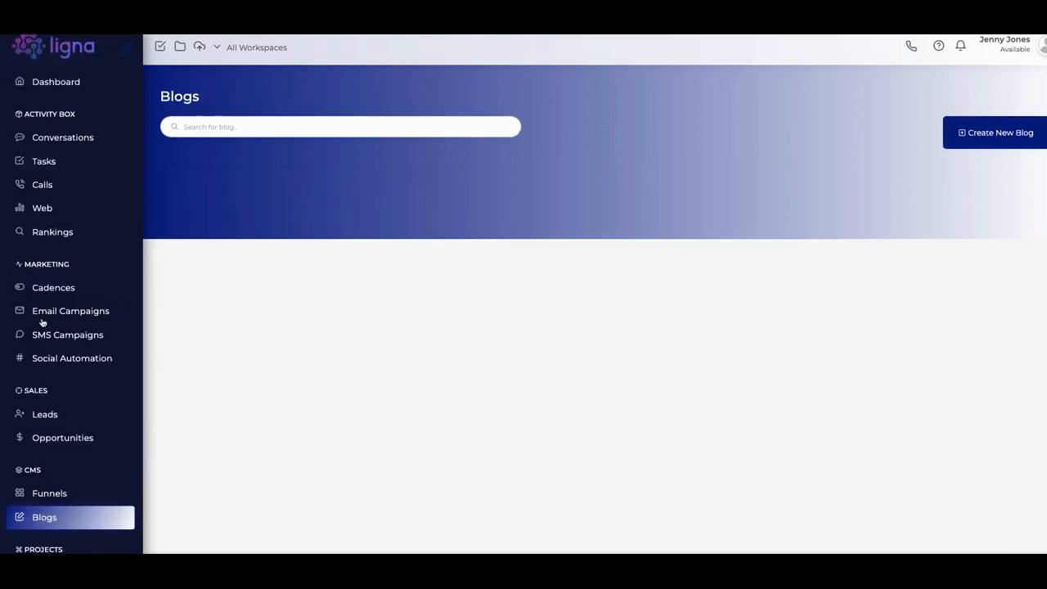
- Bring up the Add New Blog form without creating one
scroll("down", 3)
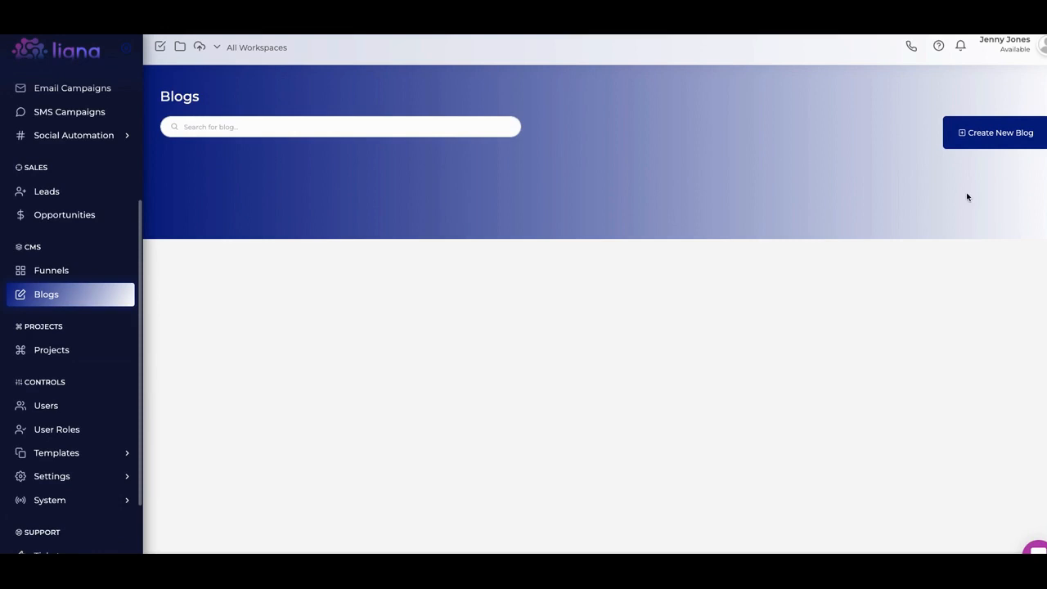
left_click(994, 133)
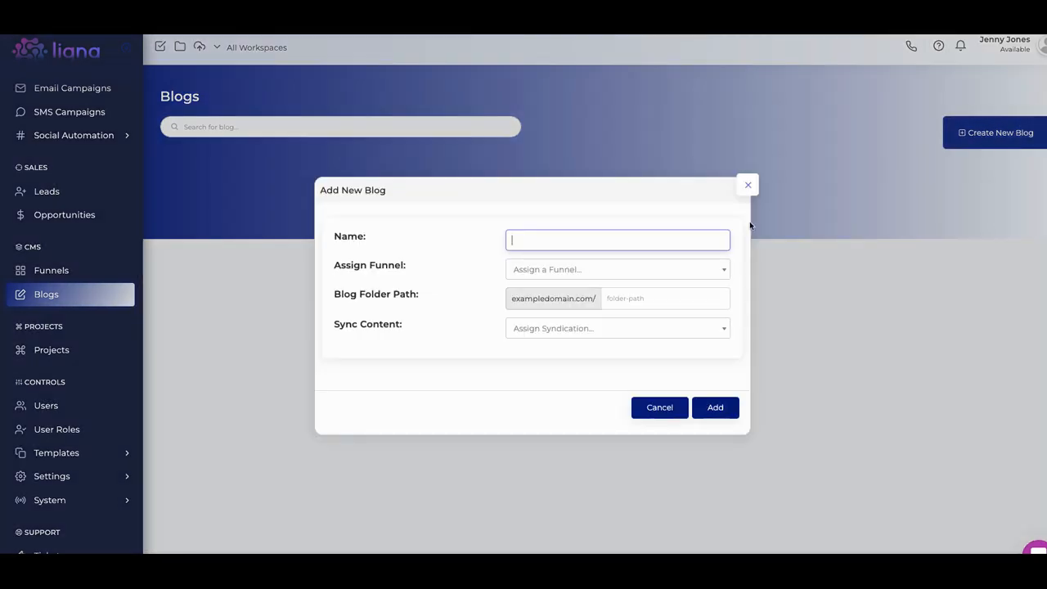
mouse_move(677, 327)
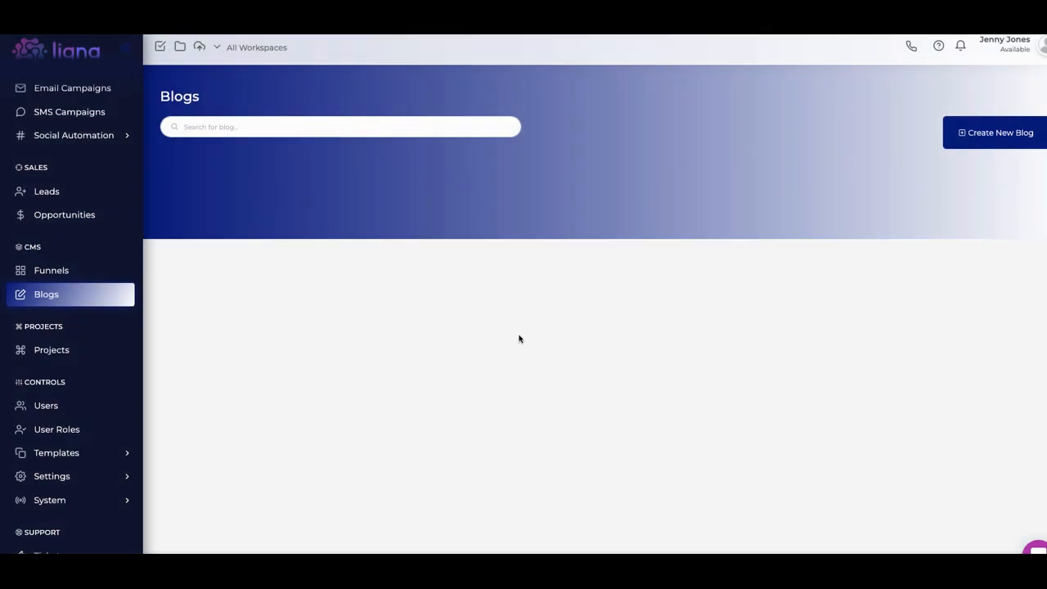
mouse_move(246, 210)
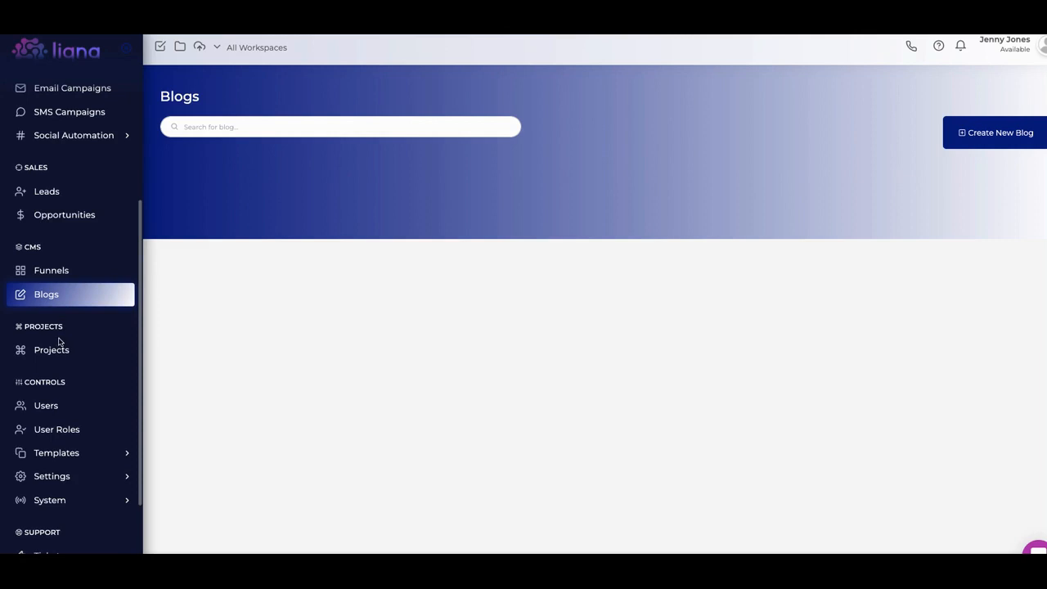
- Go to the Tickets list under Support, which shows no tickets
scroll("down", 3)
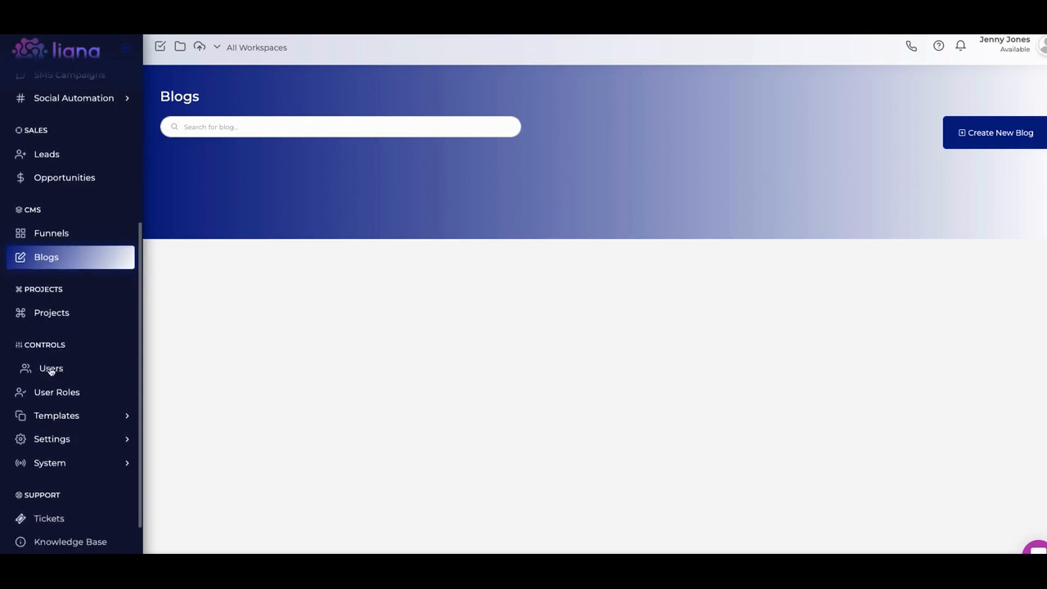
scroll("down", 3)
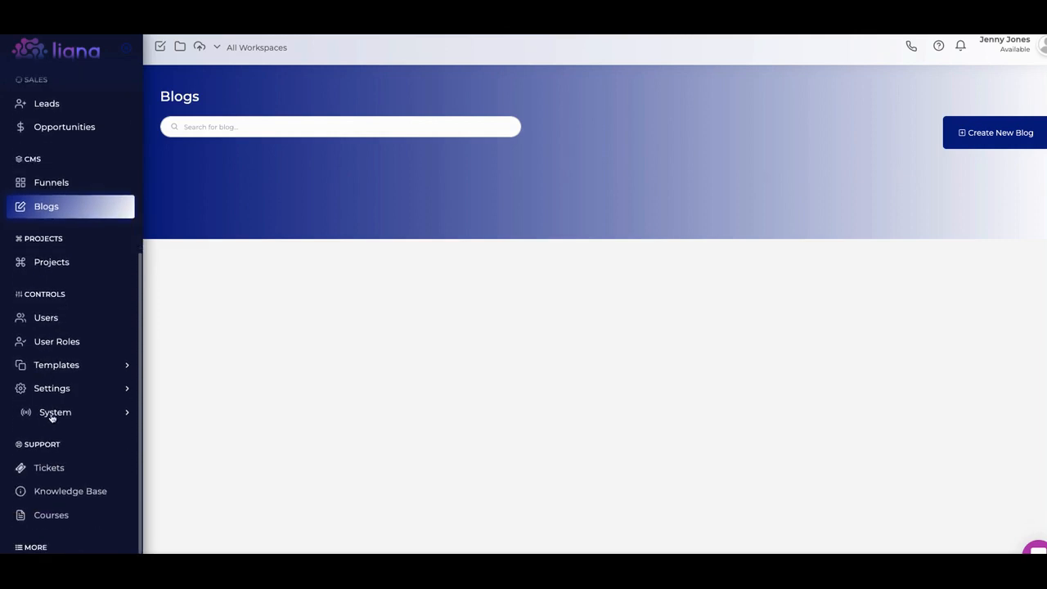
scroll("down", 3)
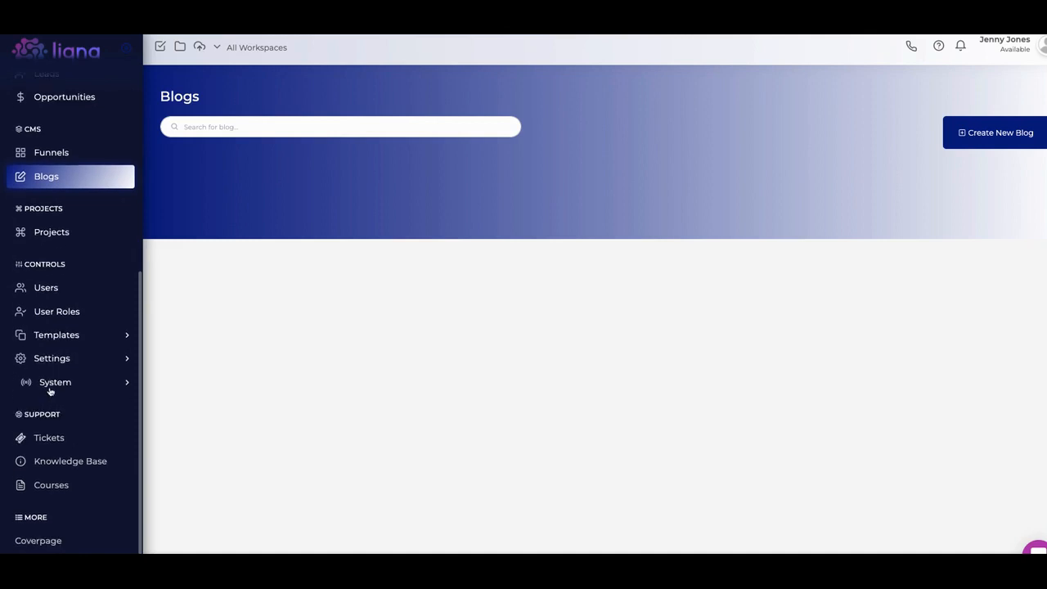
mouse_move(54, 439)
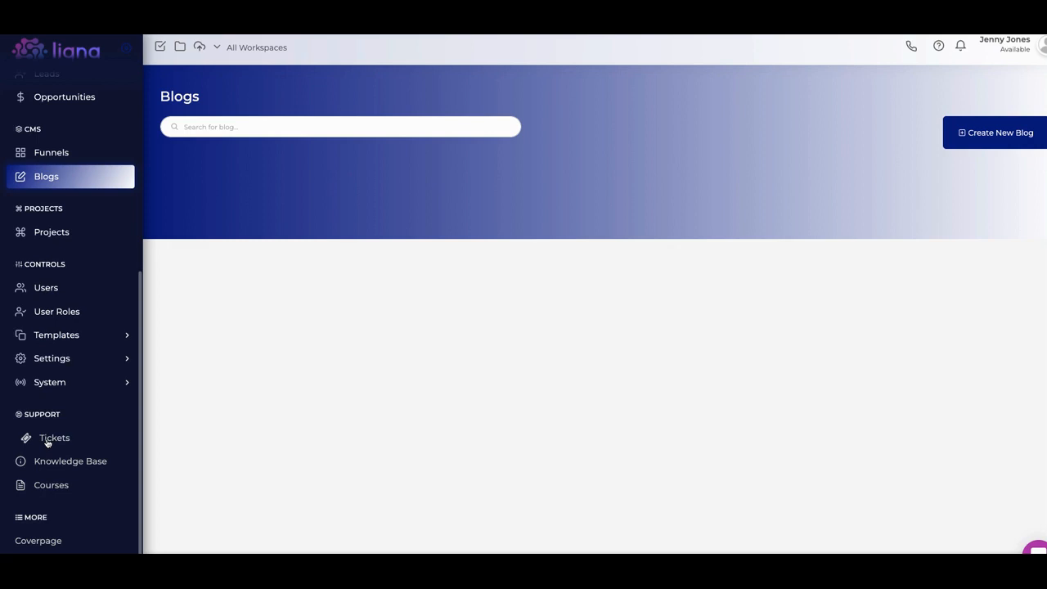
left_click(54, 438)
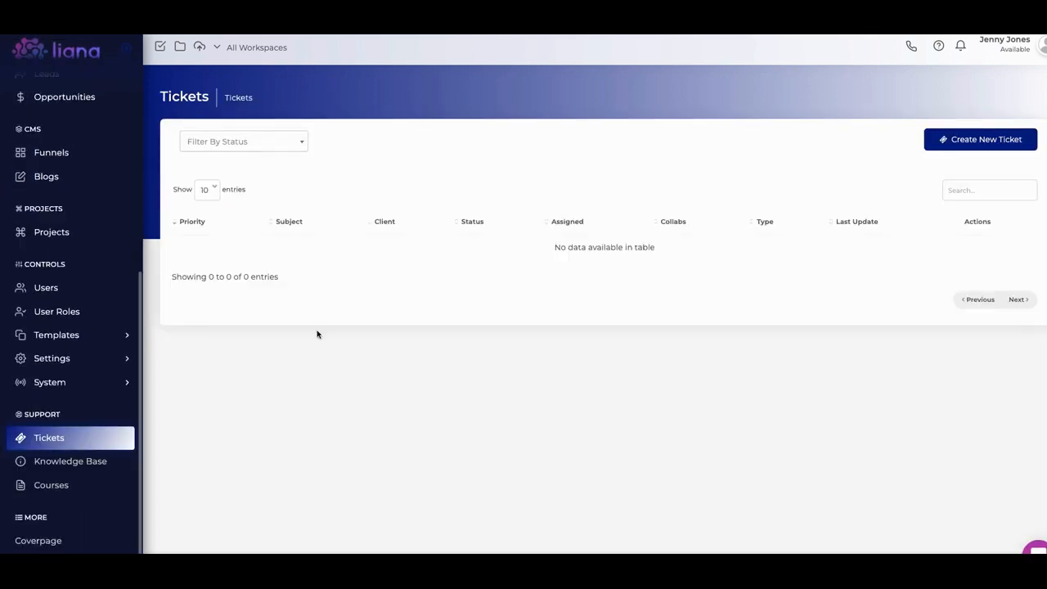
mouse_move(900, 187)
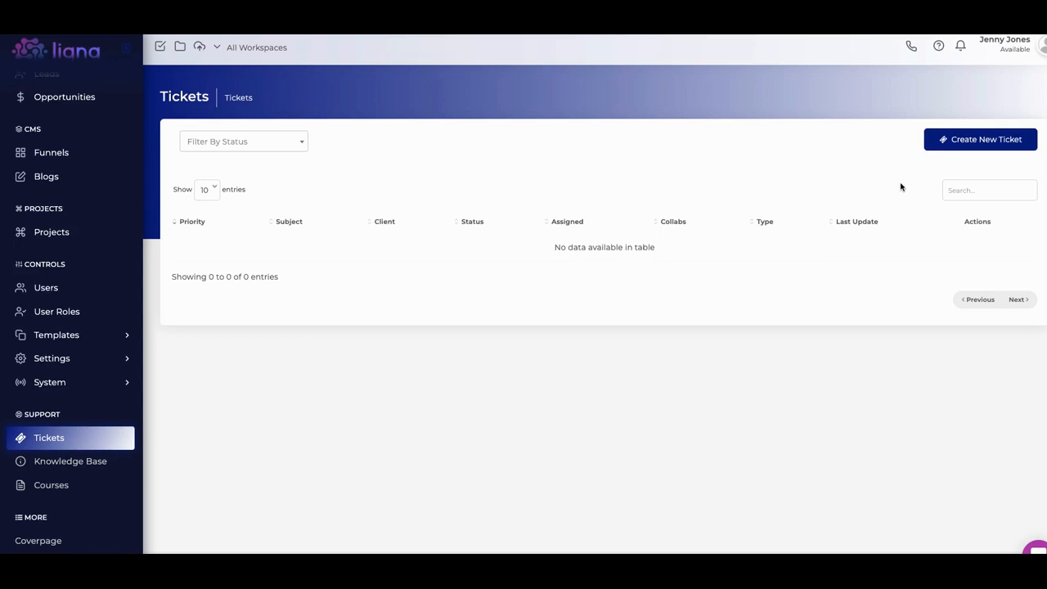
mouse_move(619, 212)
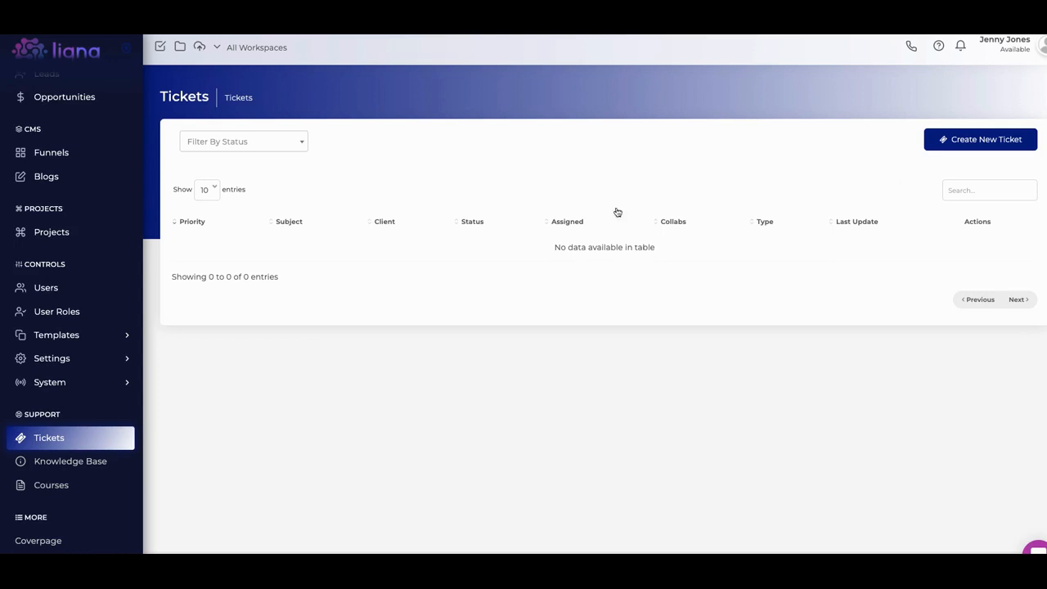
mouse_move(49, 466)
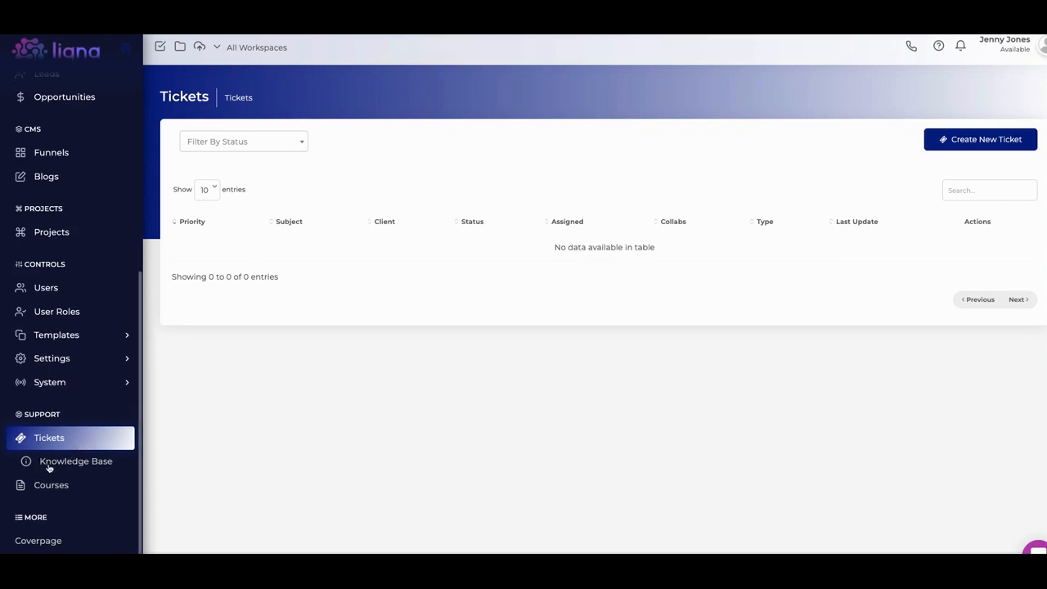
mouse_move(46, 499)
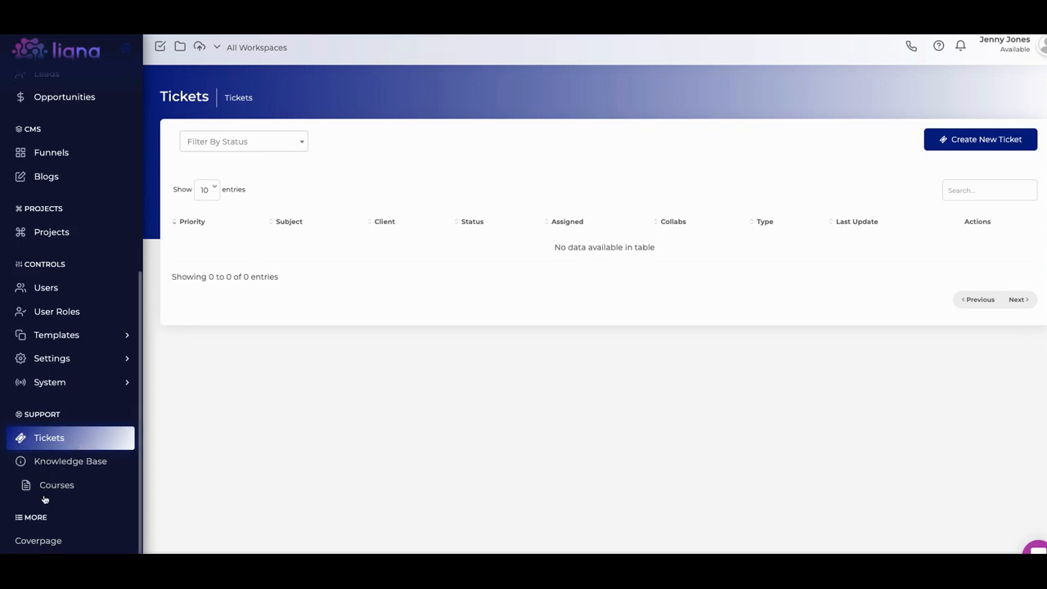
- View the Courses catalogue under Support, then switch to the Projects dashboard
left_click(56, 484)
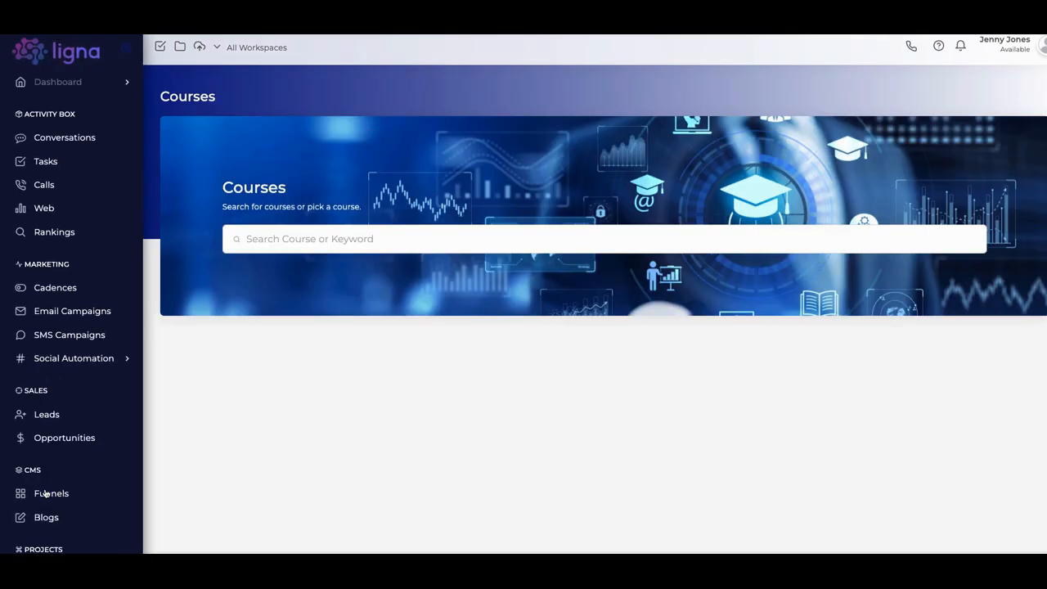
scroll("down", 3)
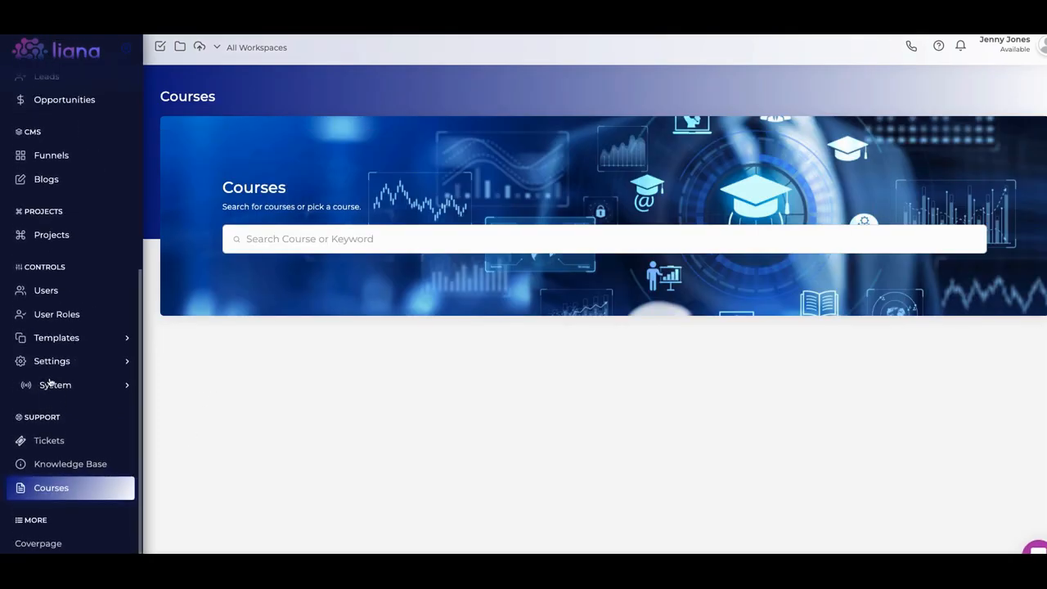
scroll("up", 3)
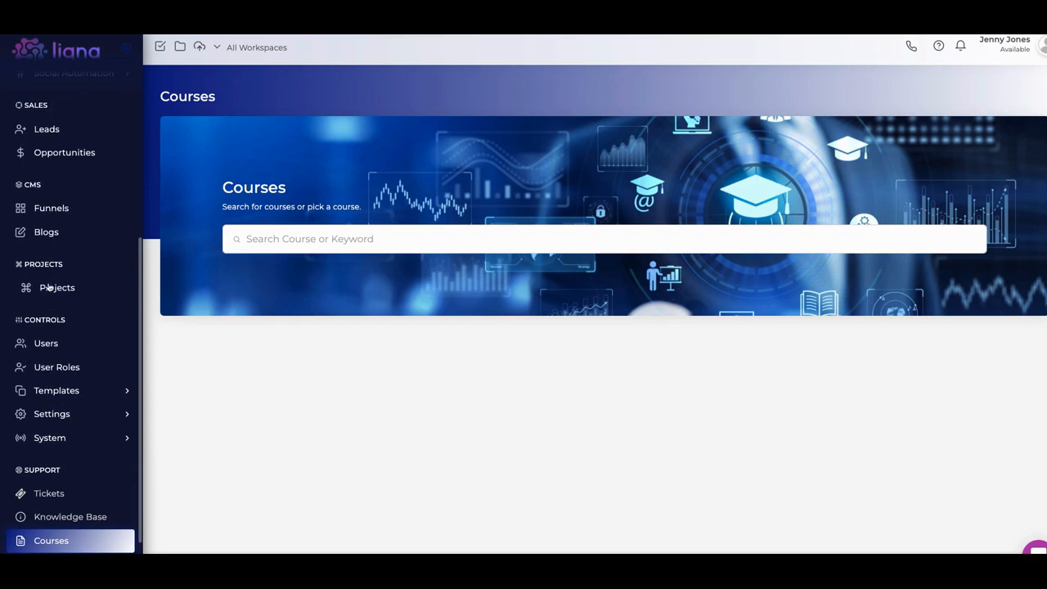
left_click(57, 288)
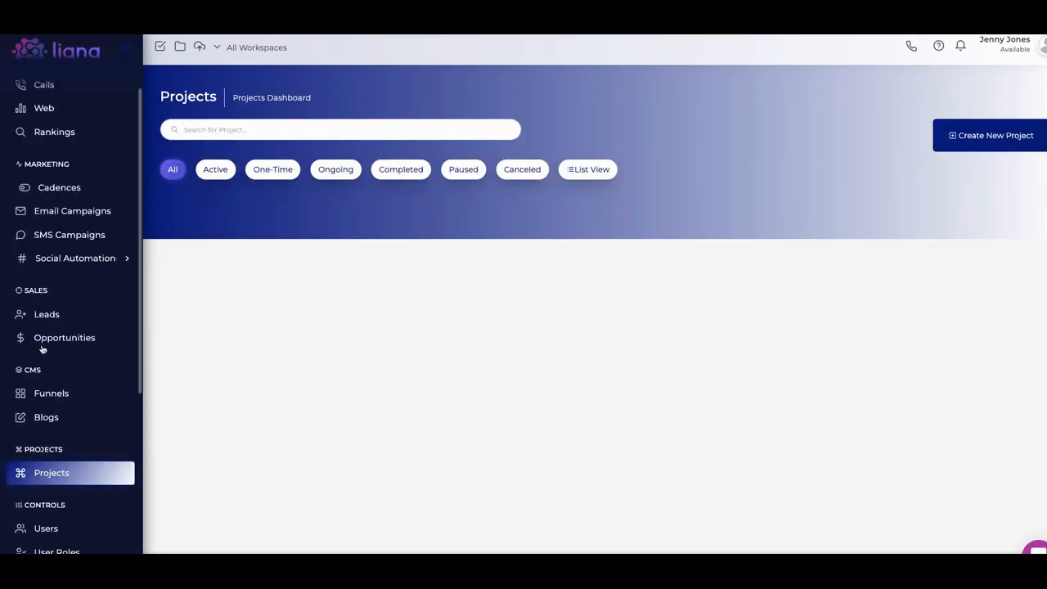
- Browse the sidebar and expand the template types under System
scroll("down", 3)
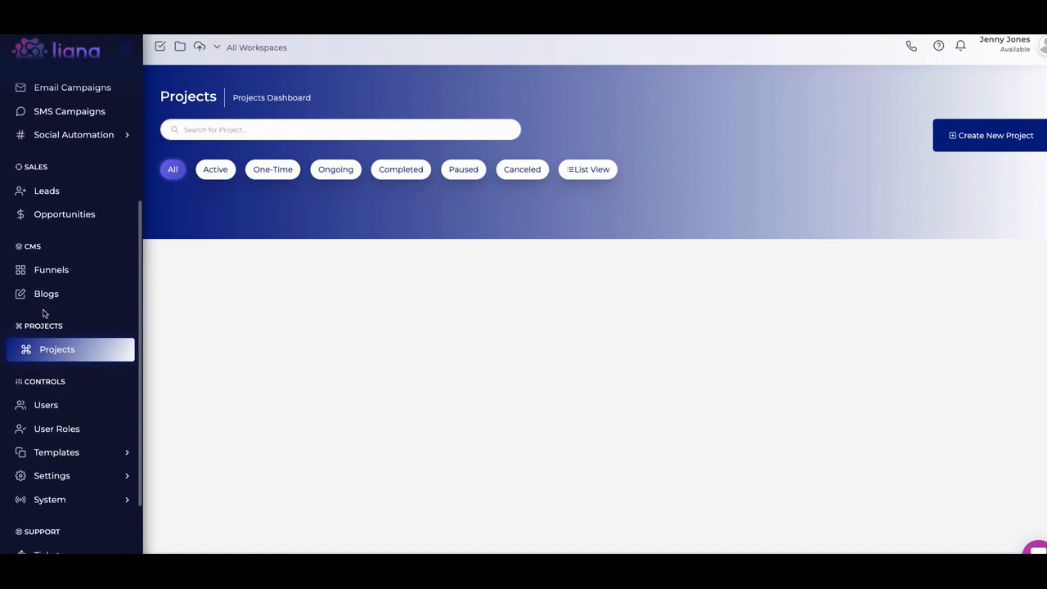
scroll("up", 3)
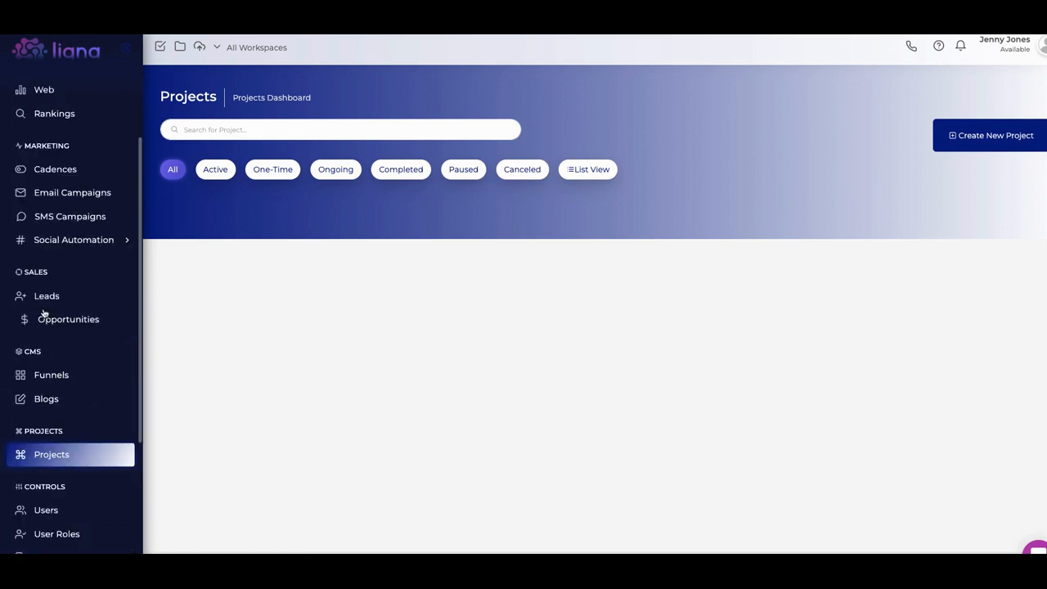
scroll("down", 3)
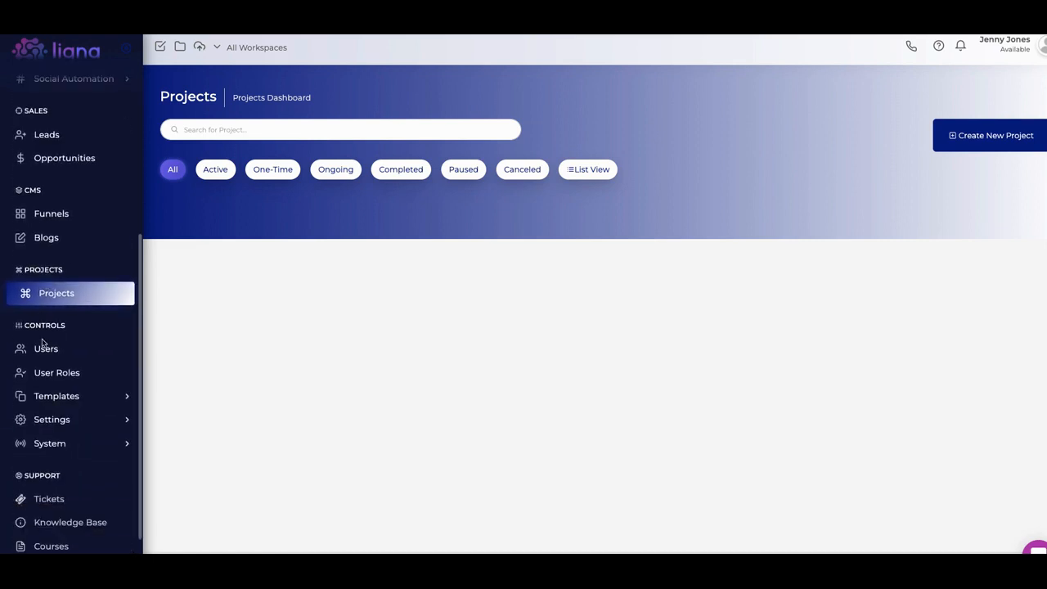
scroll("down", 3)
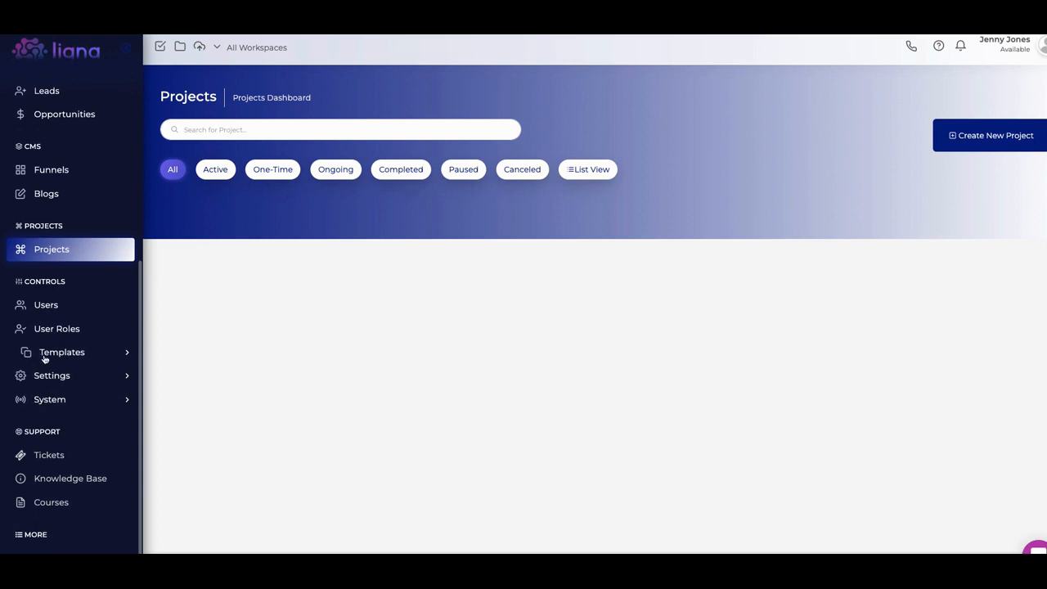
left_click(62, 352)
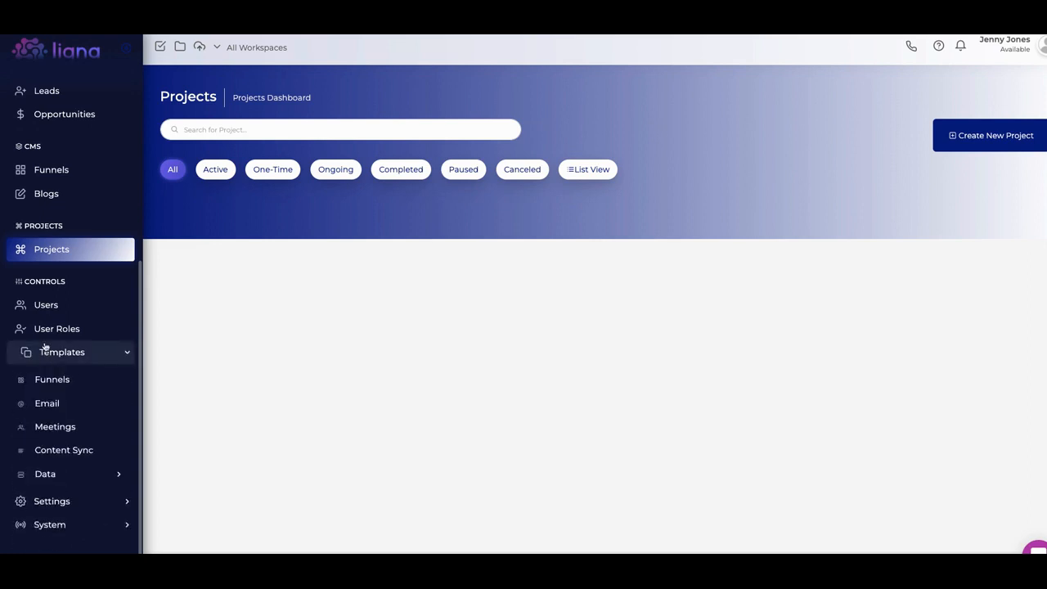
scroll("down", 3)
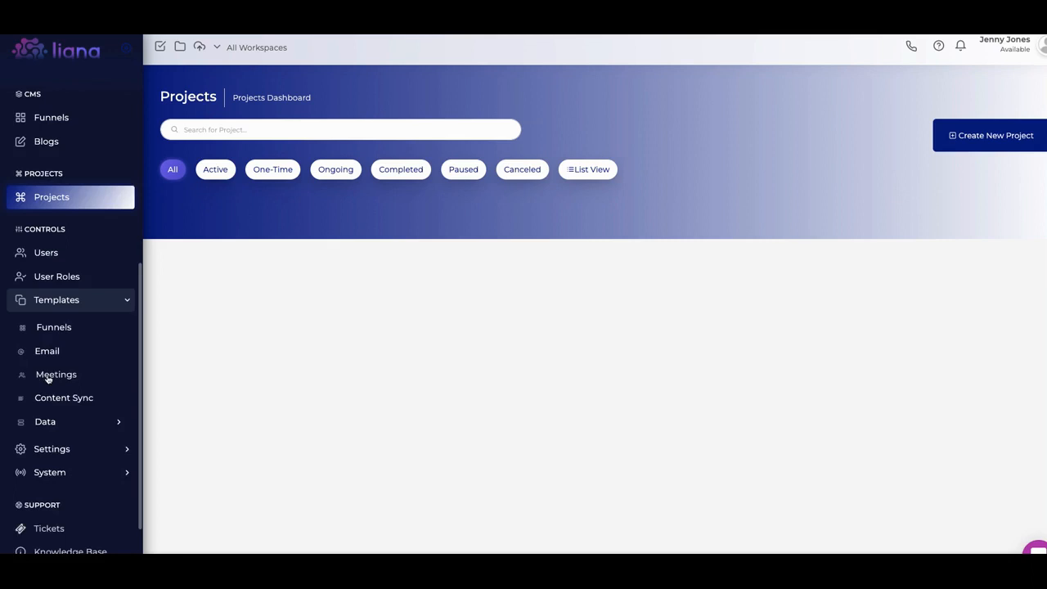
scroll("down", 3)
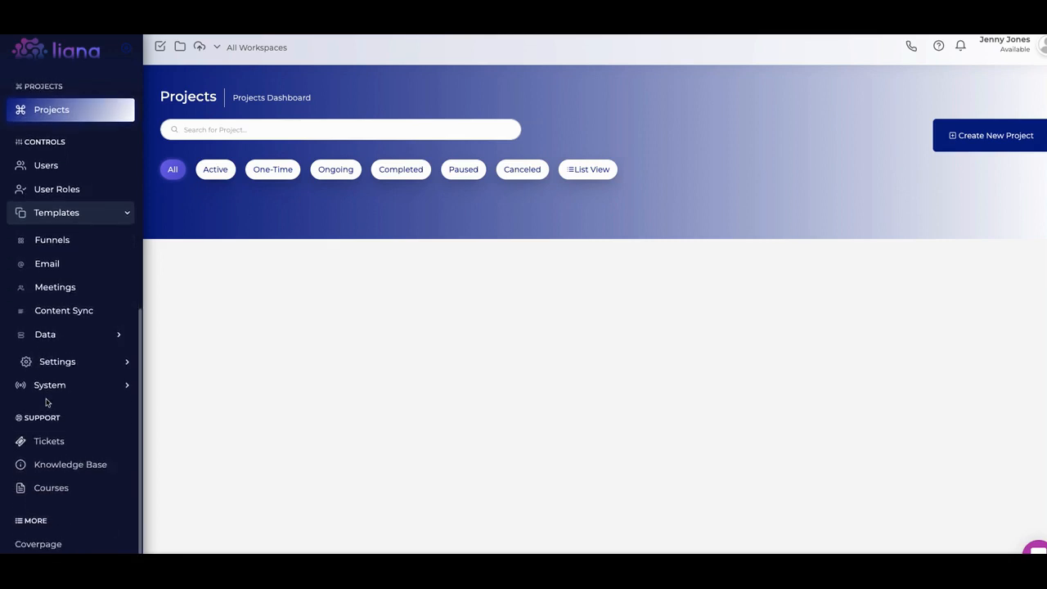
scroll("up", 3)
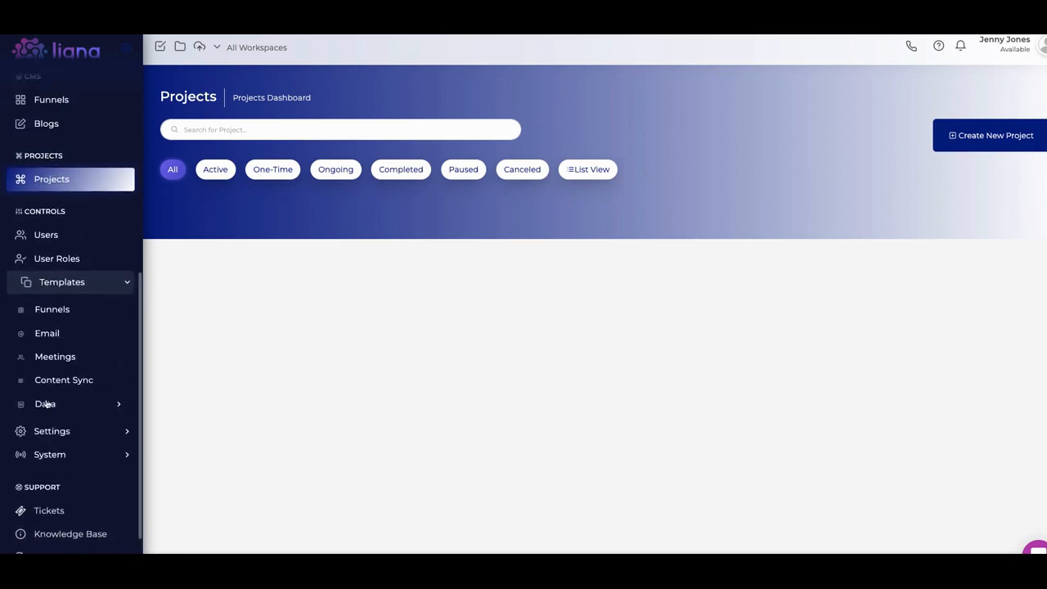
scroll("up", 3)
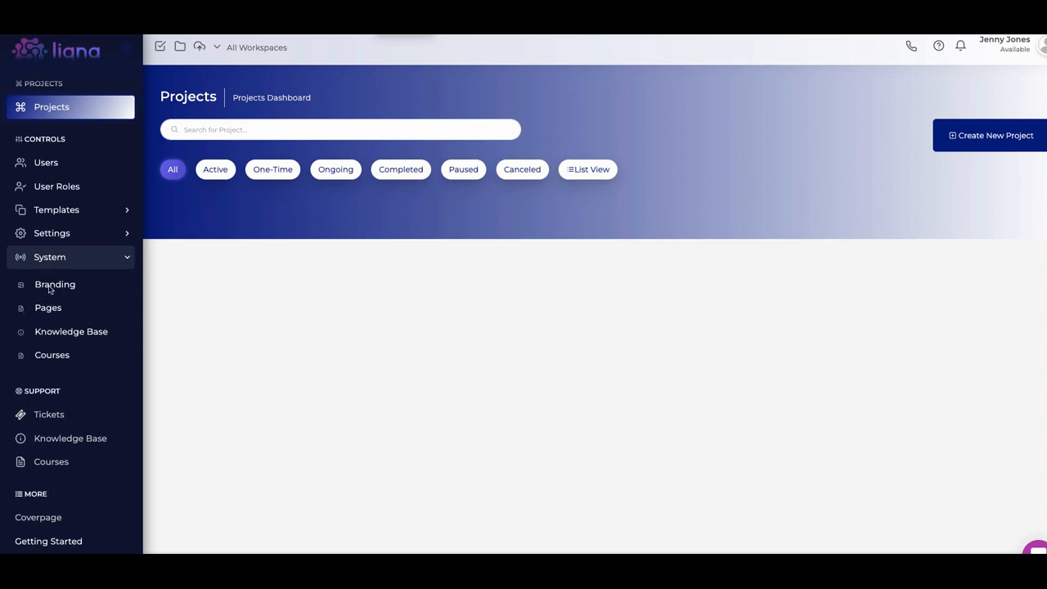
mouse_move(55, 308)
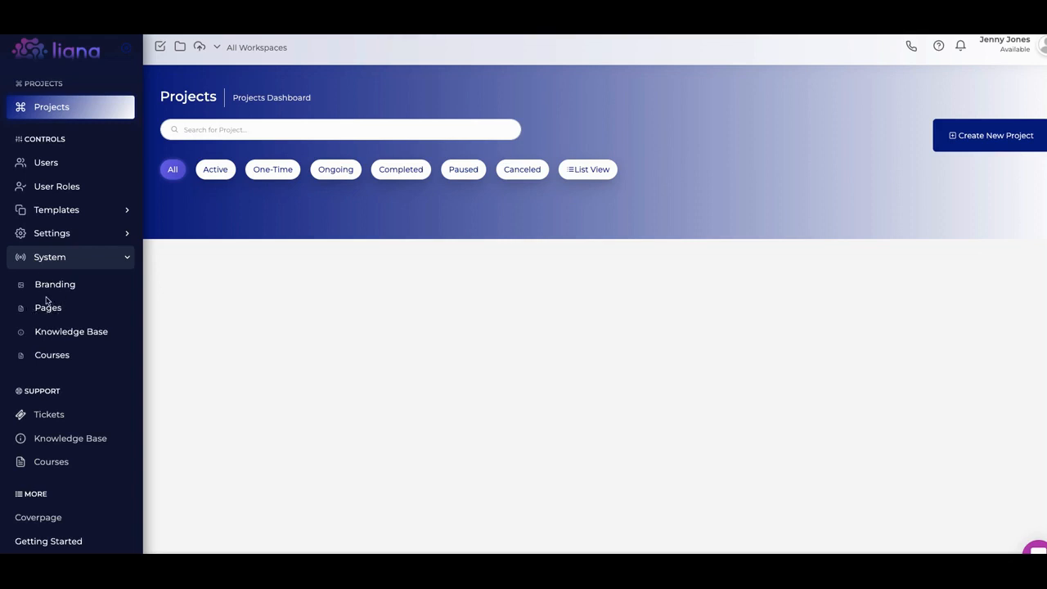
mouse_move(53, 319)
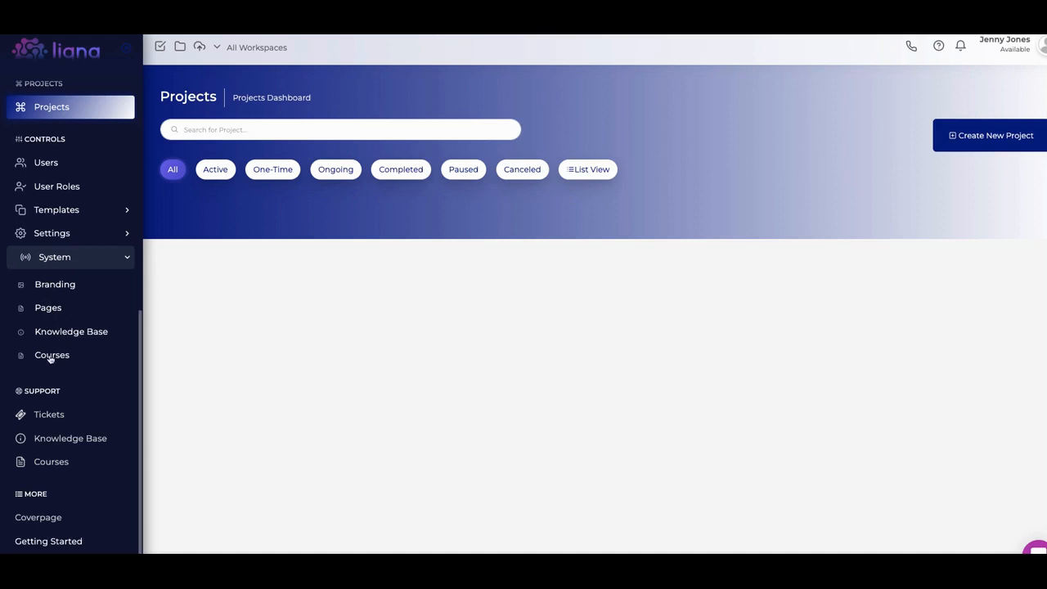
- Go to the System > Courses administration page listing My New Course
left_click(52, 354)
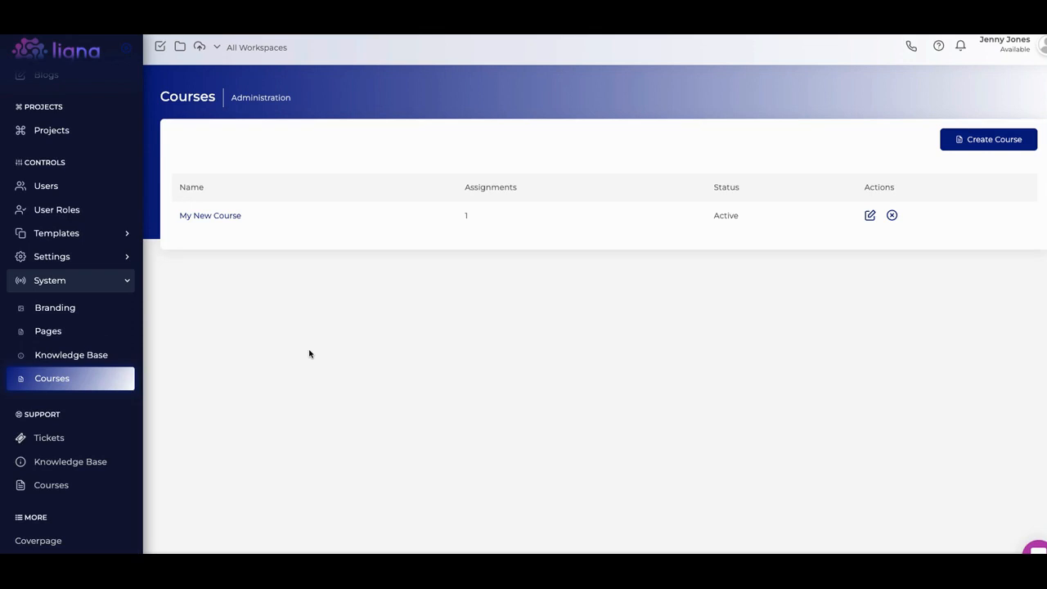
mouse_move(373, 333)
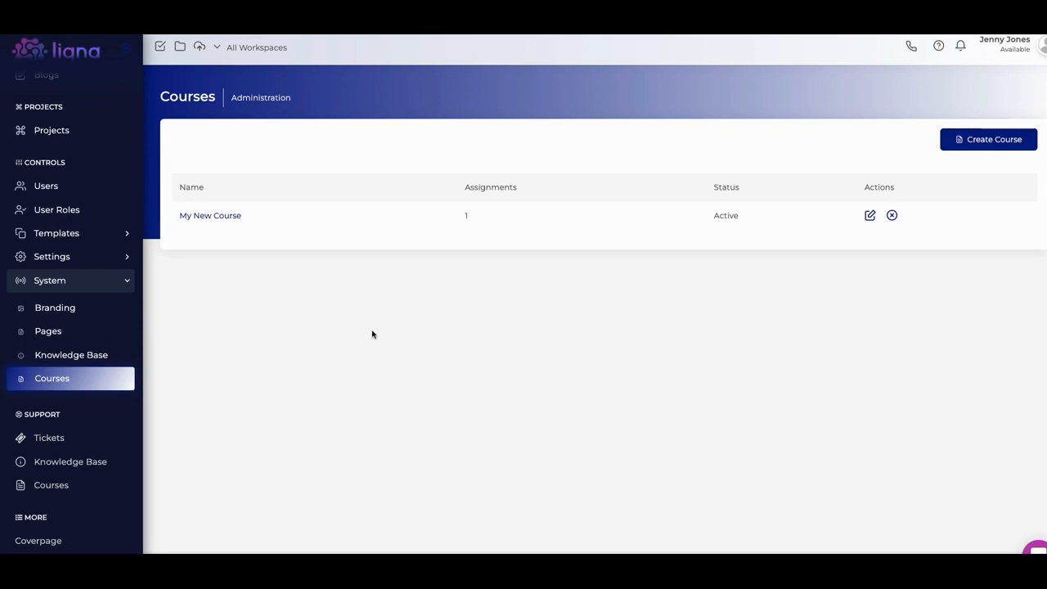
mouse_move(448, 325)
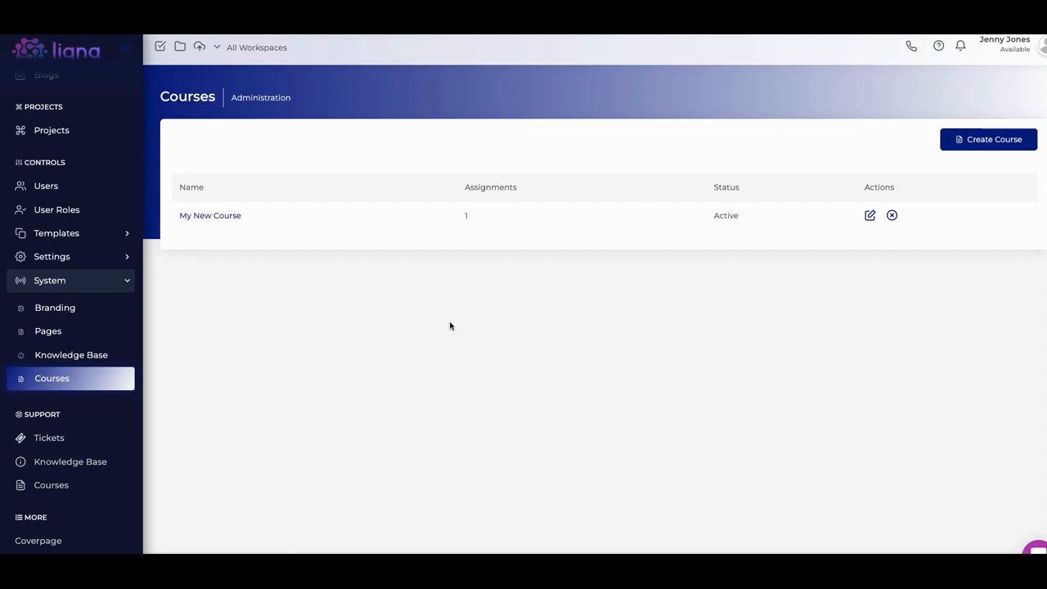
mouse_move(991, 165)
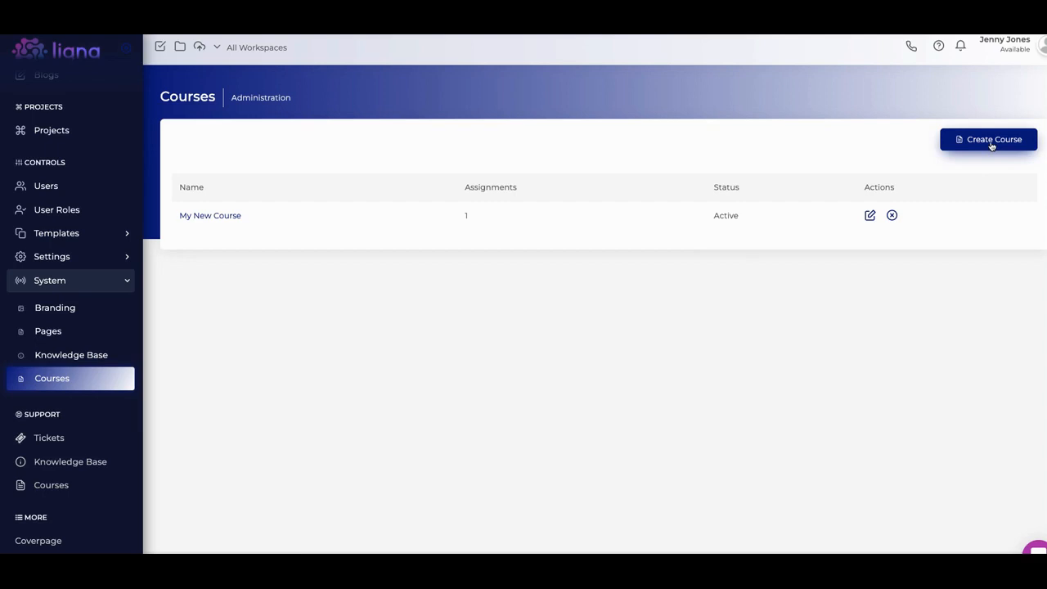
- Start a new course via Create Course, showing the blank Add Page name dialog
left_click(988, 139)
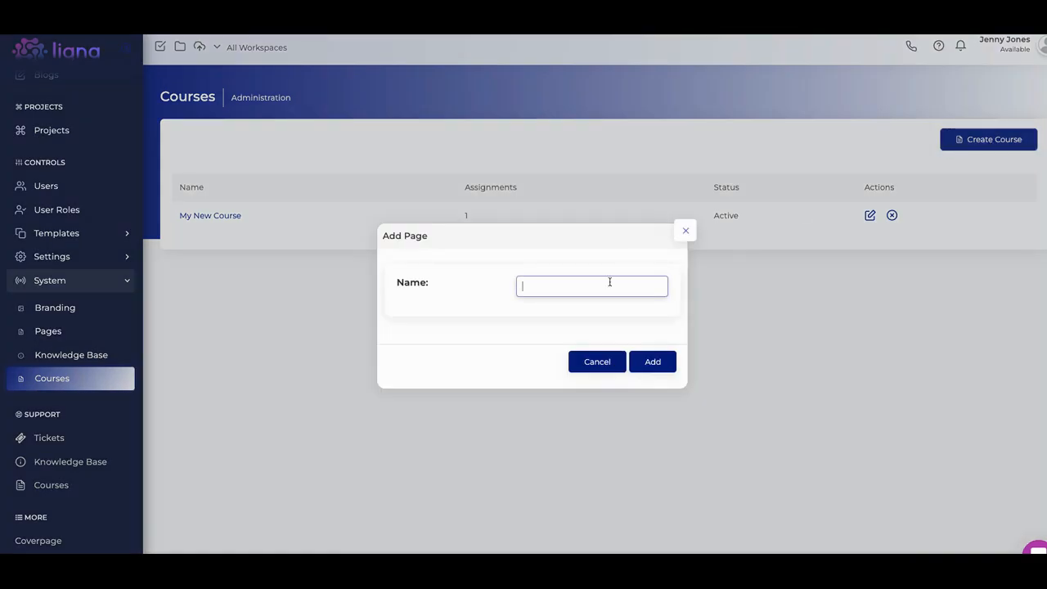
- Add a course named 'my course' to the Courses administration list
type("my c")
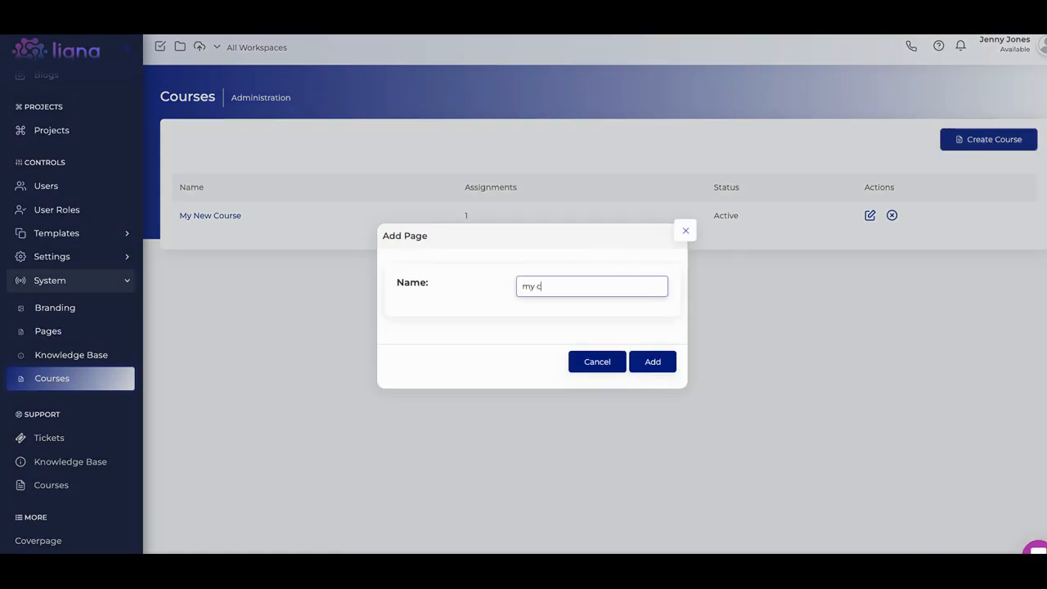
type("or")
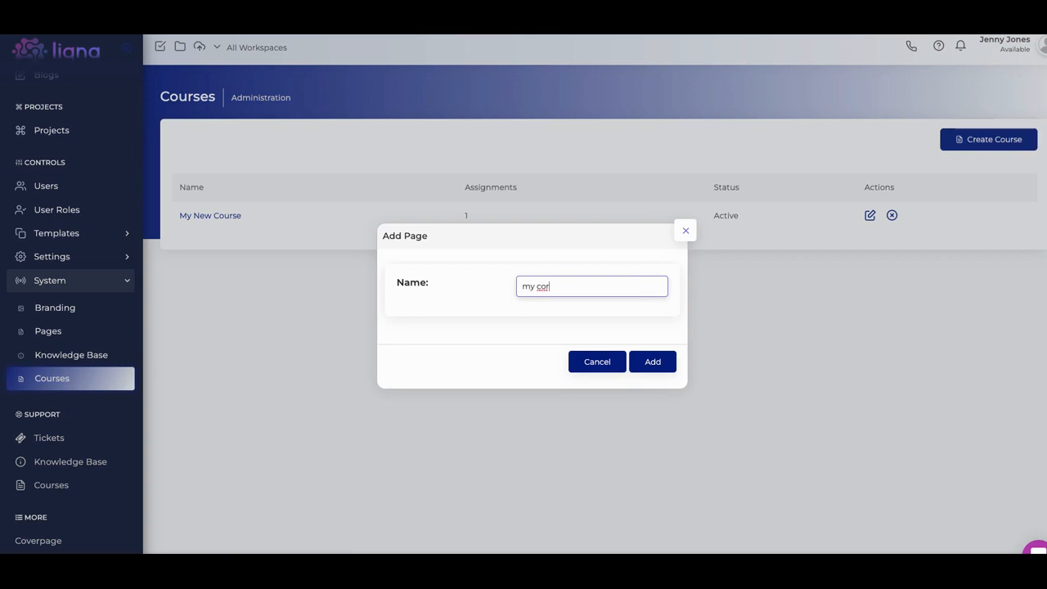
type("se")
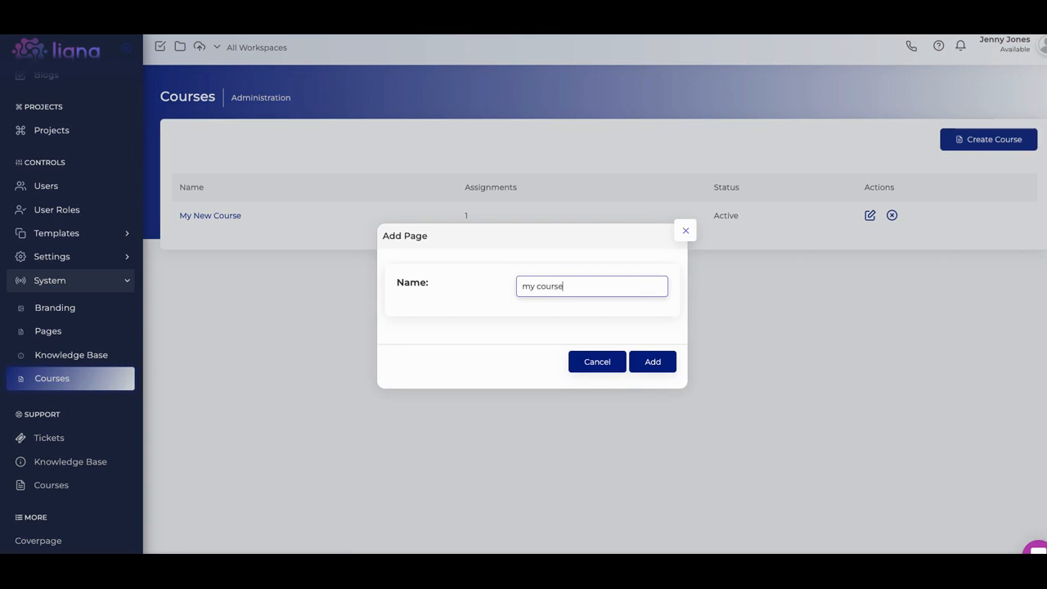
left_click(651, 362)
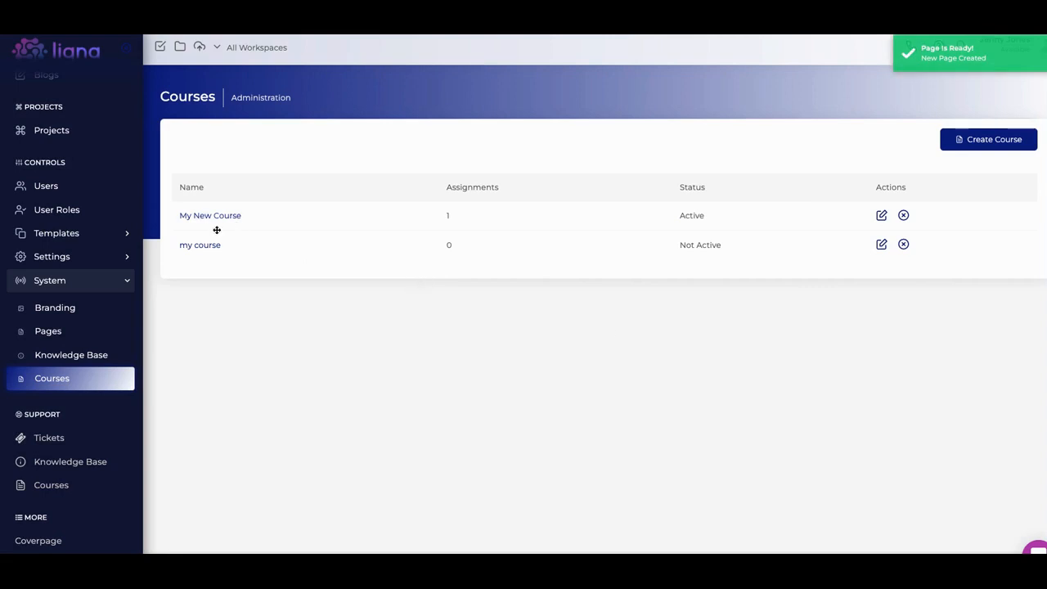
mouse_move(413, 236)
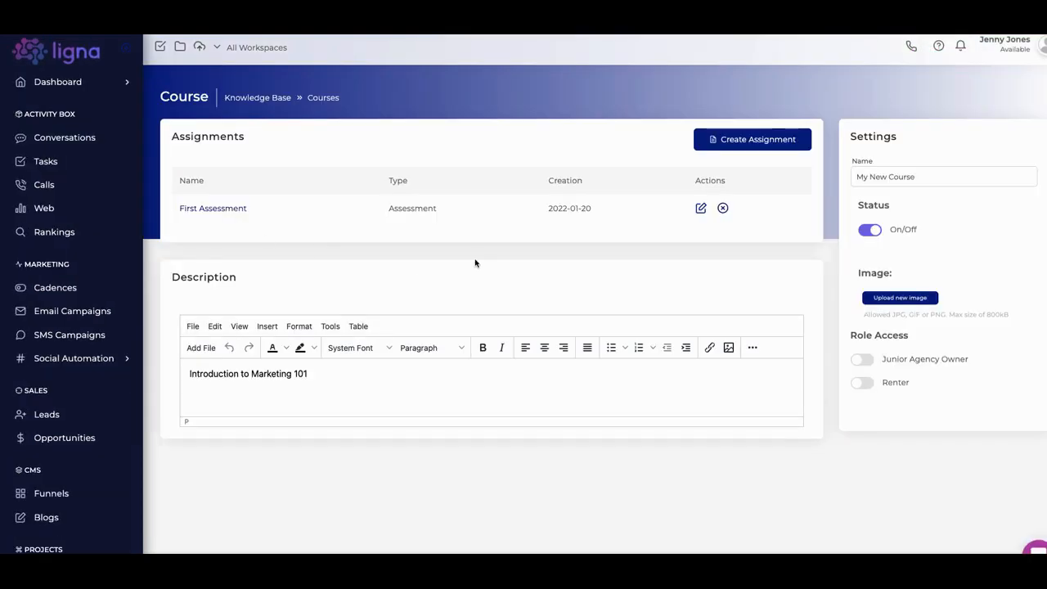
mouse_move(804, 304)
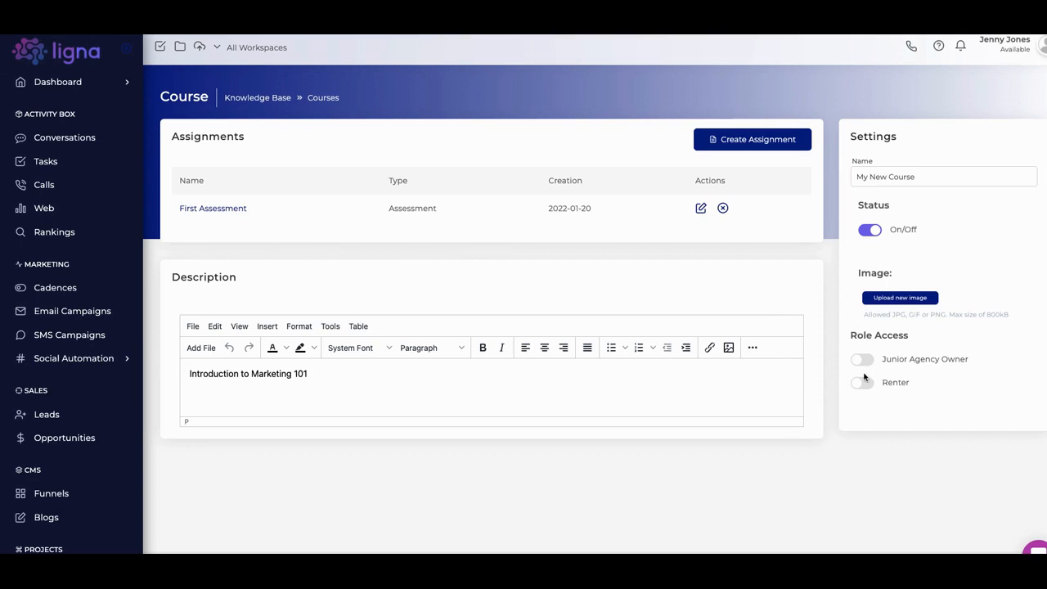
mouse_move(298, 398)
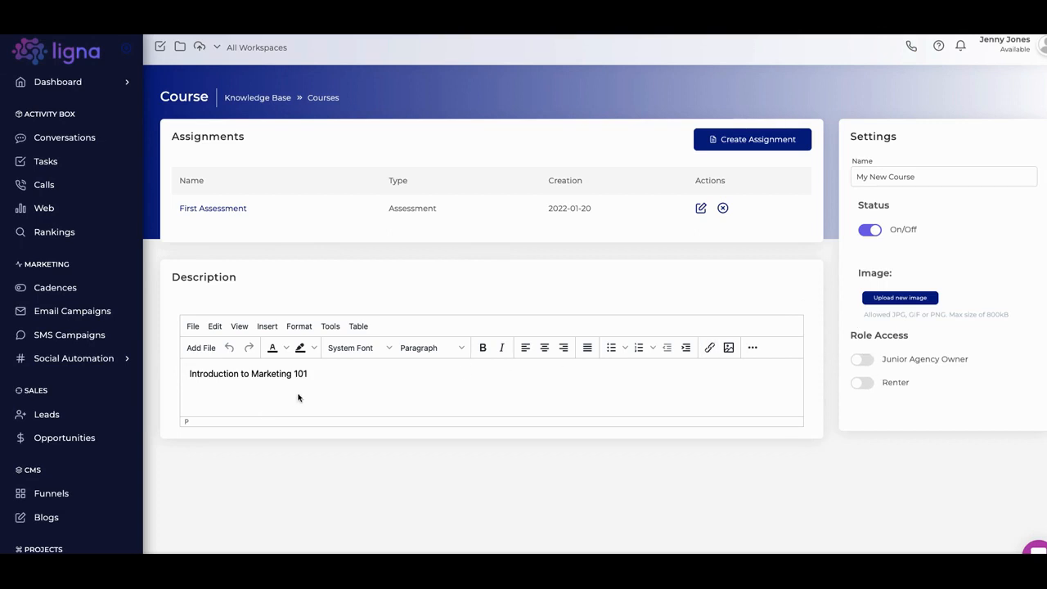
mouse_move(416, 296)
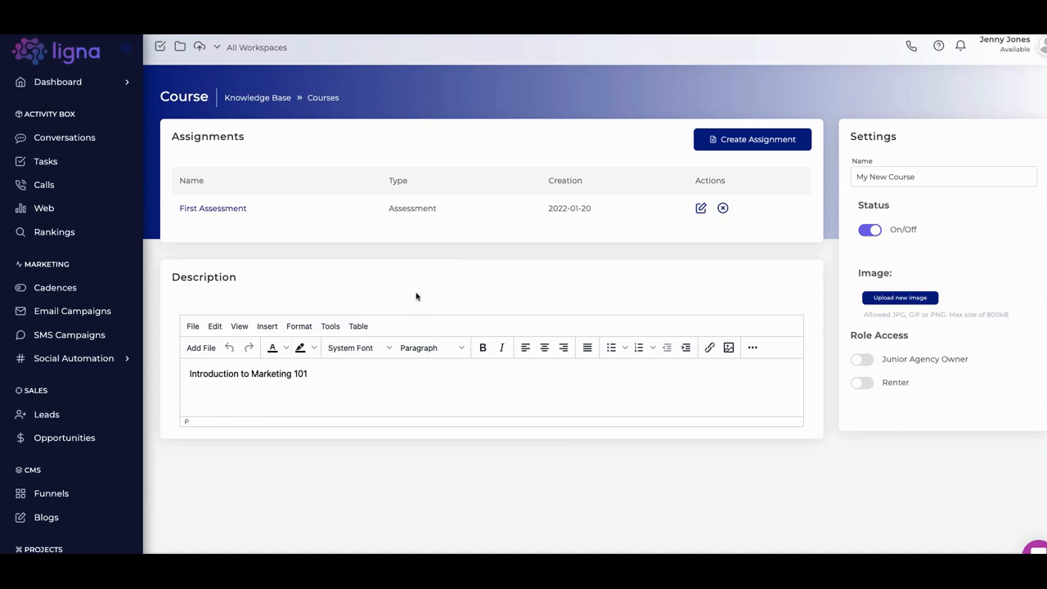
mouse_move(327, 232)
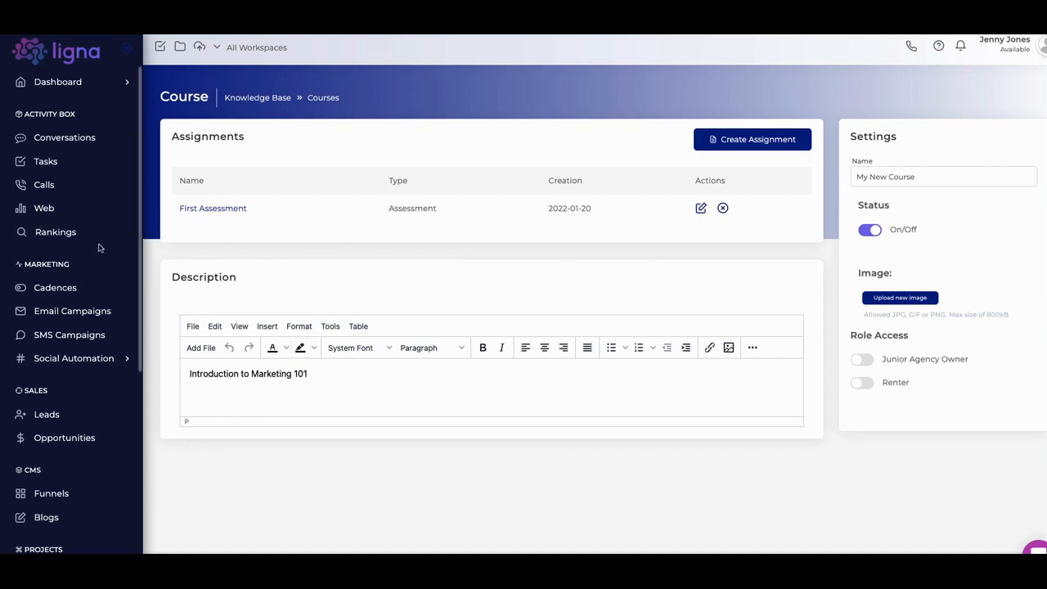
mouse_move(242, 72)
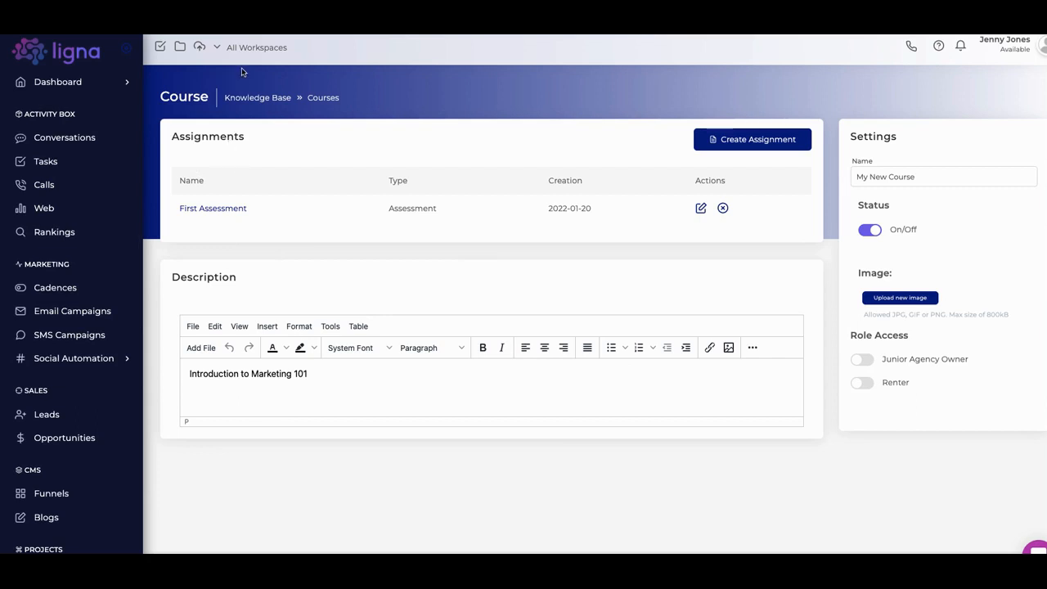
mouse_move(222, 260)
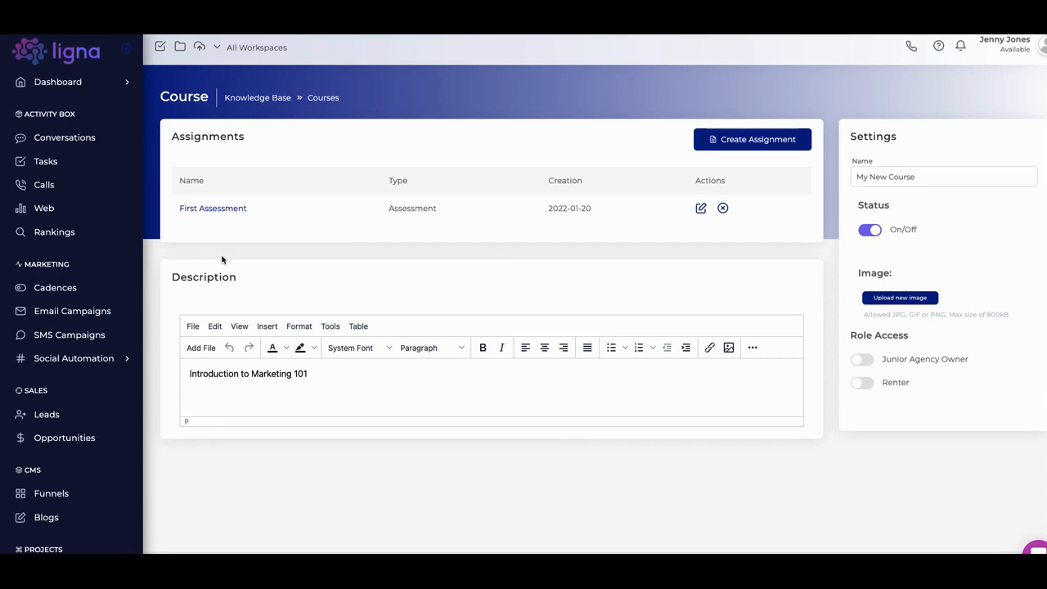
mouse_move(249, 286)
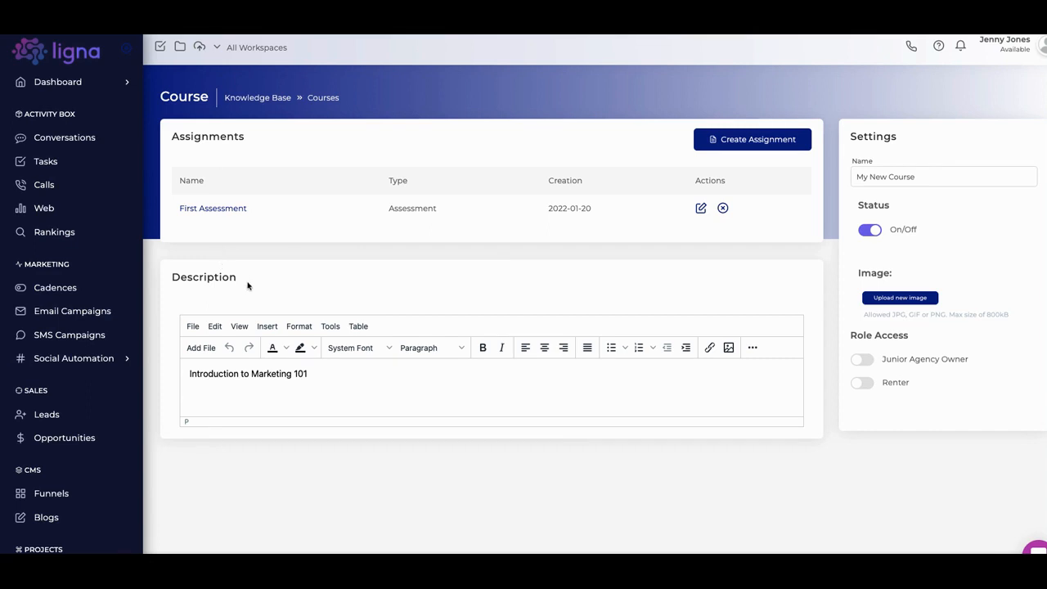
- Scroll through the My New Course page to see its assignment, description and role access
scroll("down", 3)
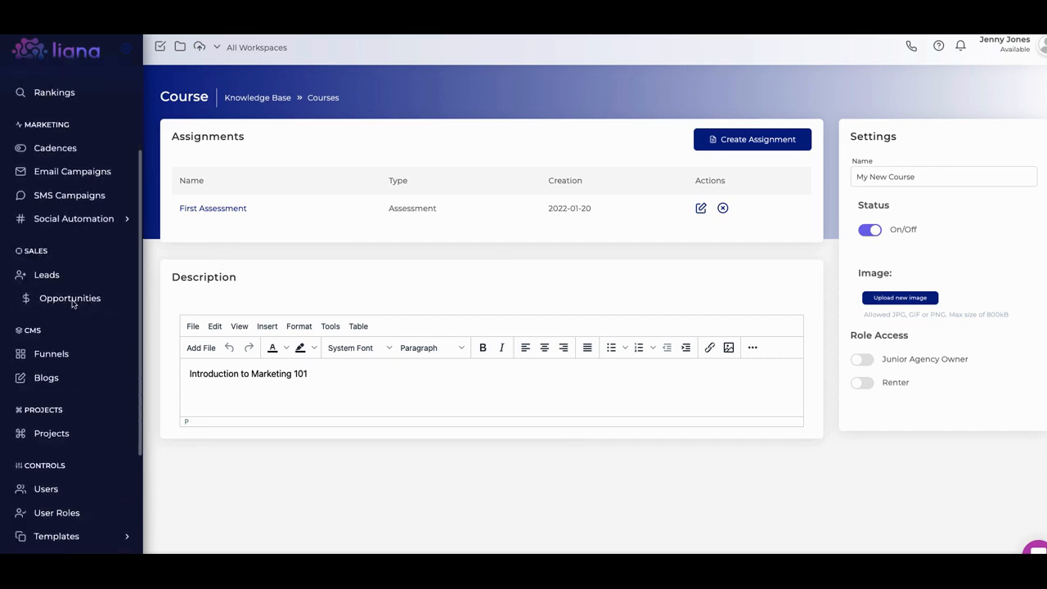
scroll("down", 3)
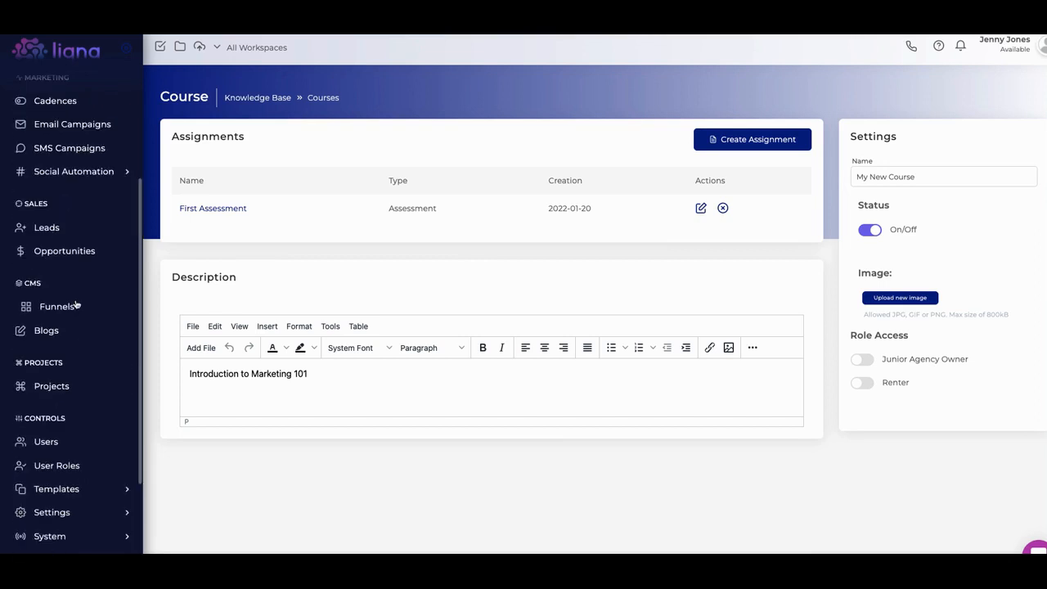
scroll("up", 3)
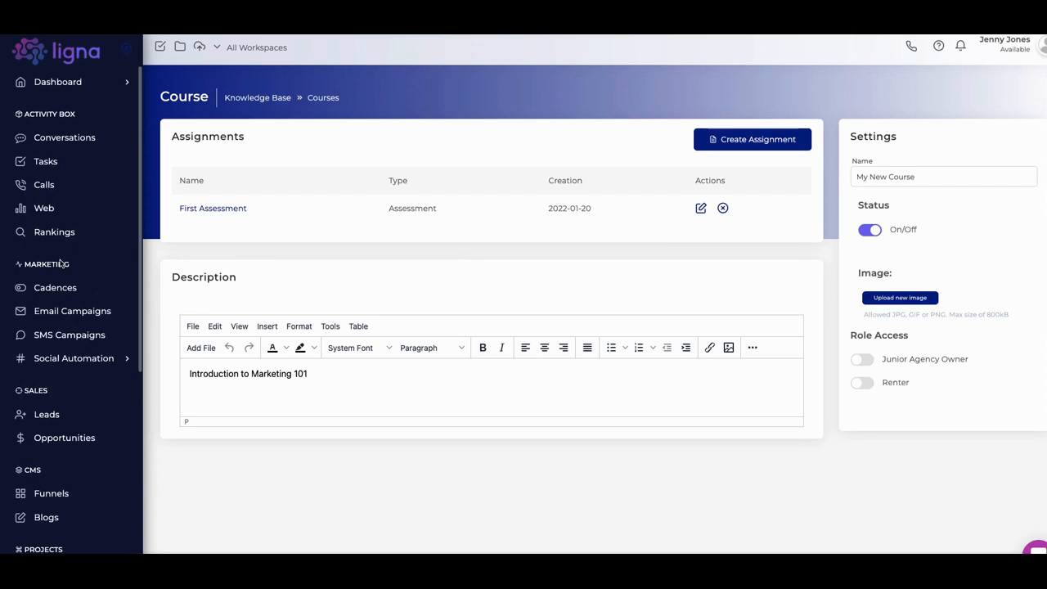
mouse_move(46, 243)
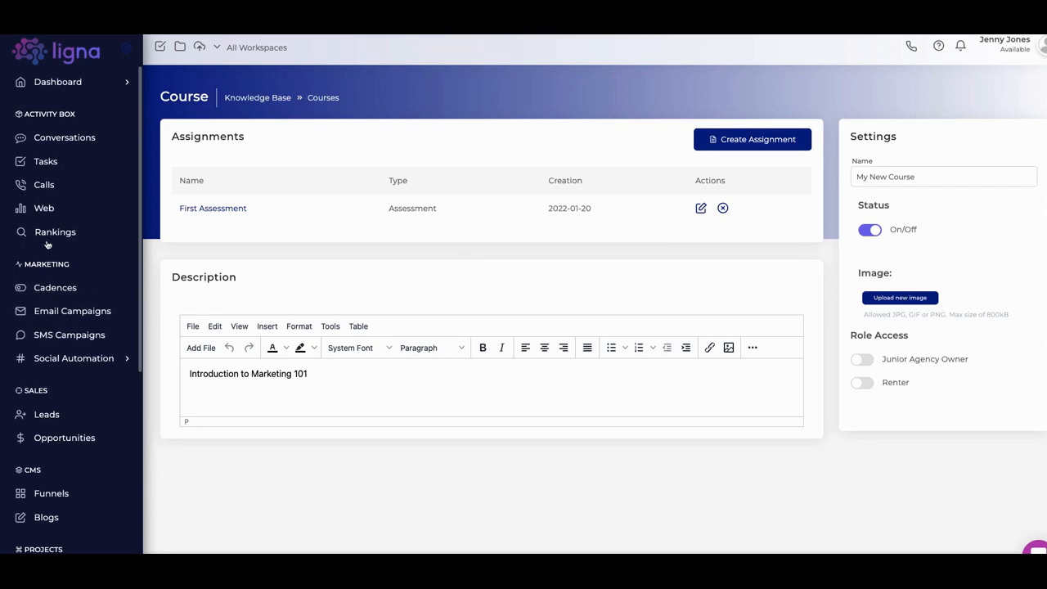
scroll("down", 3)
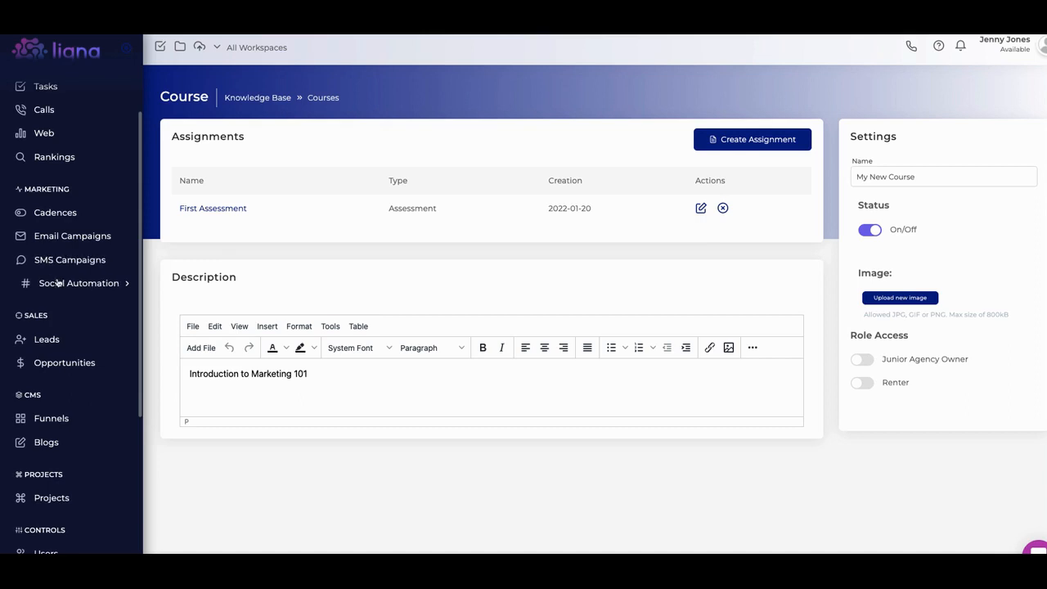
scroll("up", 3)
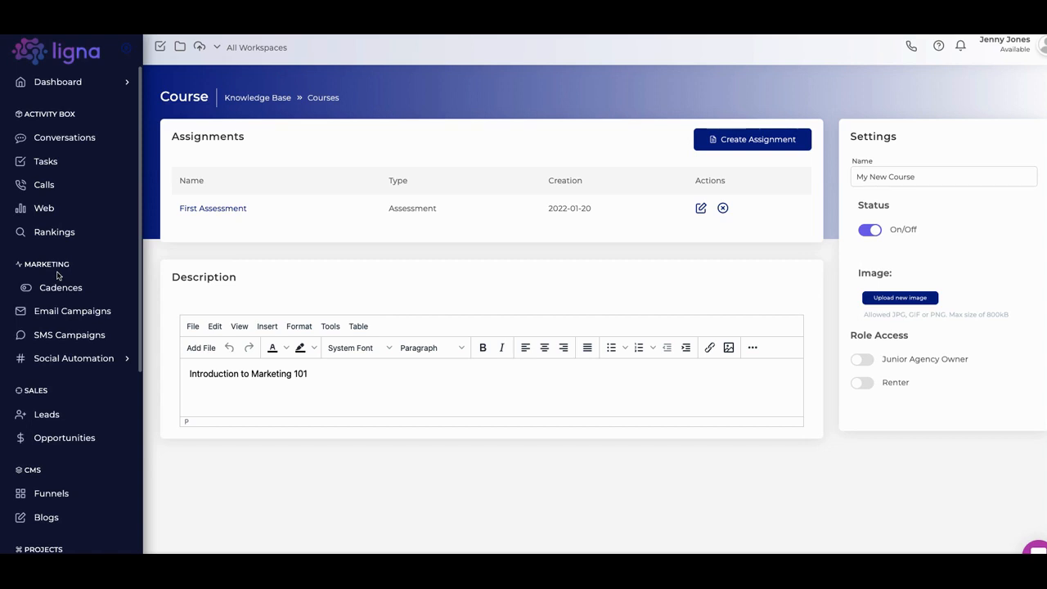
mouse_move(59, 232)
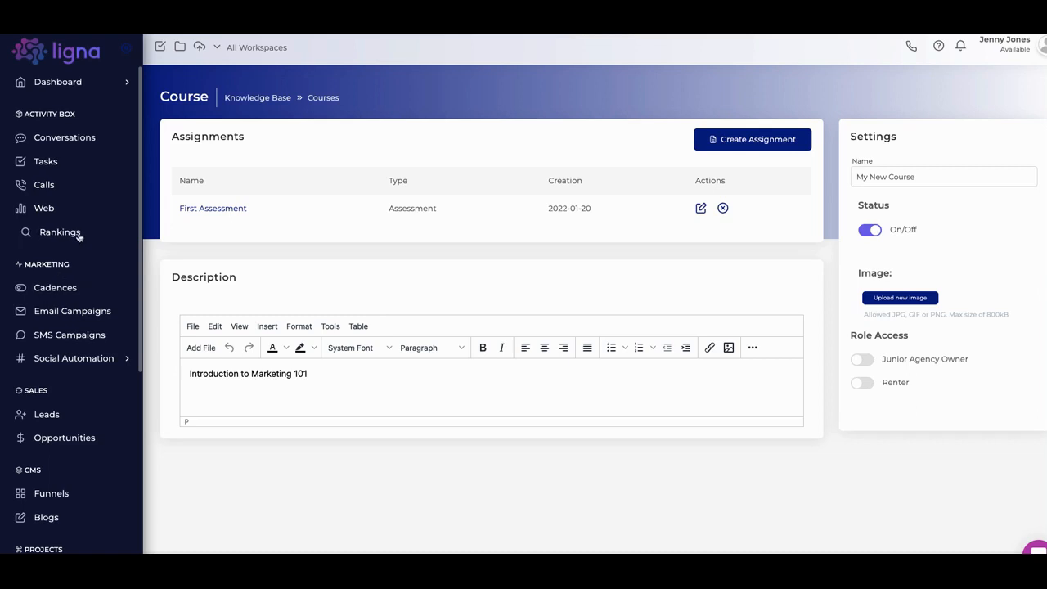
mouse_move(329, 134)
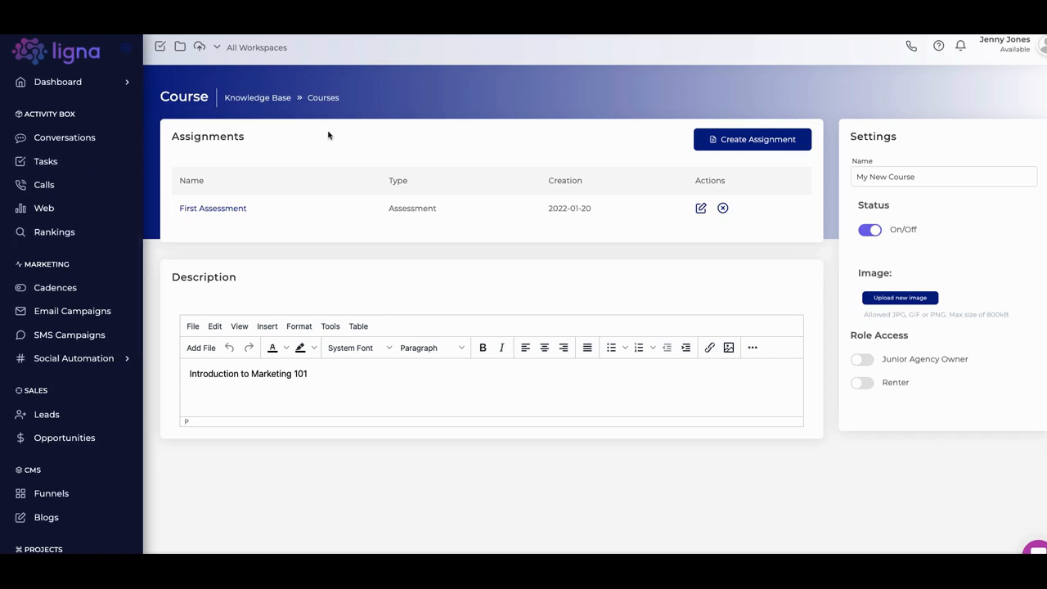